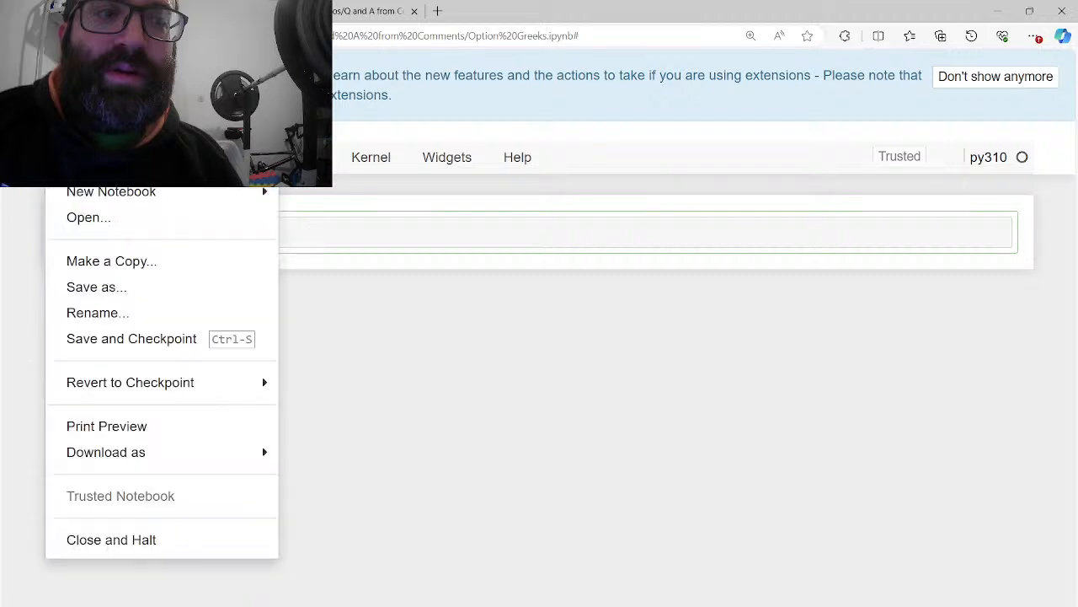
{"action": "mouse_move", "coordinate": [98, 312]}
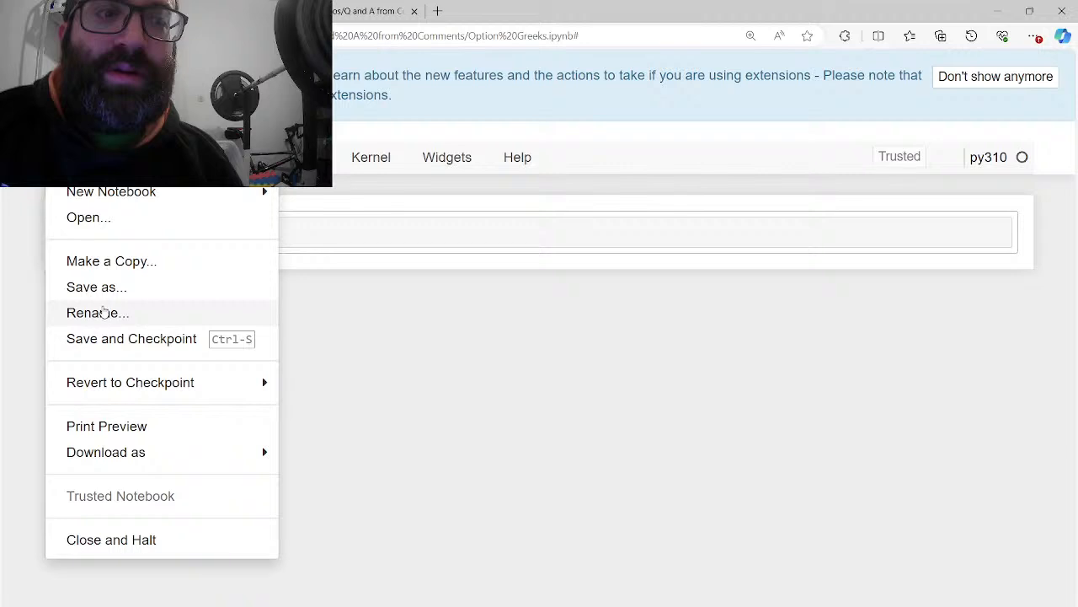
Bring up the notebook rename dialog, then start the first cell's import line 'from ib'
{"action": "left_click", "coordinate": [98, 312]}
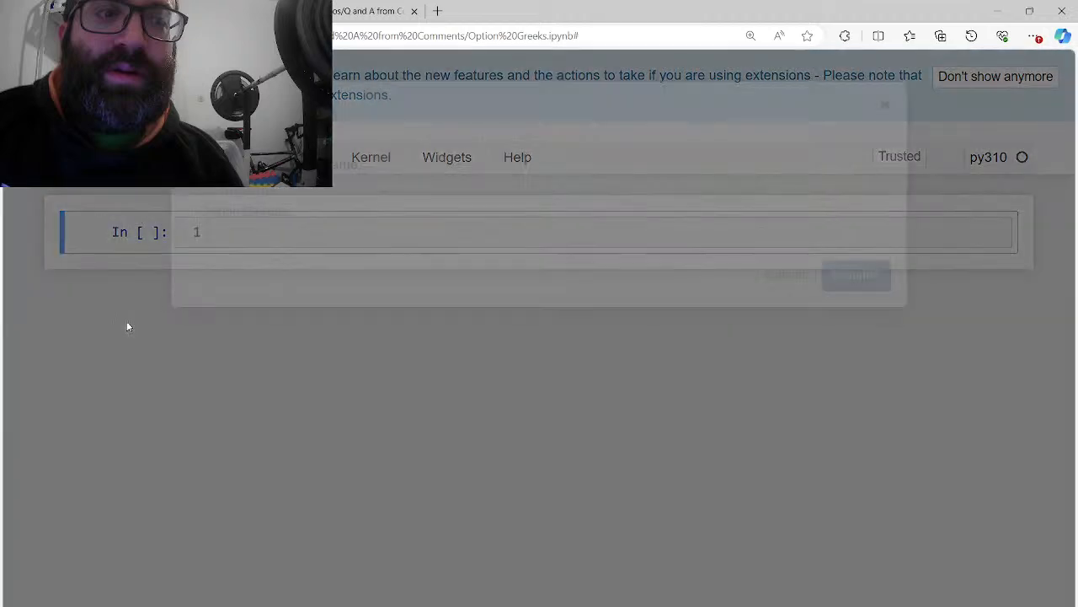
{"action": "type", "text": "M"}
{"action": "type", "text": "from ib"}
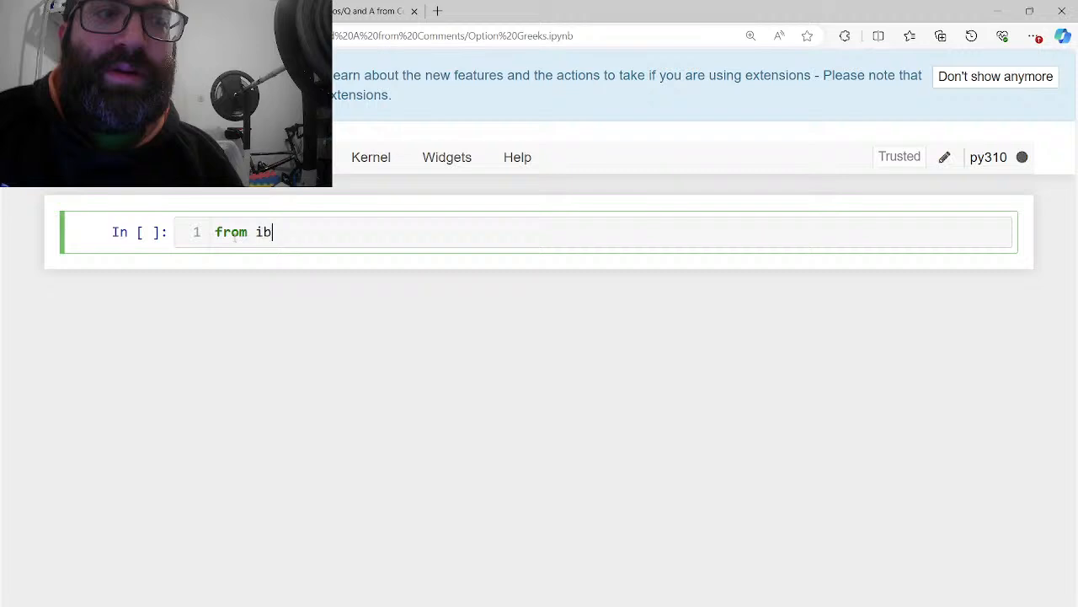
Write 'from ib_insync import *' and call util.startLoop() in the first cell
{"action": "type", "text": "_insync"}
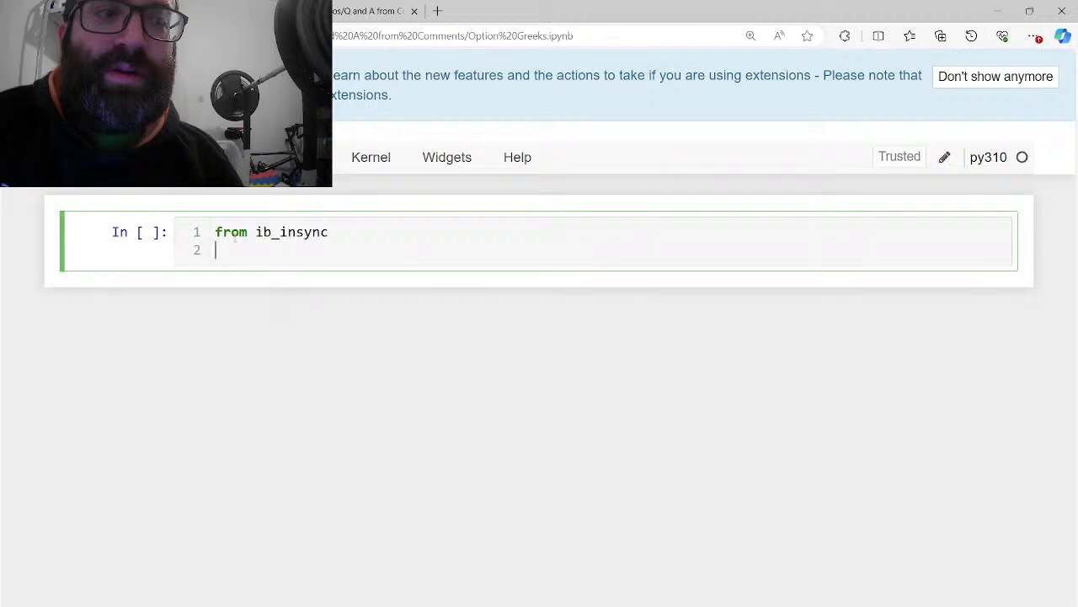
{"action": "type", "text": "u"}
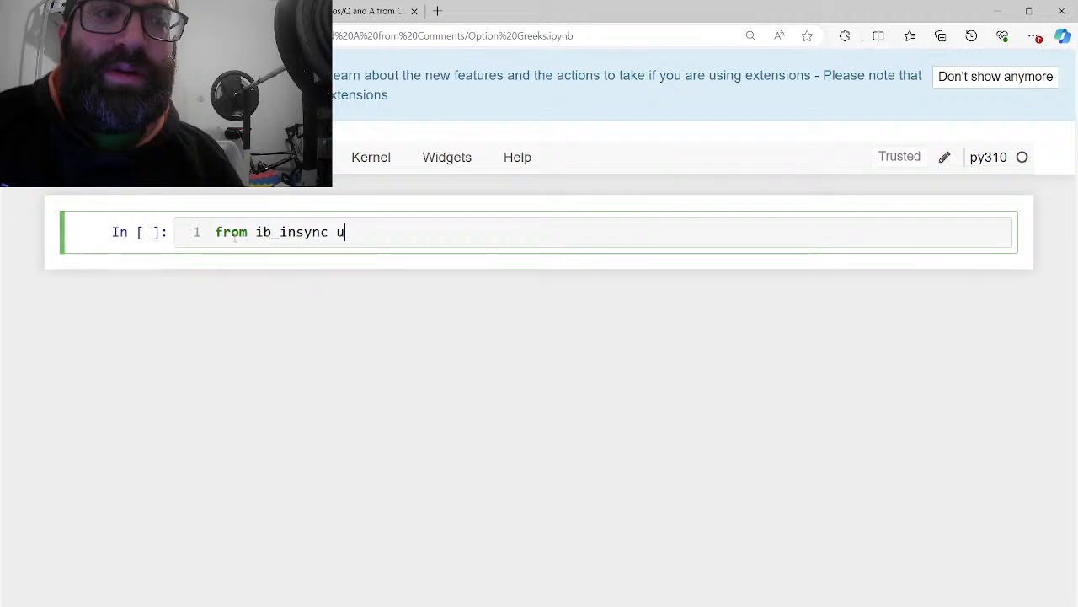
{"action": "type", "text": "import *"}
{"action": "type", "text": "util.st"}
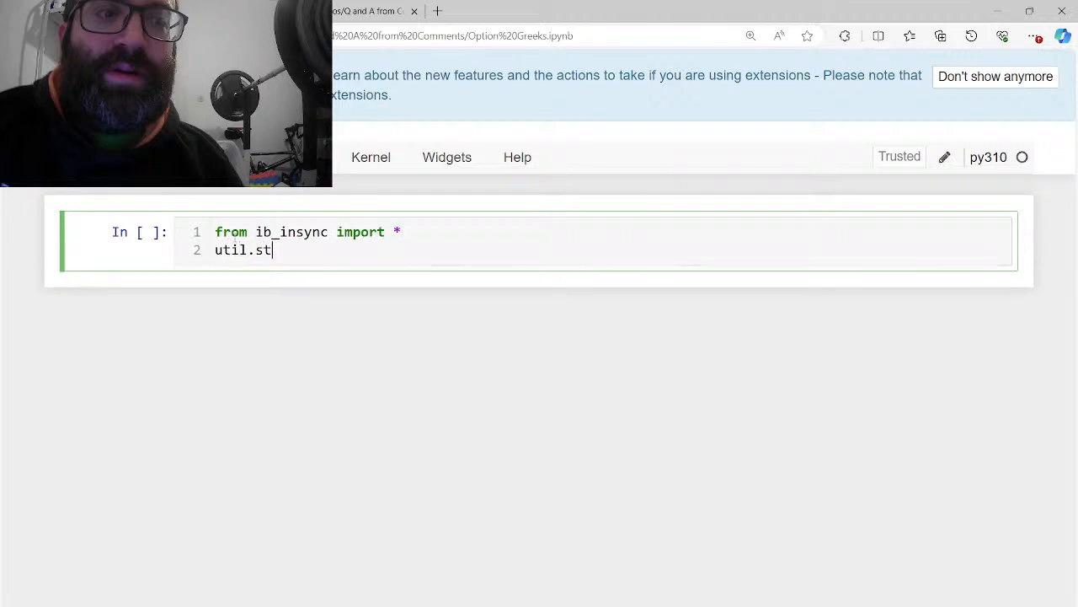
{"action": "type", "text": "ar"}
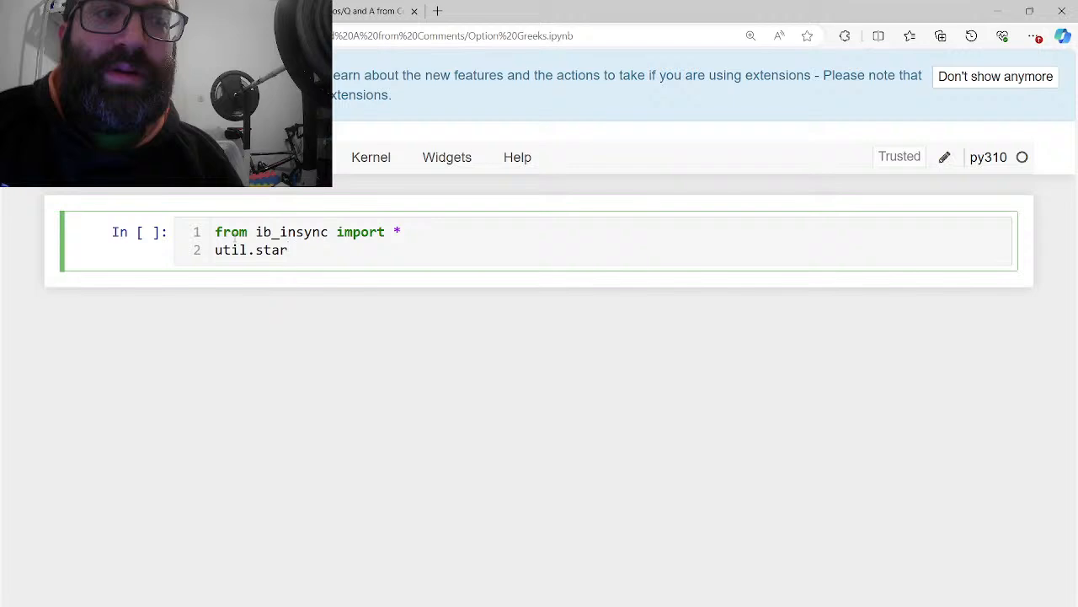
{"action": "type", "text": "Lop"}
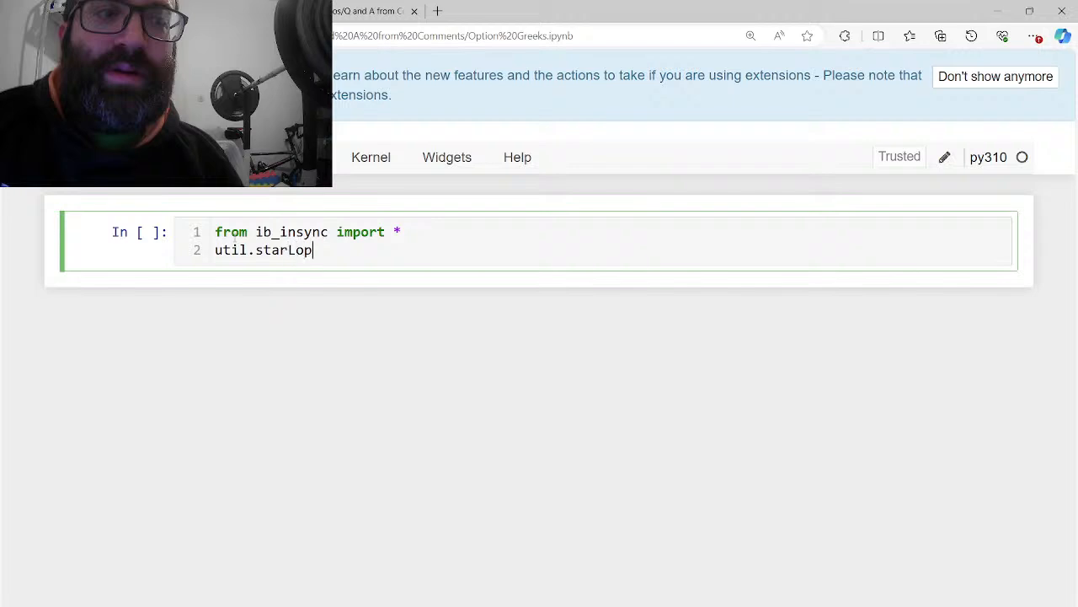
{"action": "key", "text": "Backspace"}
{"action": "type", "text": "t"}
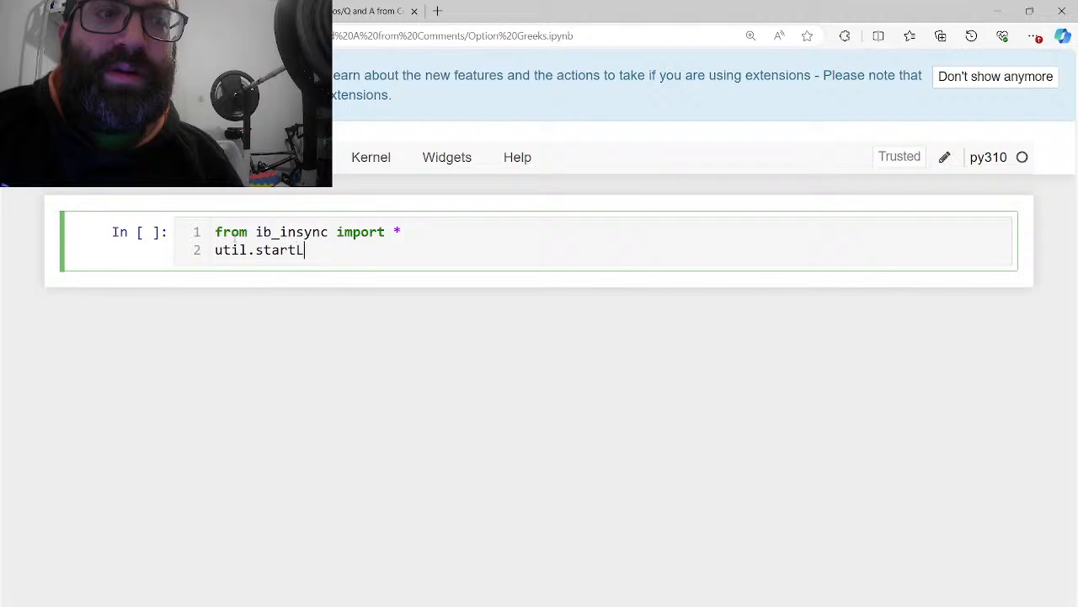
{"action": "type", "text": "oop()"}
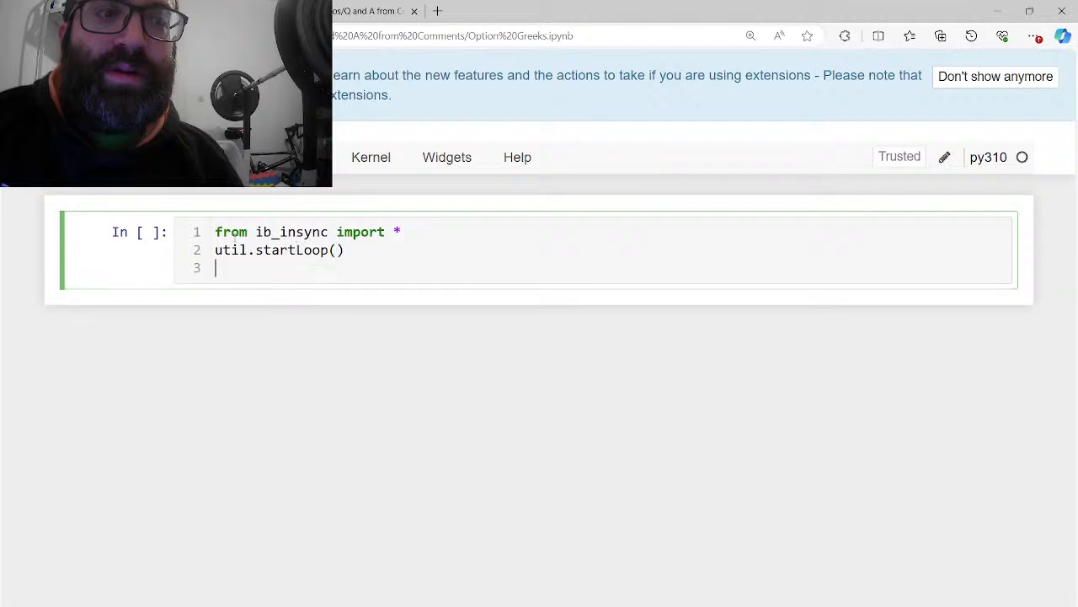
Create ib = IB() and an ib.connect call on port 4004 with clientId=0
{"action": "type", "text": "ib"}
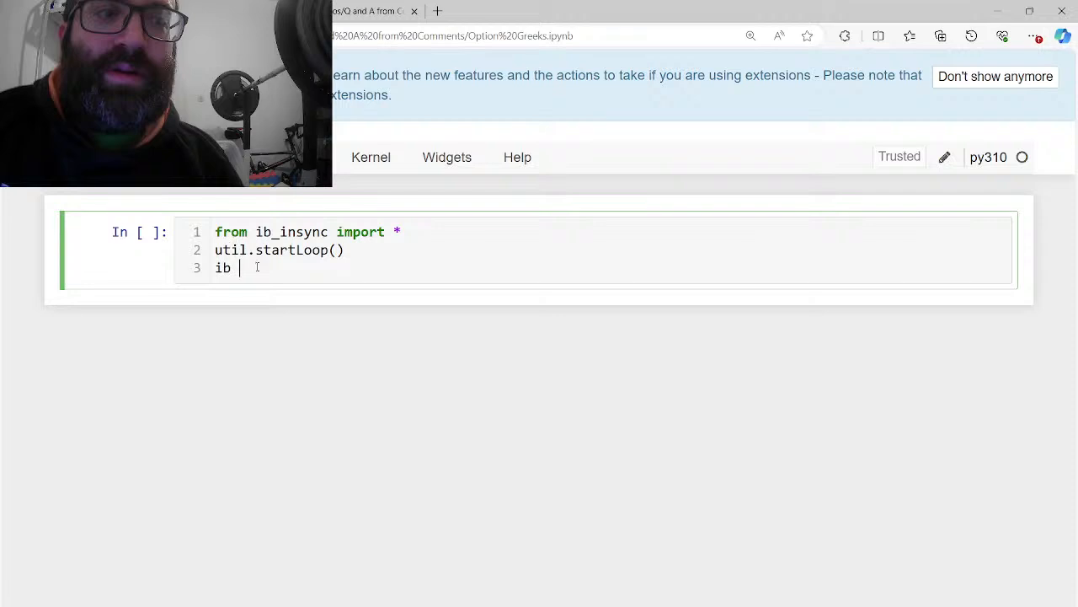
{"action": "type", "text": "= IB()"}
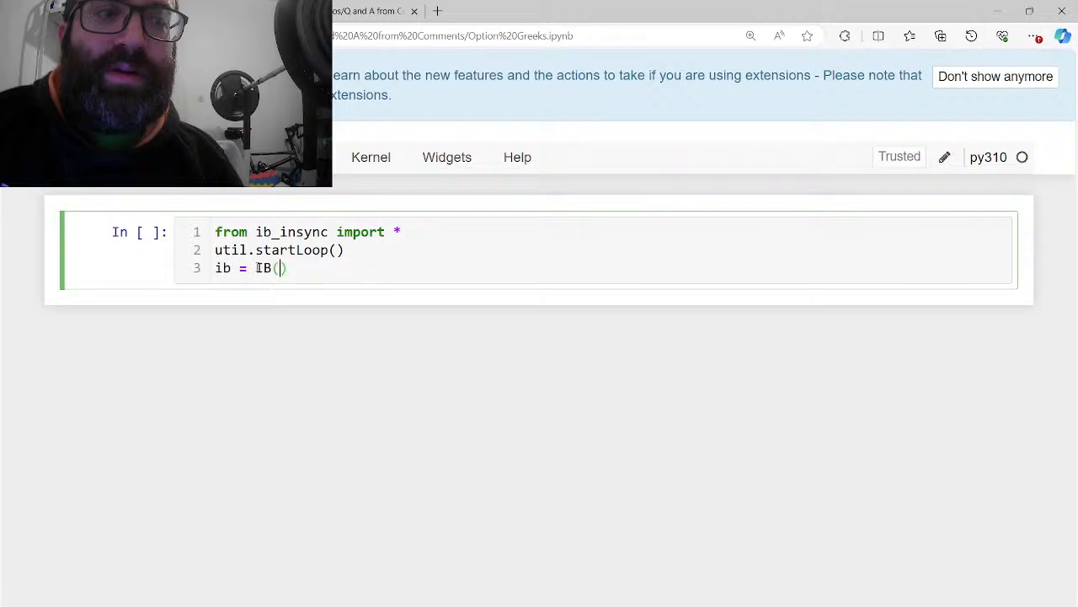
{"action": "type", "text": "port="}
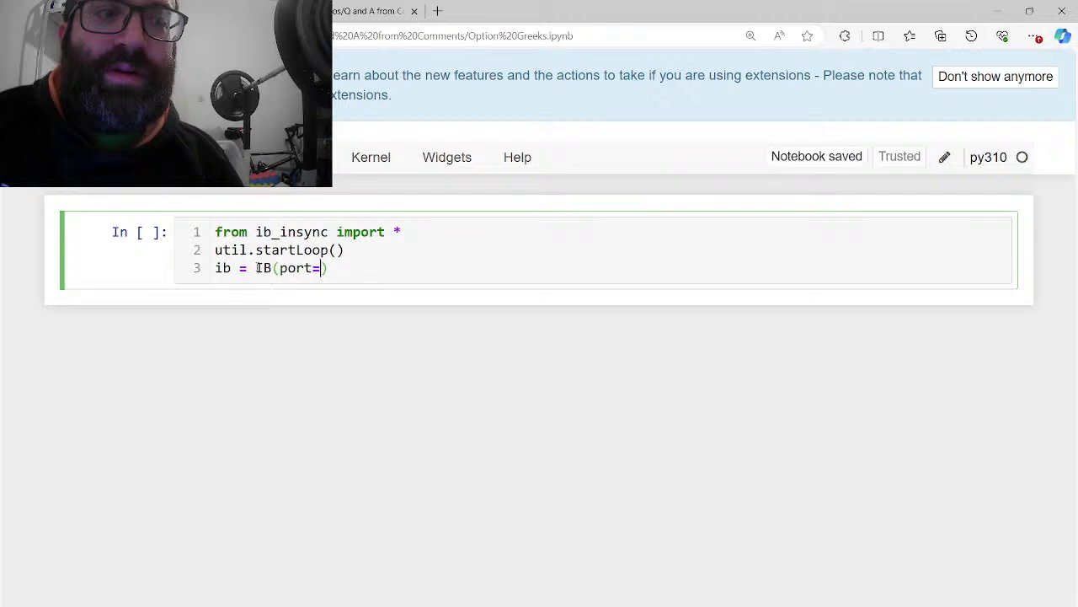
{"action": "type", "text": "4004,clie"}
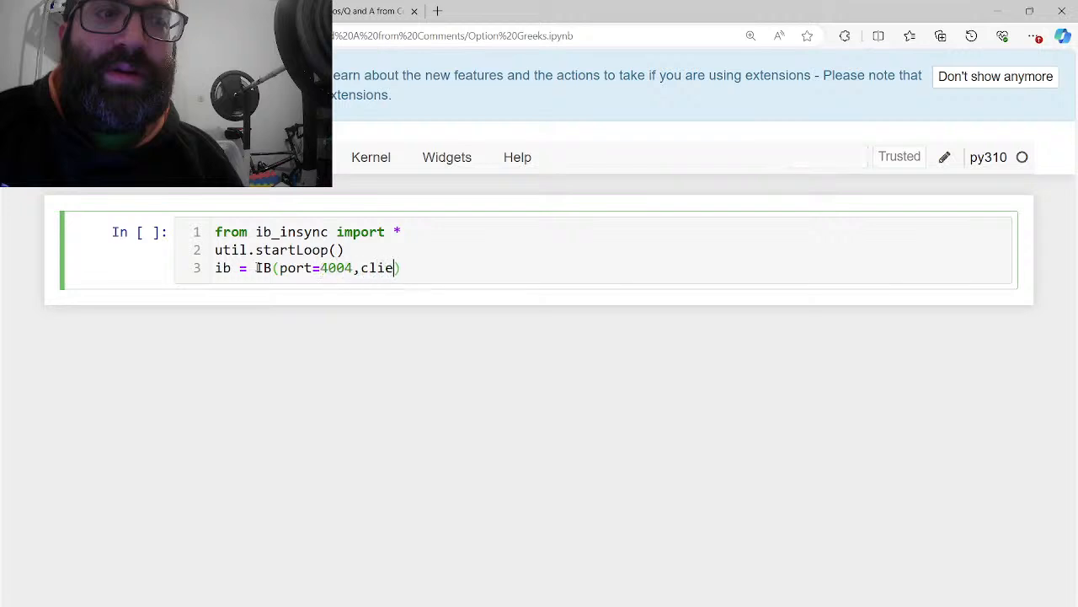
{"action": "type", "text": "ntId=0"}
{"action": "type", "text": "##"}
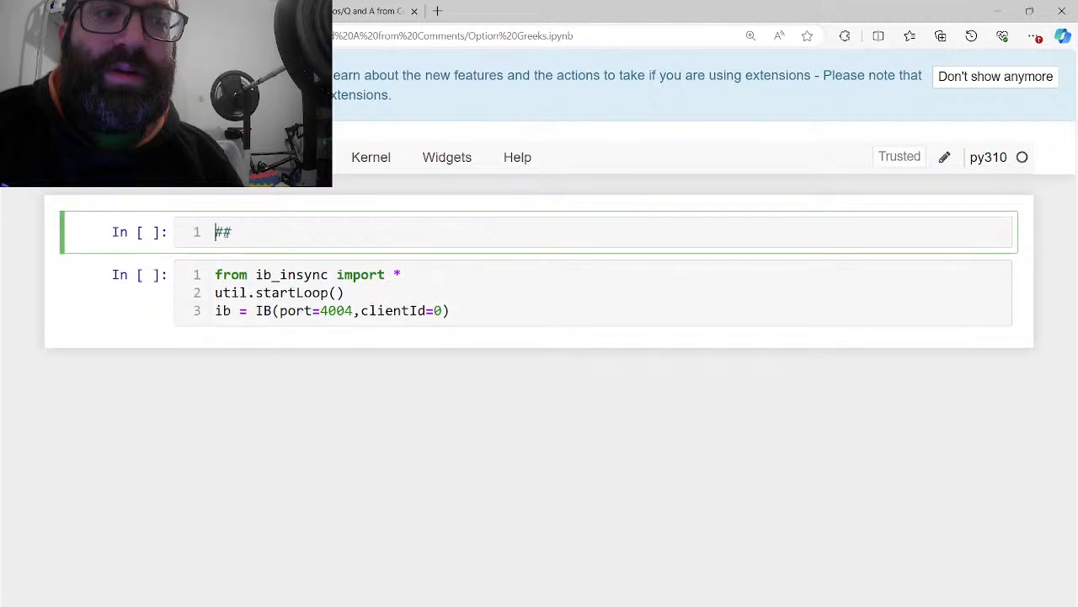
Add a 'Connect to IB' heading, run the cell, and correct clientId to 1 so the connection succeeds
{"action": "type", "text": "Conect to IB"}
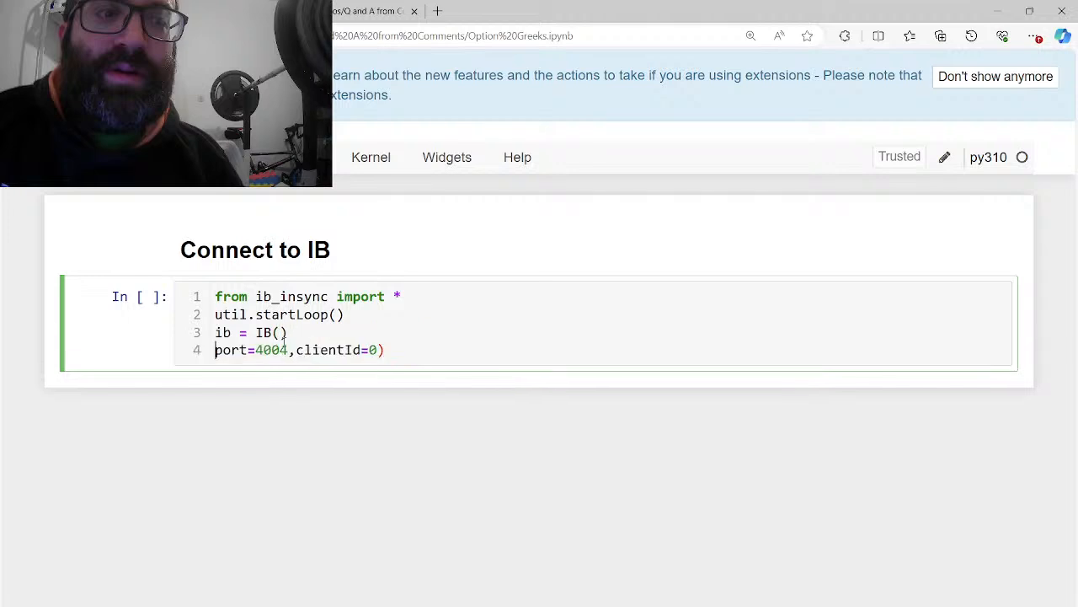
{"action": "type", "text": "ib.connect("}
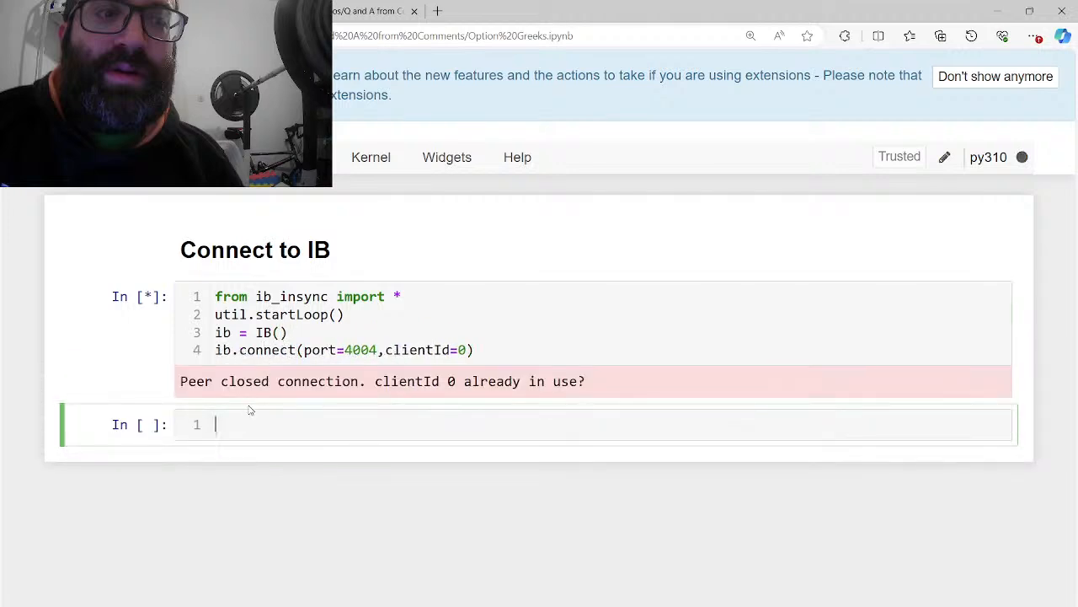
{"action": "left_click", "coordinate": [370, 156]}
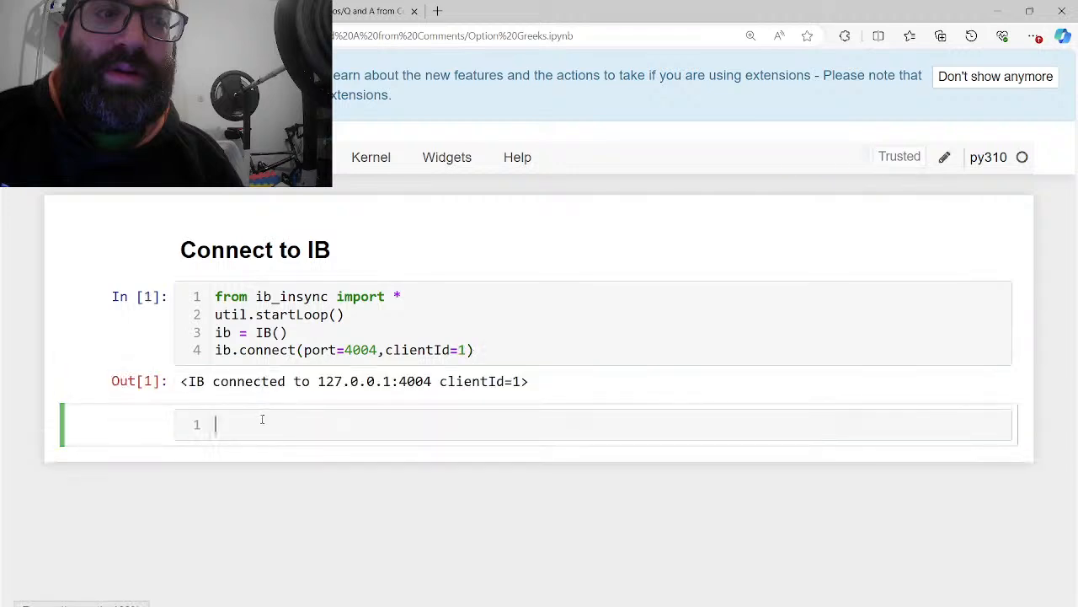
Add a markdown heading 'Define the option contract'
{"action": "type", "text": "###"}
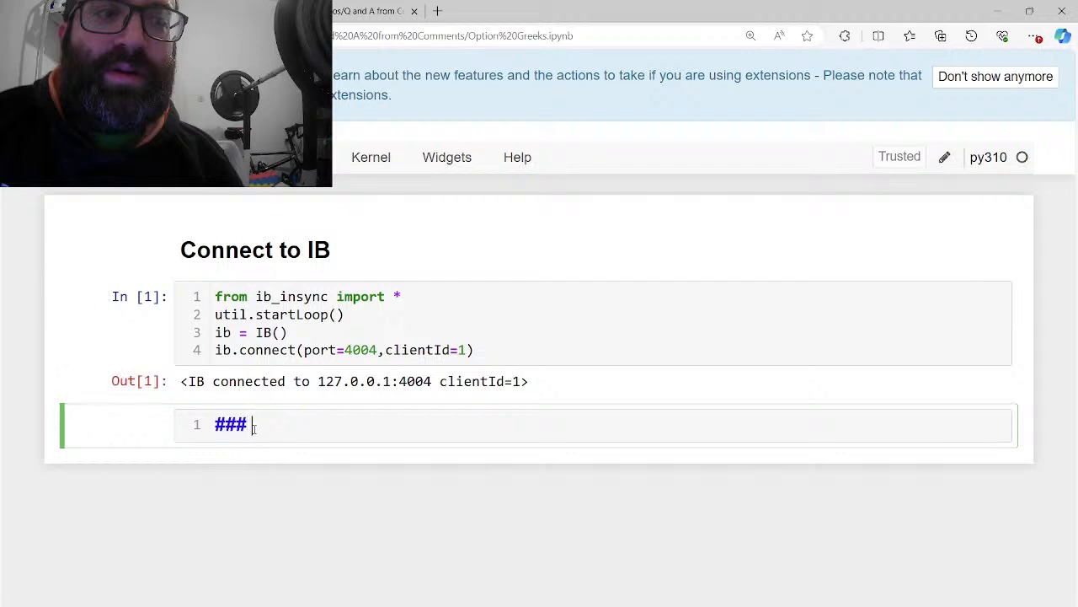
{"action": "type", "text": "Define the o"}
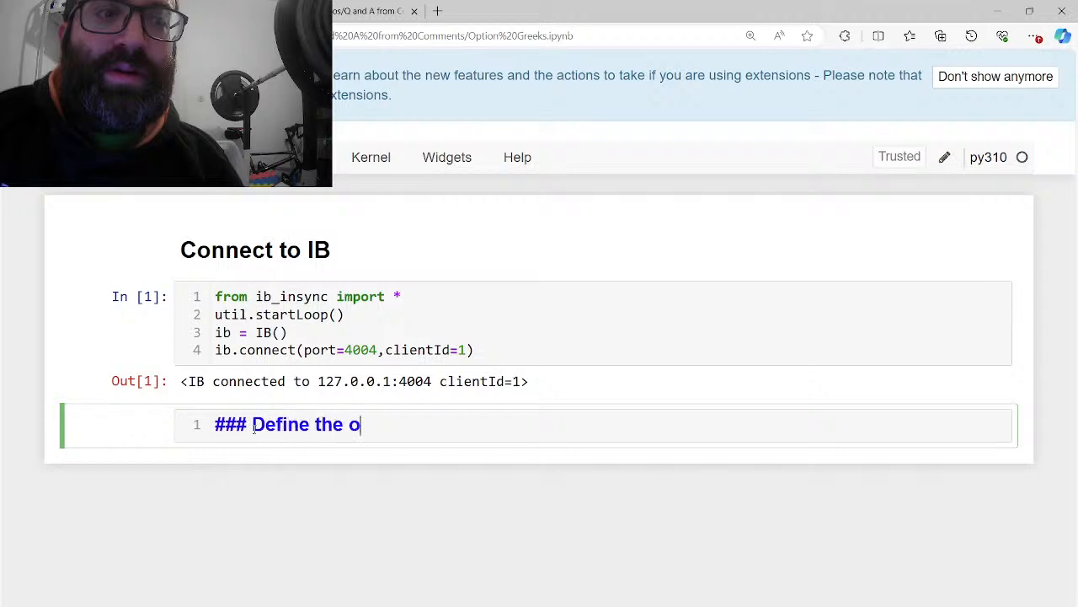
{"action": "type", "text": "ption contac"}
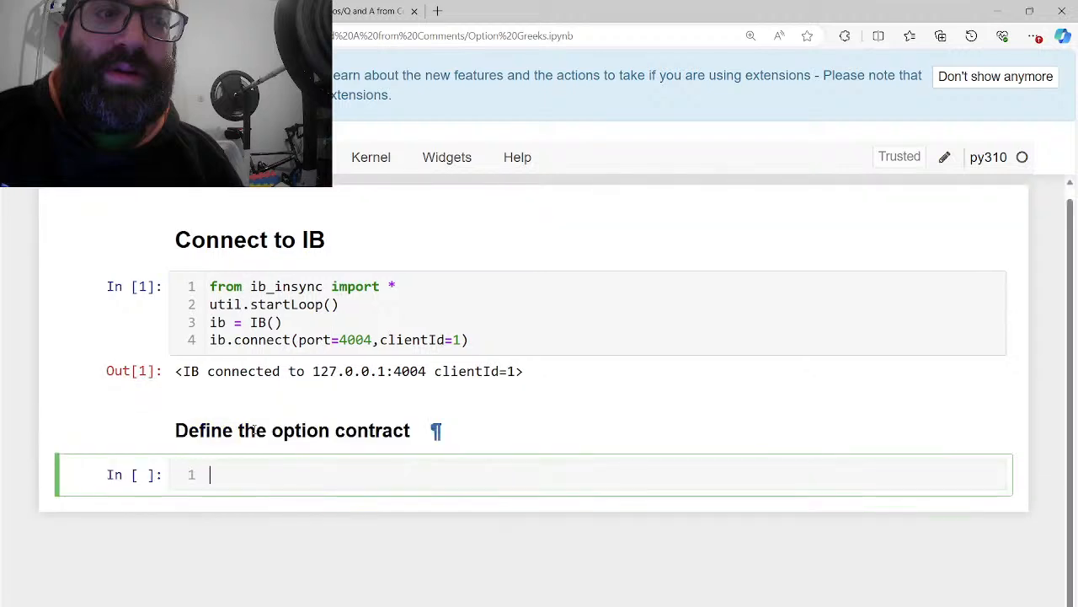
Start tsla_call = Option(symbol='TSLA', lastTradeDateOrContractMonth='20240126',
{"action": "type", "text": "tsla_call = Op"}
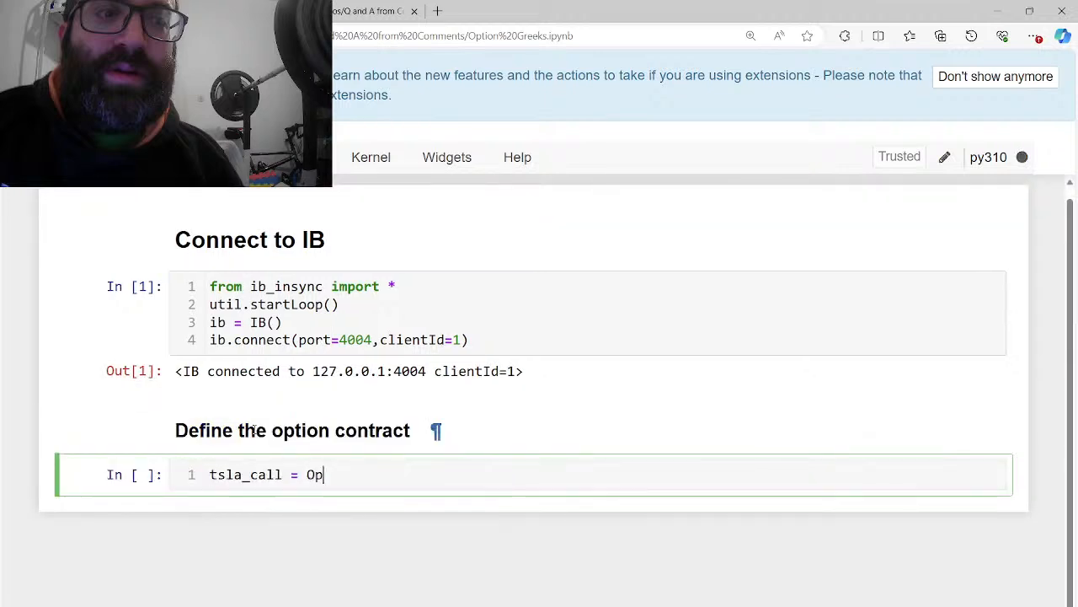
{"action": "type", "text": "tion(symbol="}
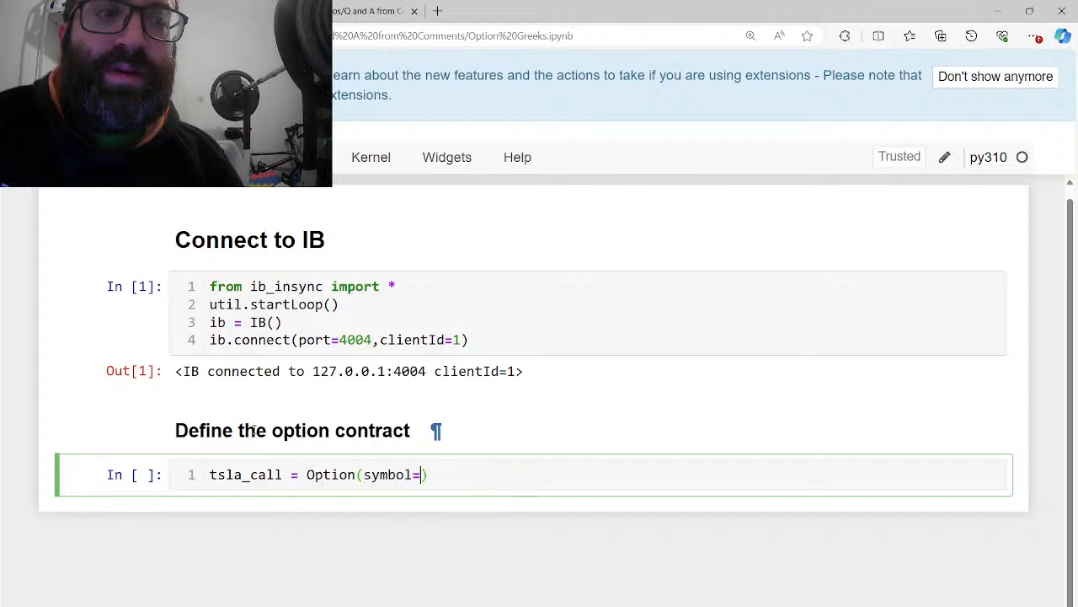
{"action": "type", "text": "'TSLA',"}
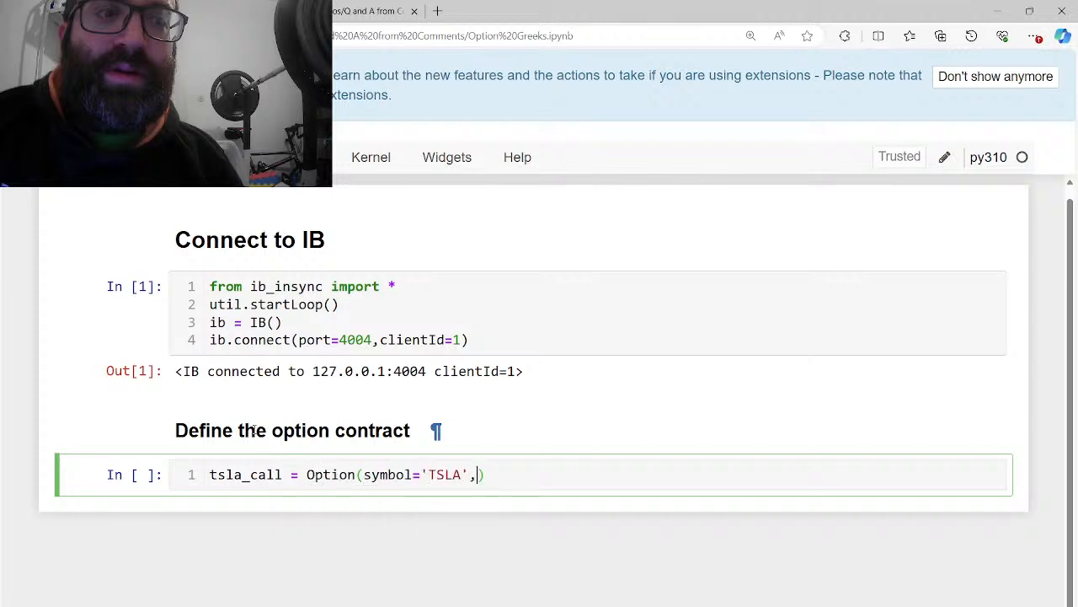
{"action": "type", "text": "lastTradeDateOrContractMonth='202"}
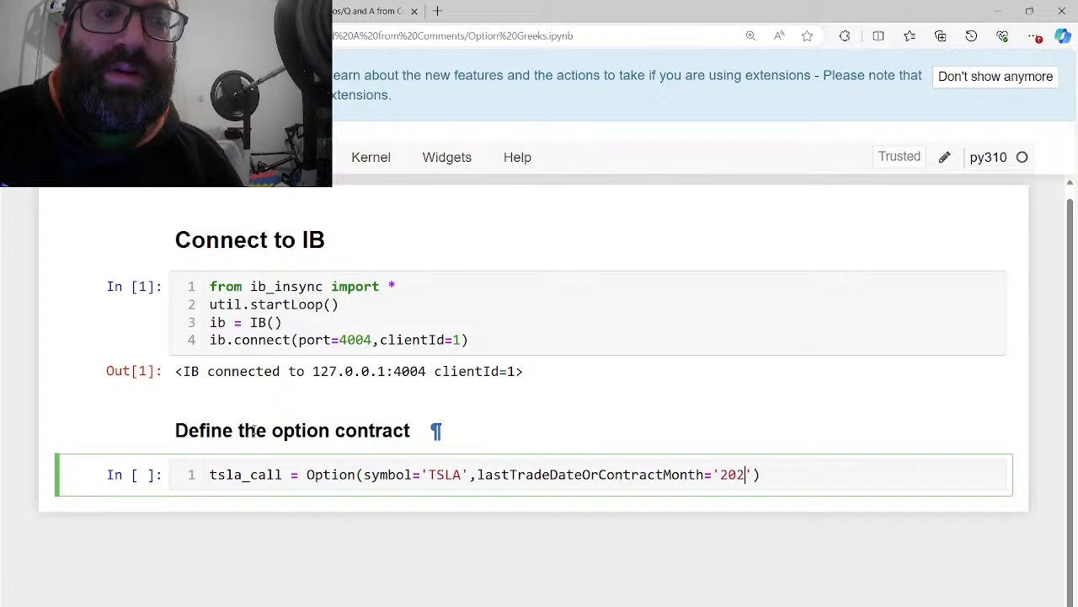
{"action": "type", "text": "40126"}
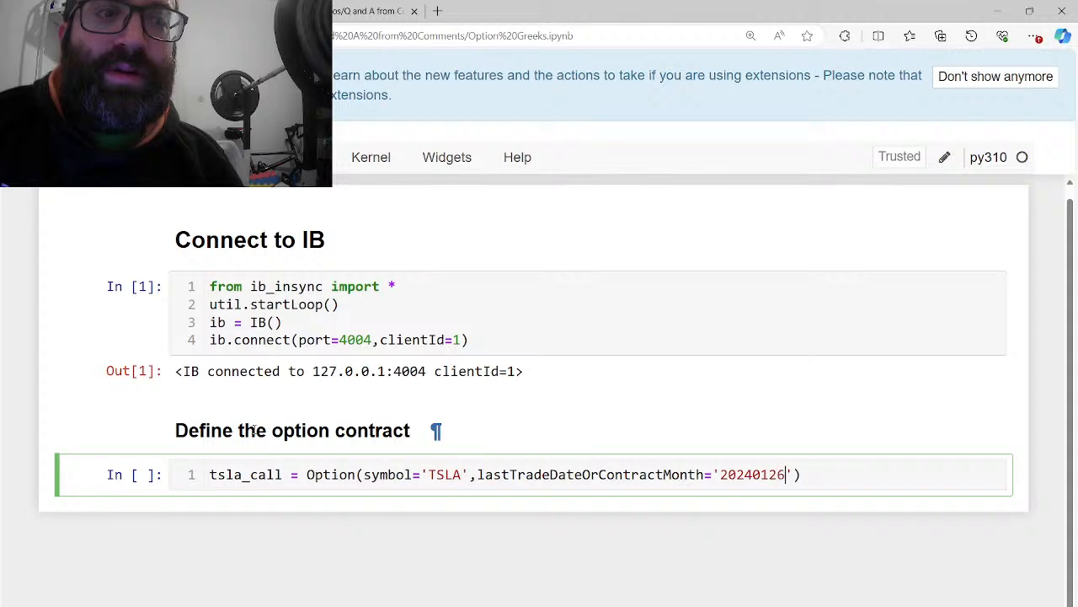
{"action": "type", "text": ","}
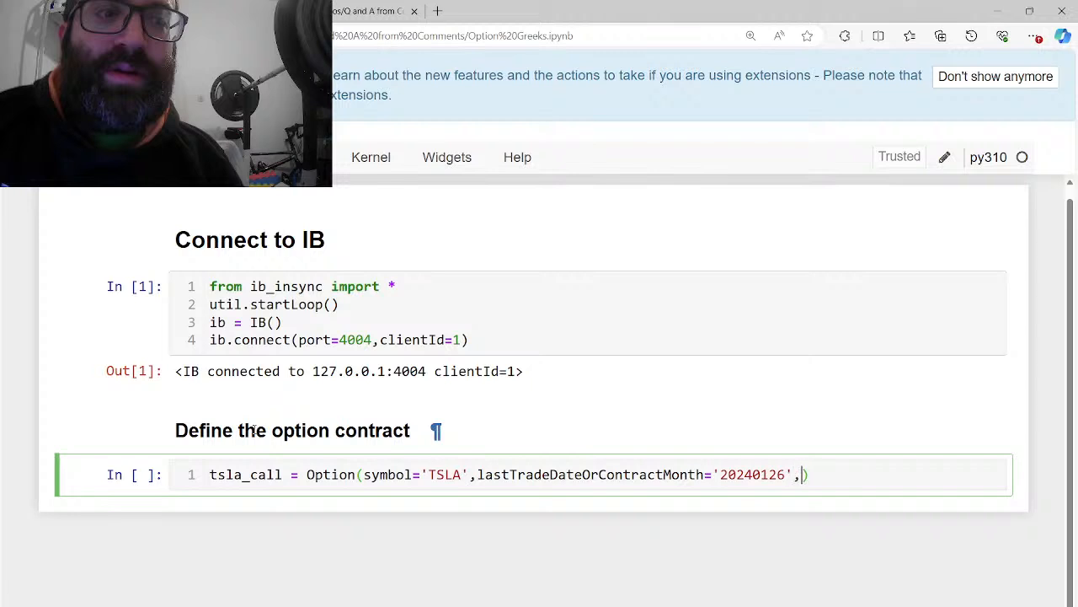
Complete the contract with strike=220, right='C', exchange='SMART', currency='USD' and close it
{"action": "type", "text": "strike=22"}
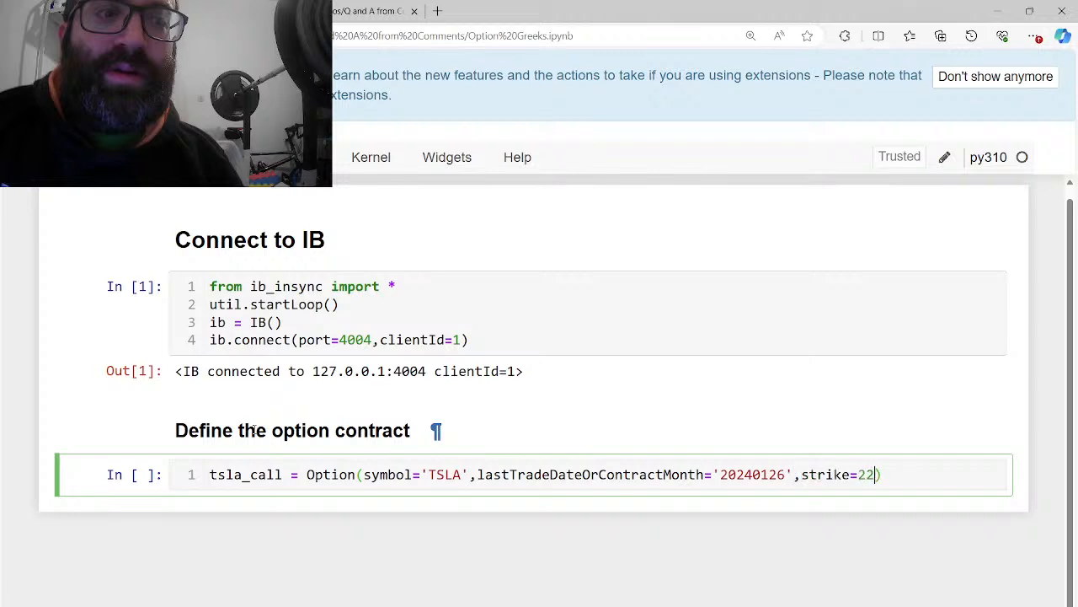
{"action": "type", "text": "0,currency="}
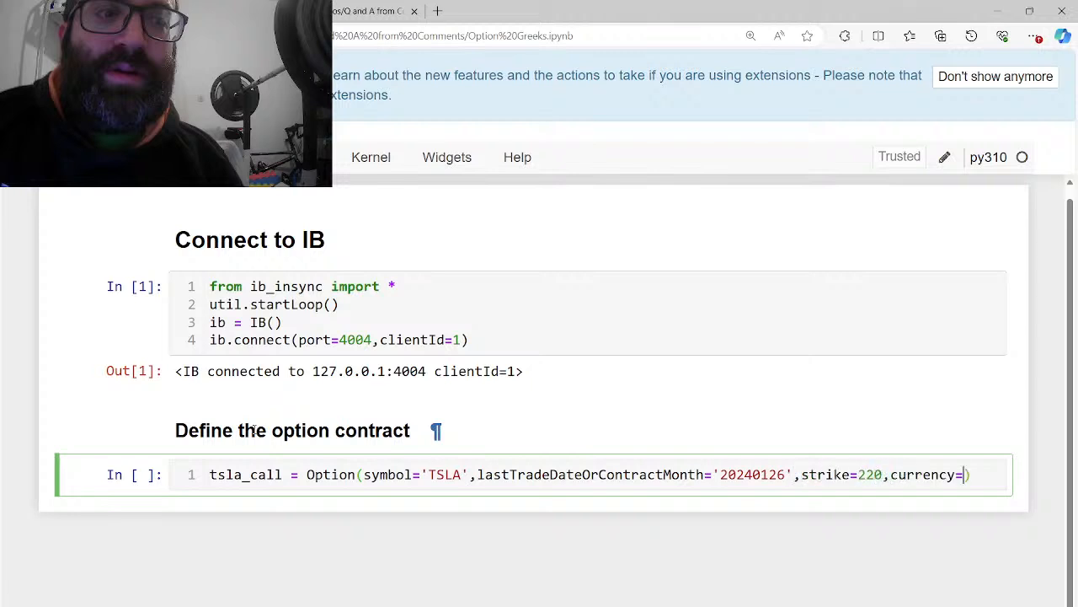
{"action": "type", "text": "''"}
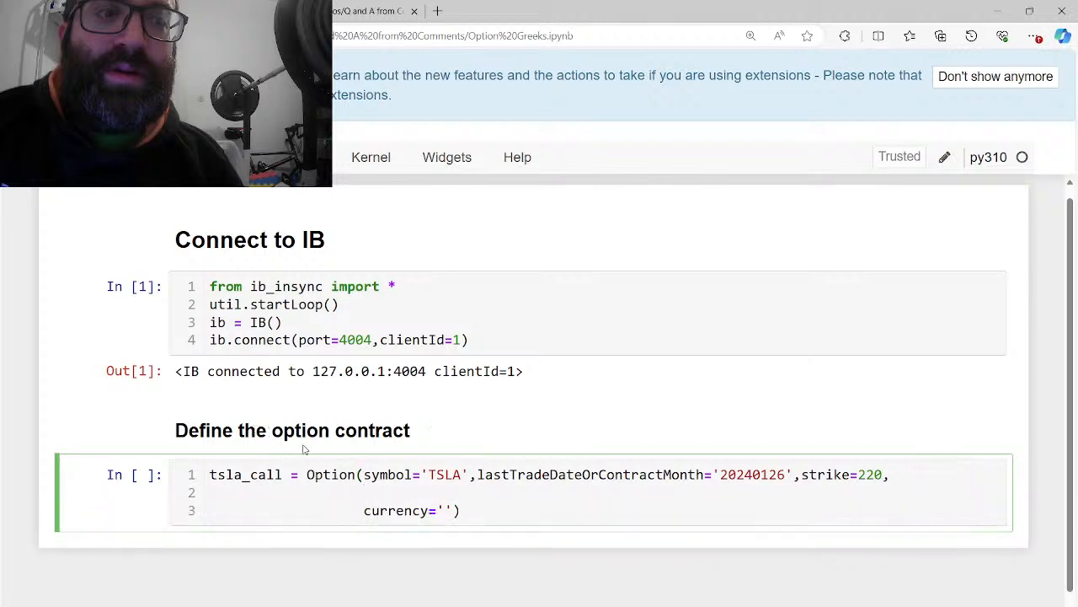
{"action": "key", "text": "Enter"}
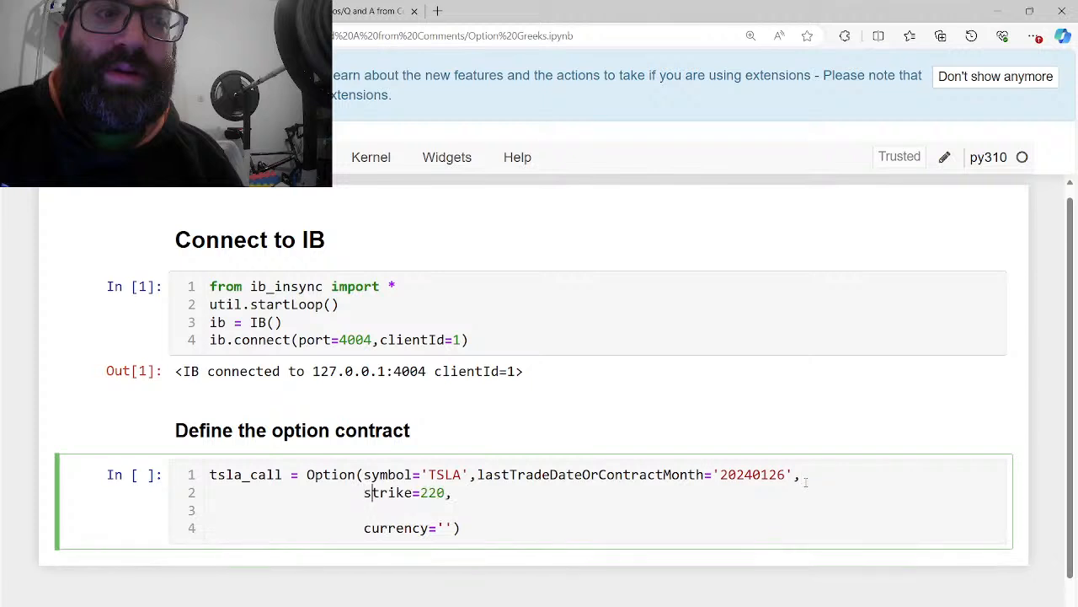
{"action": "type", "text": "right="}
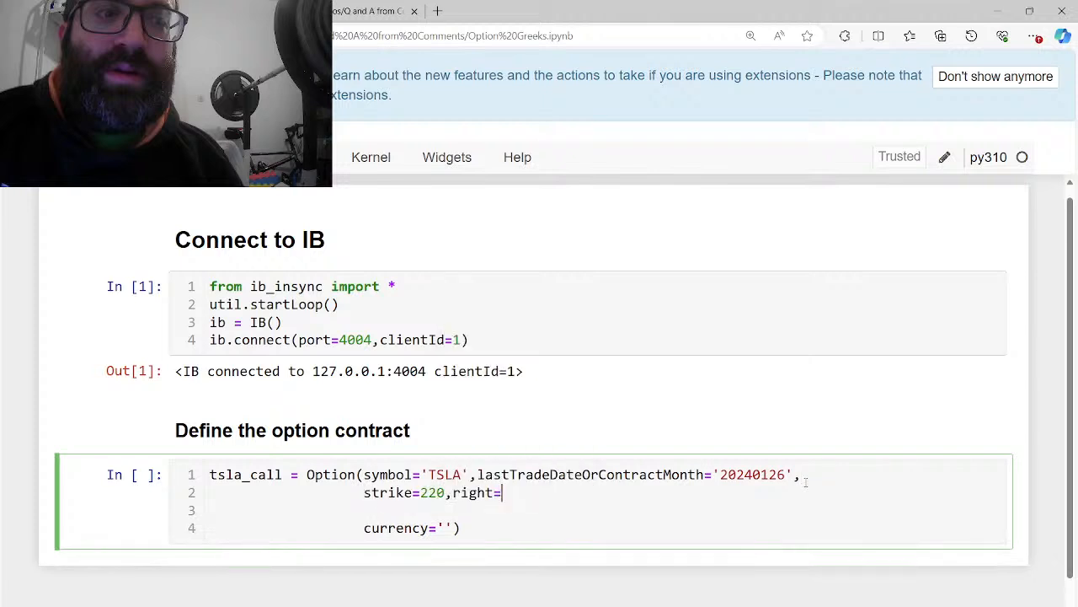
{"action": "type", "text": "'C',"}
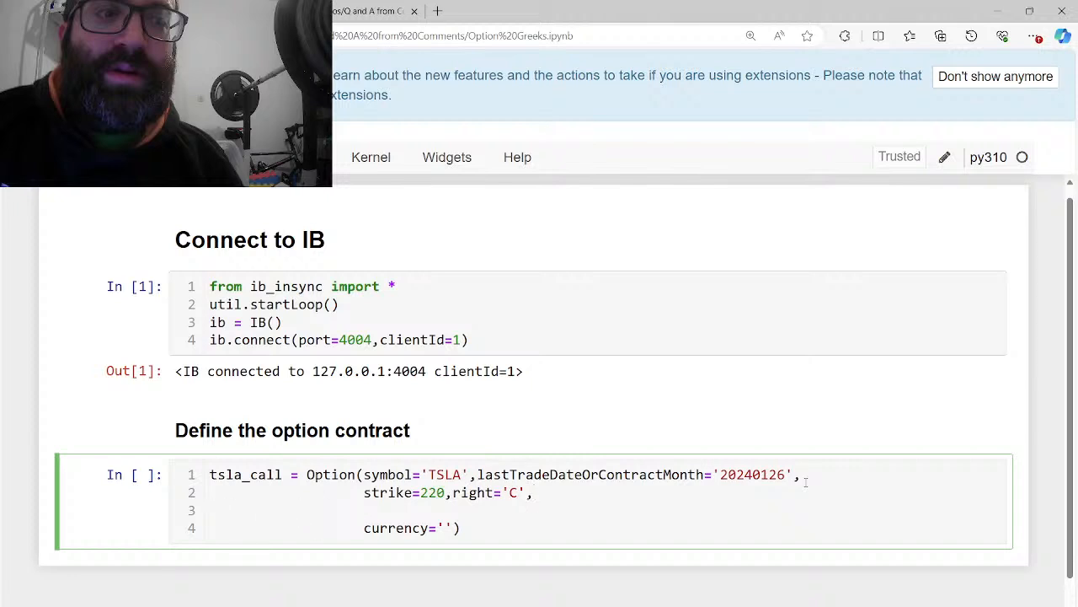
{"action": "type", "text": "exchange=''"}
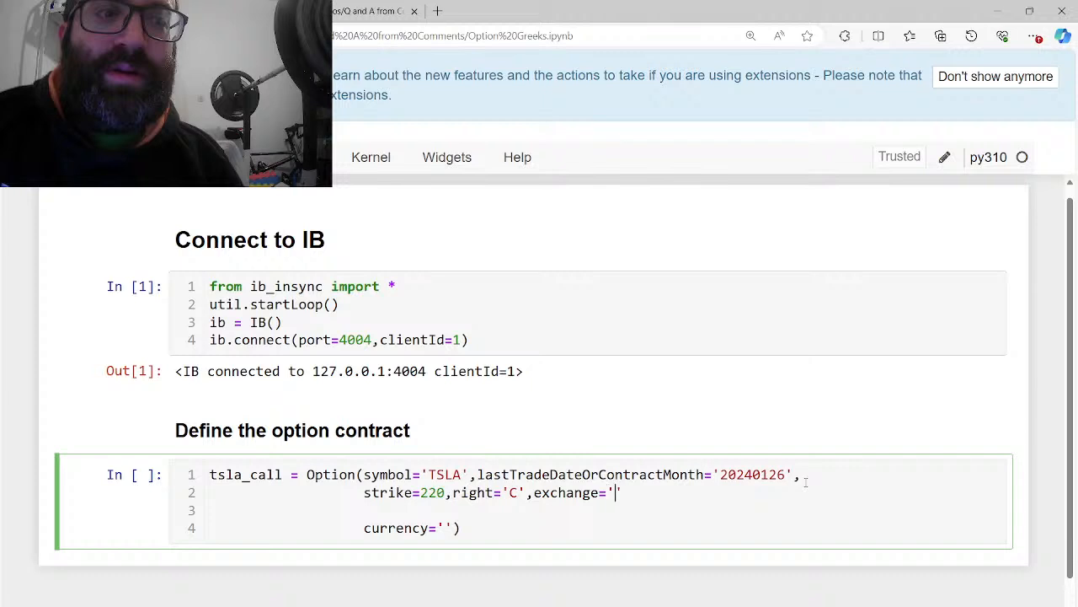
{"action": "type", "text": "SMART',cu"}
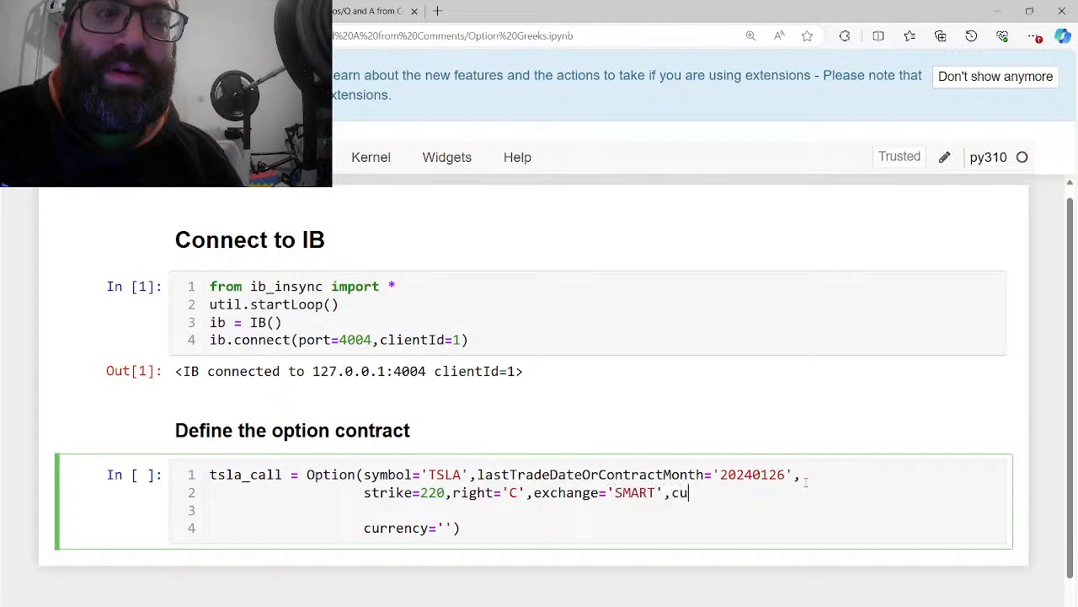
{"action": "type", "text": "rrency='USD'"}
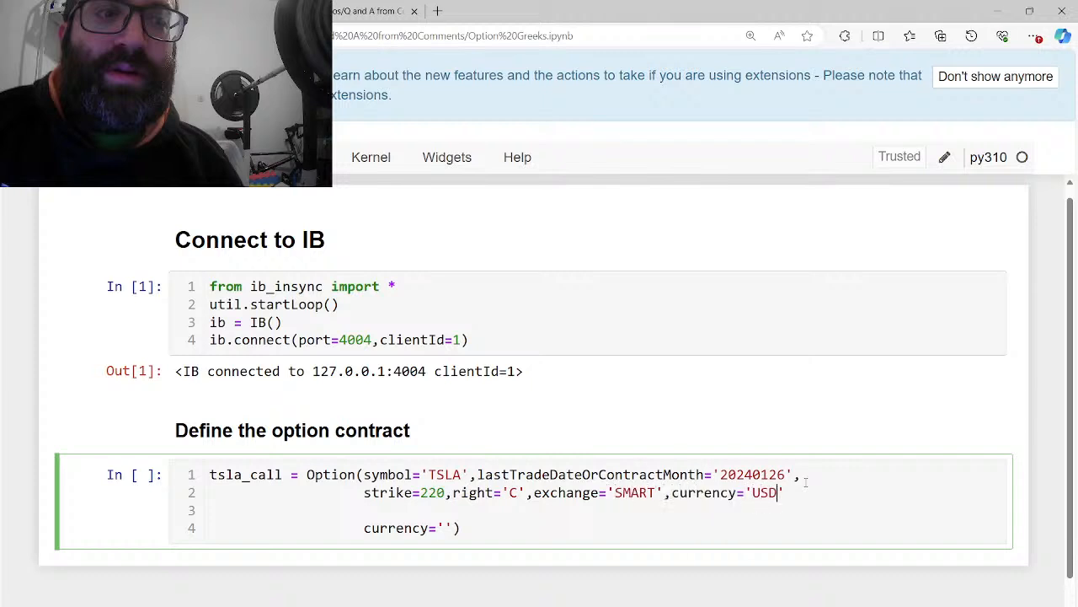
{"action": "type", "text": ")"}
{"action": "left_click", "coordinate": [605, 528]}
{"action": "type", "text": "i"}
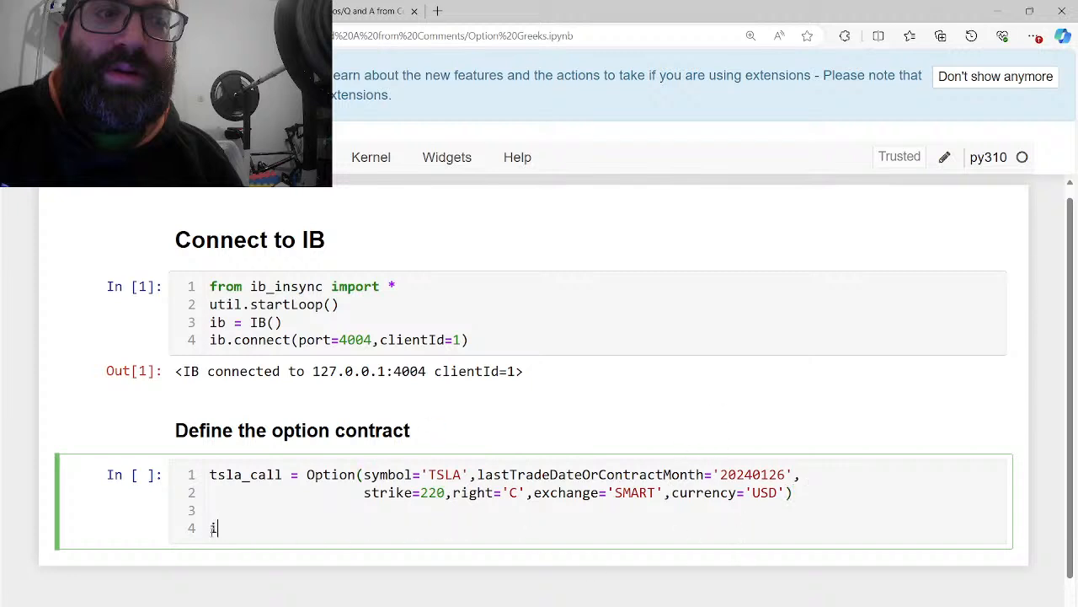
Run ib.qualifyContracts(tsla_call) and add a 'Subscribe to Mkt data' heading
{"action": "type", "text": "b.qualifyContracts(tsla_call)"}
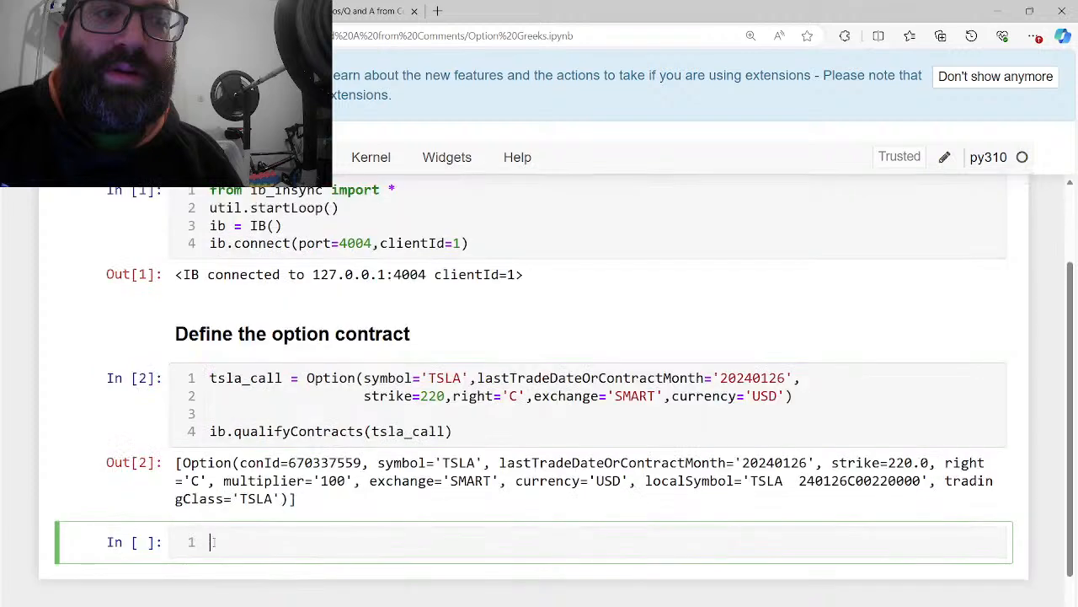
{"action": "type", "text": "###"}
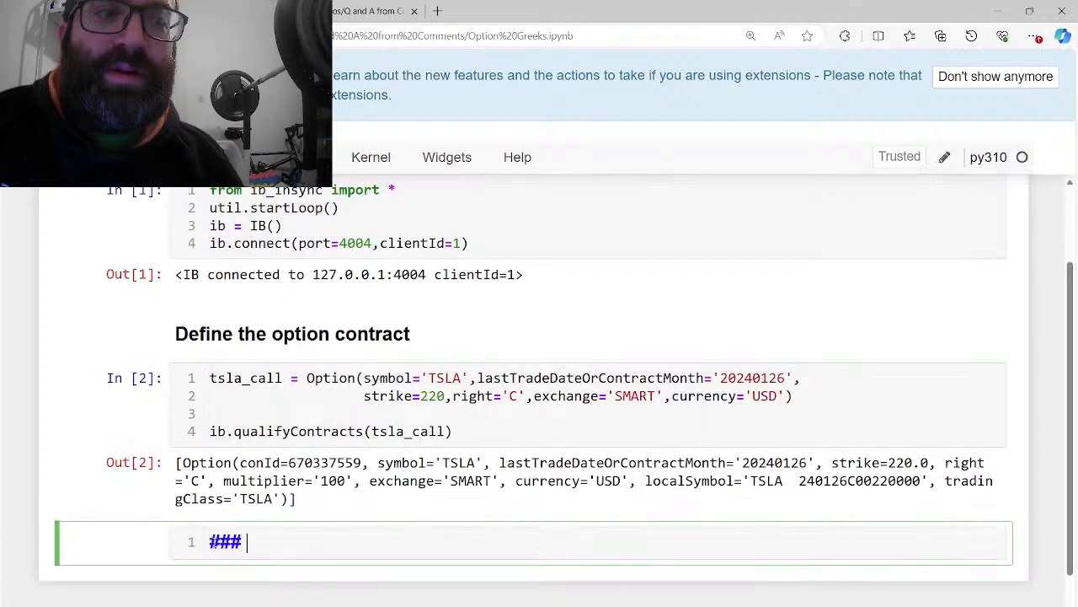
{"action": "type", "text": "Request"}
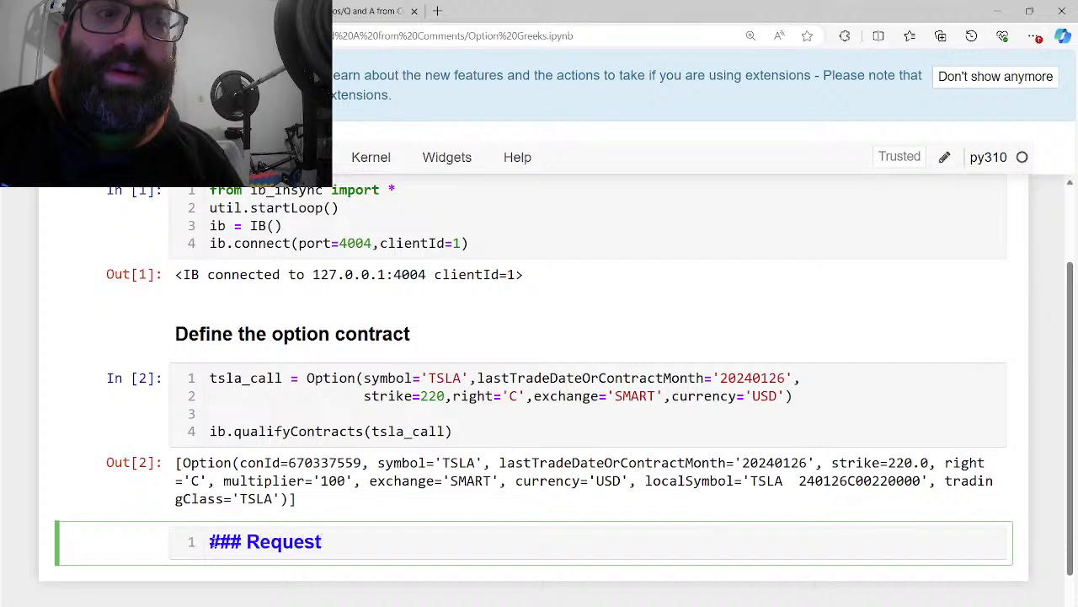
{"action": "type", "text": "Mkt data"}
{"action": "type", "text": "ti"}
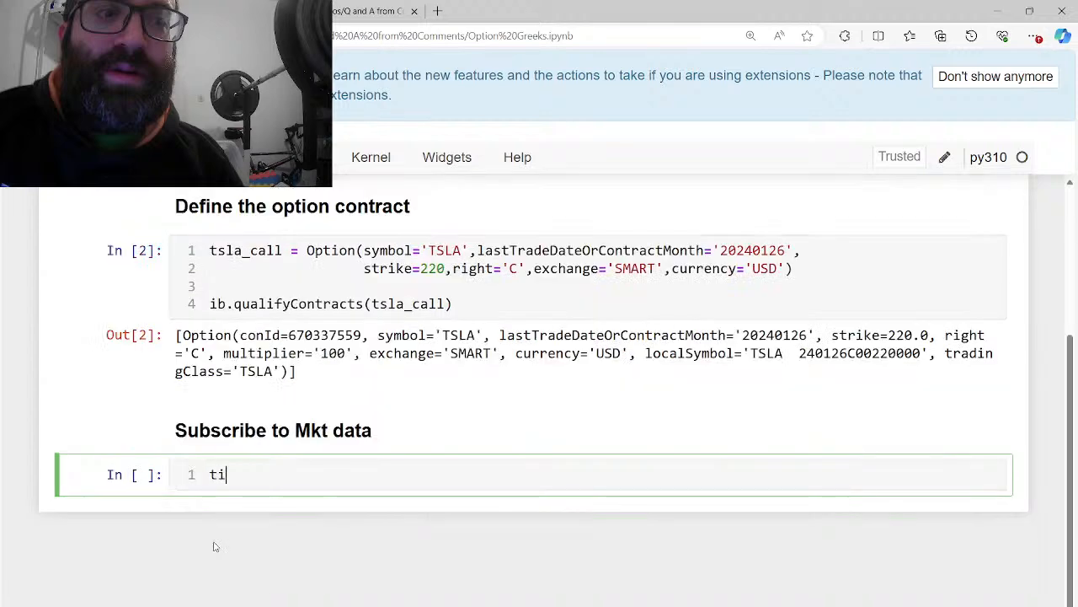
Run tsla_call_ticker = ib.reqMktData(tsla_call, "", False, False) to subscribe to market data
{"action": "type", "text": "sla"}
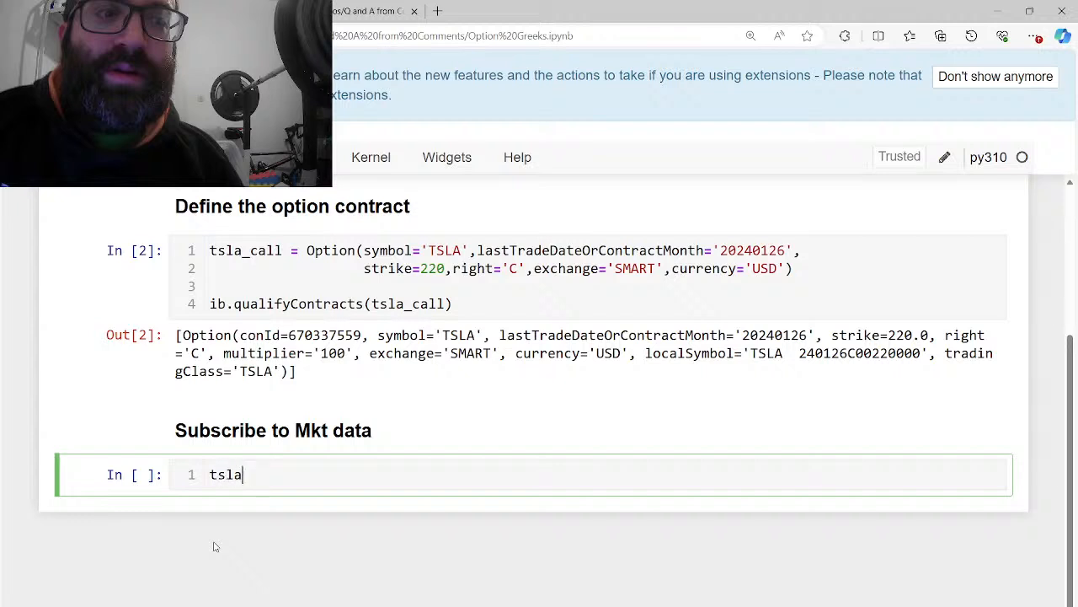
{"action": "type", "text": "_call_ticker ="}
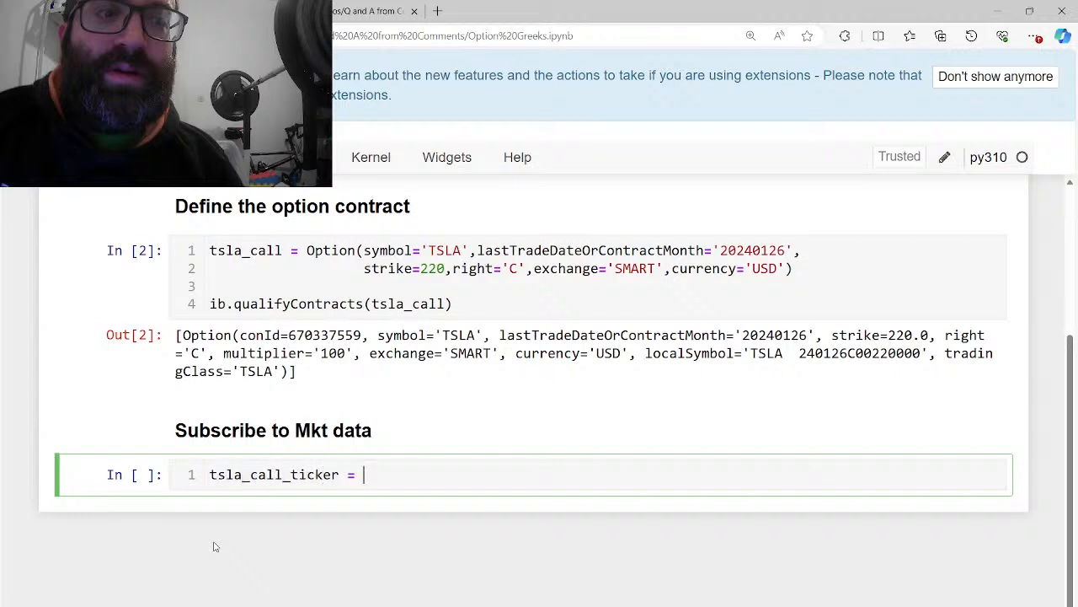
{"action": "type", "text": "ib.reqMk"}
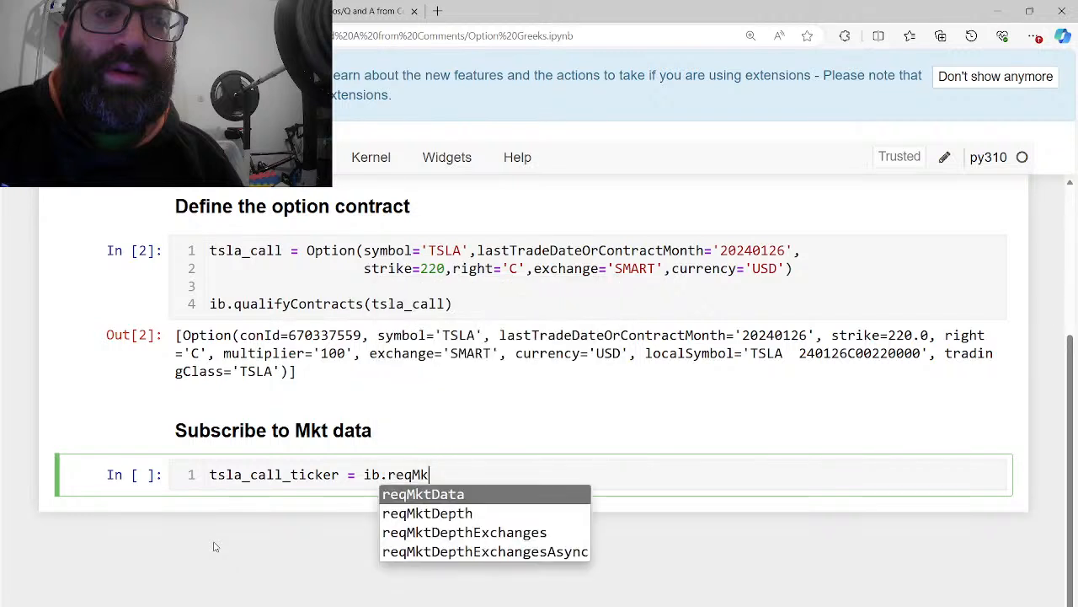
{"action": "left_click", "coordinate": [423, 493]}
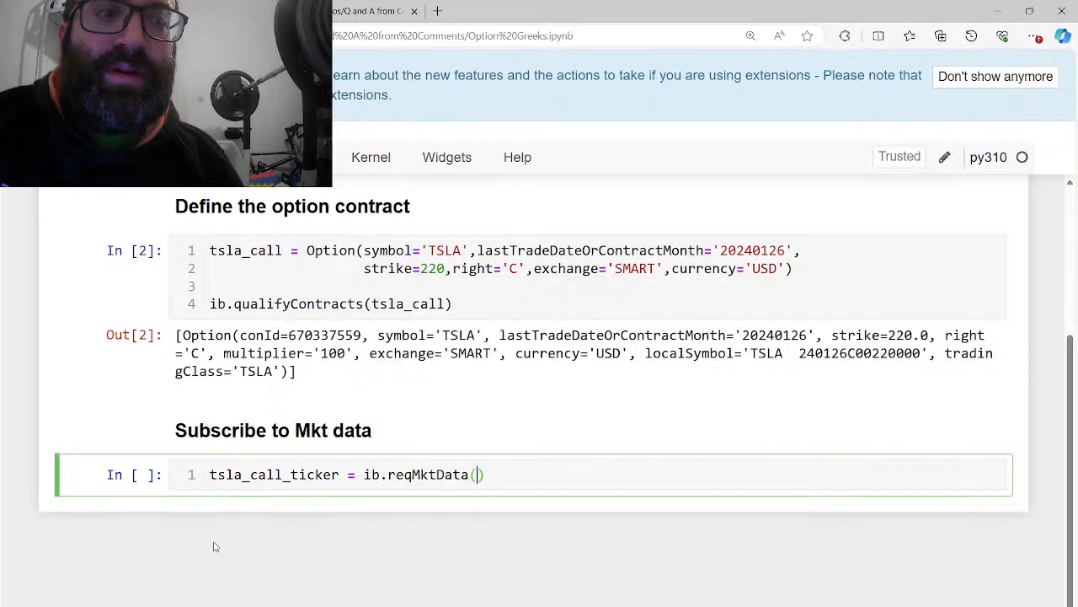
{"action": "type", "text": "sy"}
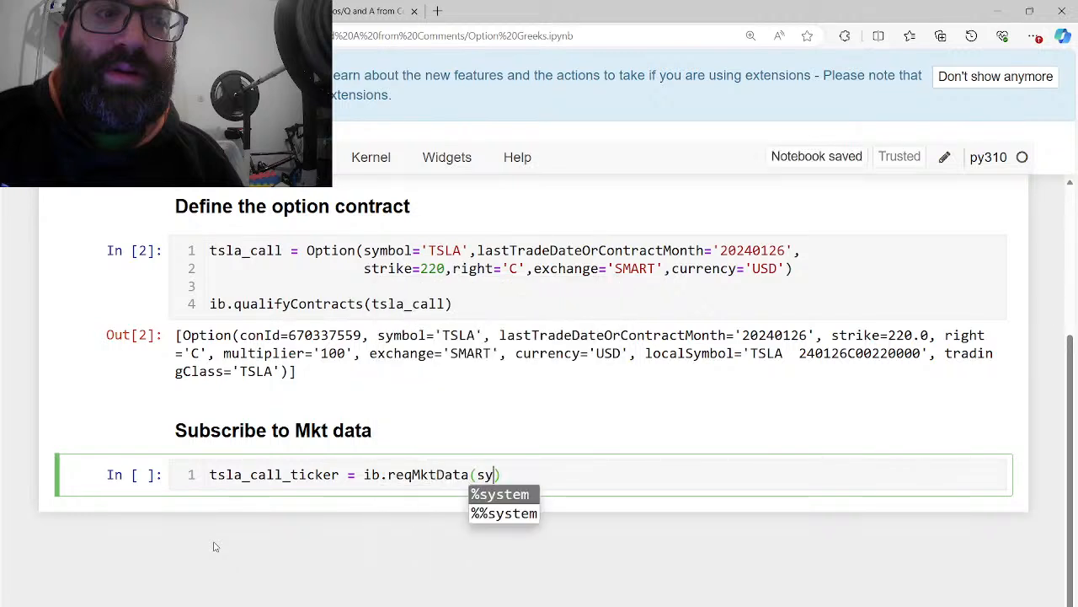
{"action": "type", "text": "m"}
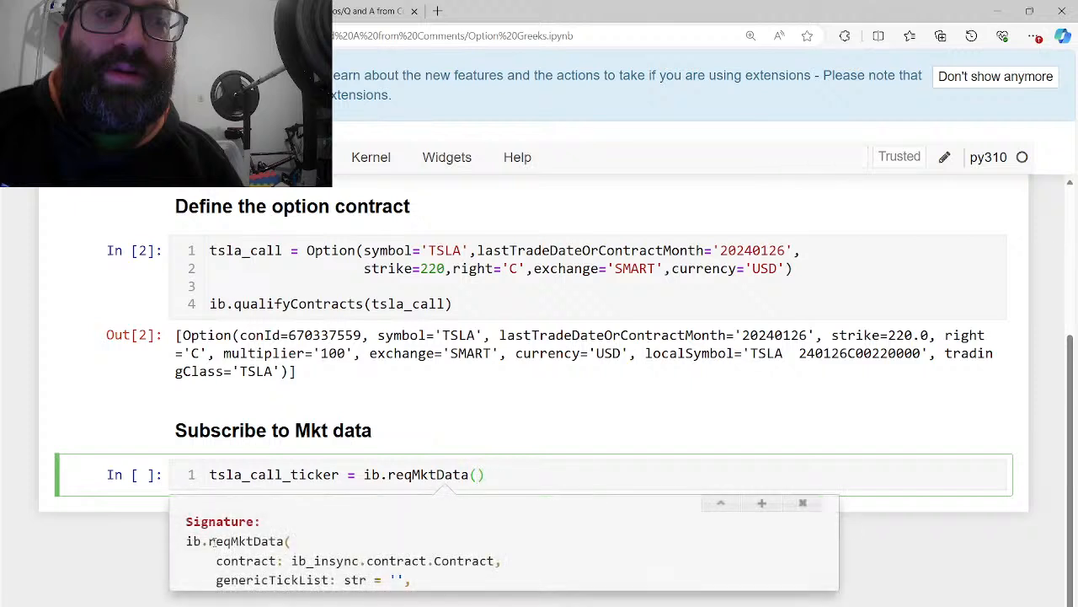
{"action": "type", "text": "contract=tsla_call,"}
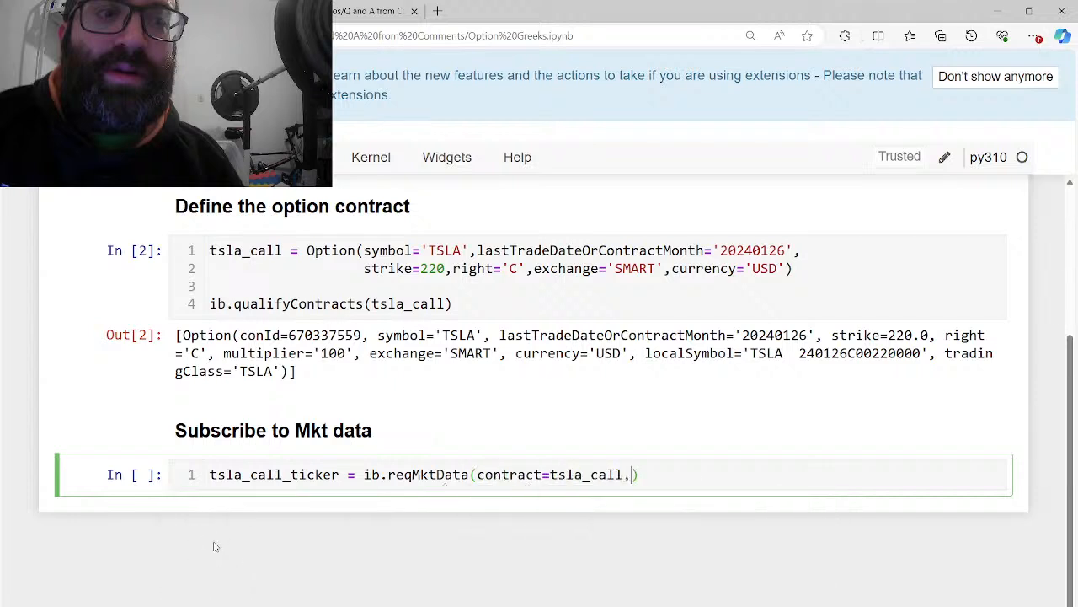
{"action": "type", "text": "\"\",Fals"}
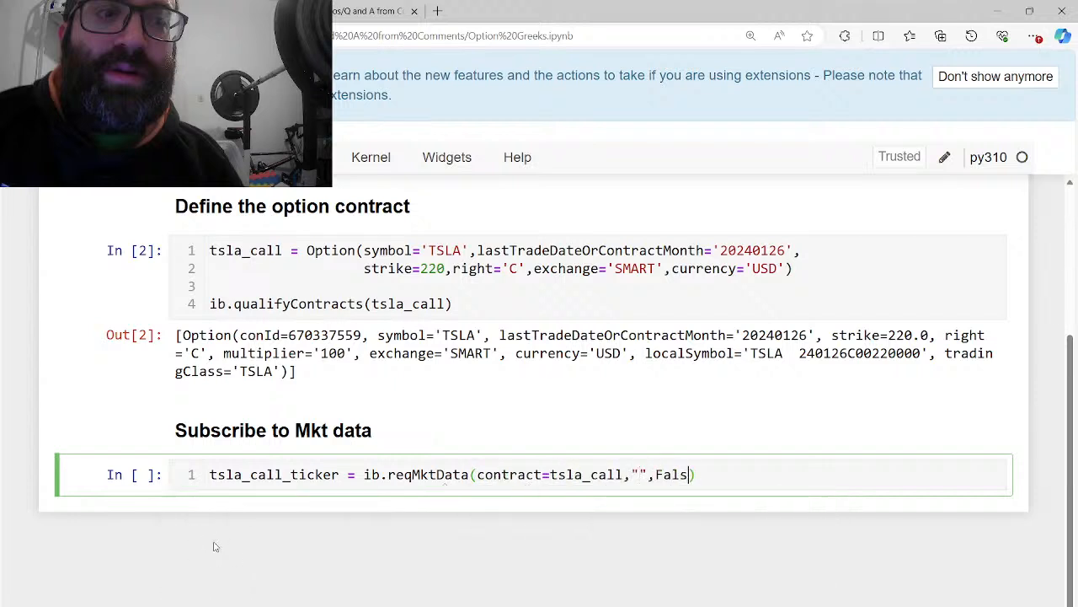
{"action": "type", "text": "e,False"}
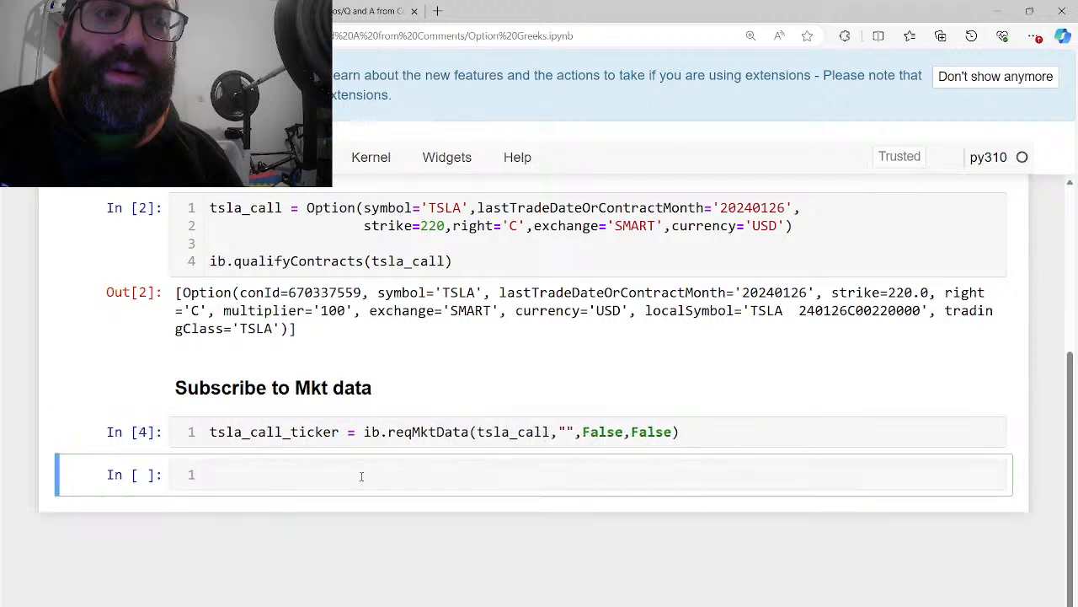
Add a markdown heading 'Types of Greeks/ImpliedVol/Option Price'
{"action": "type", "text": "####"}
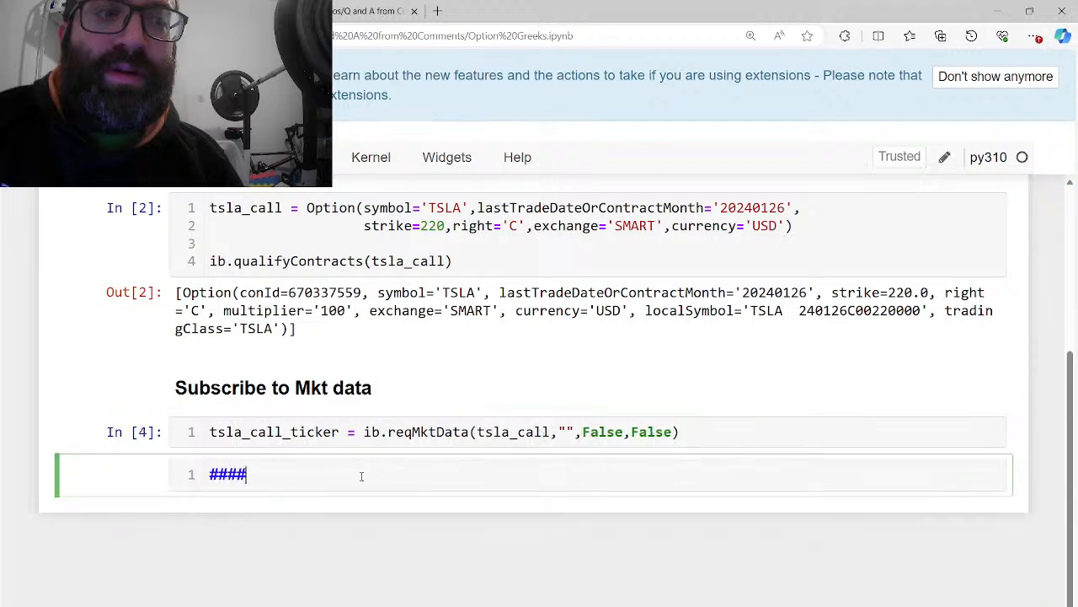
{"action": "type", "text": "Types of"}
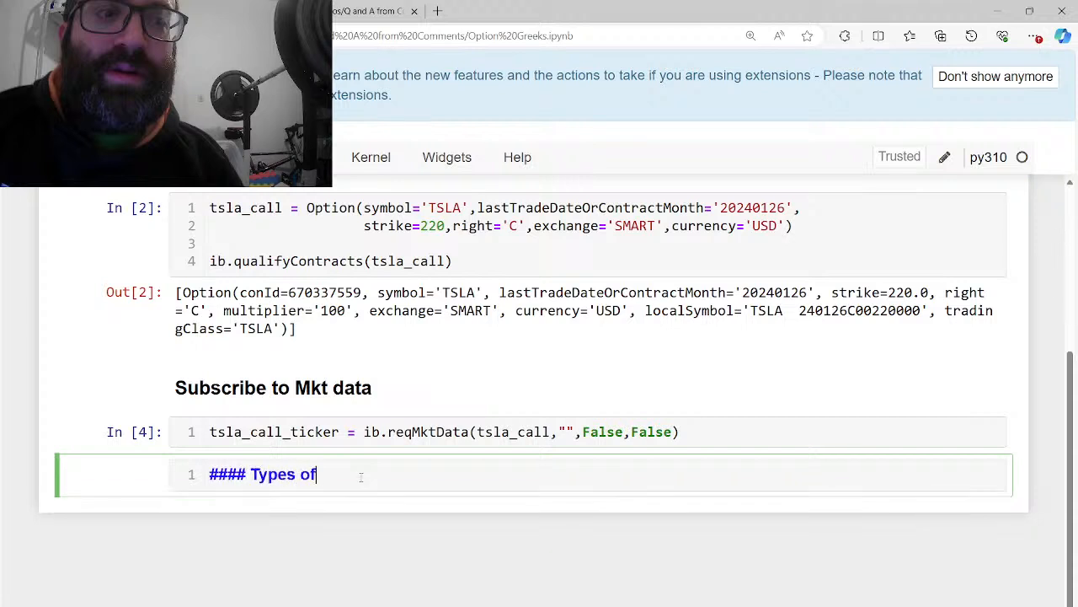
{"action": "type", "text": "Greeks/"}
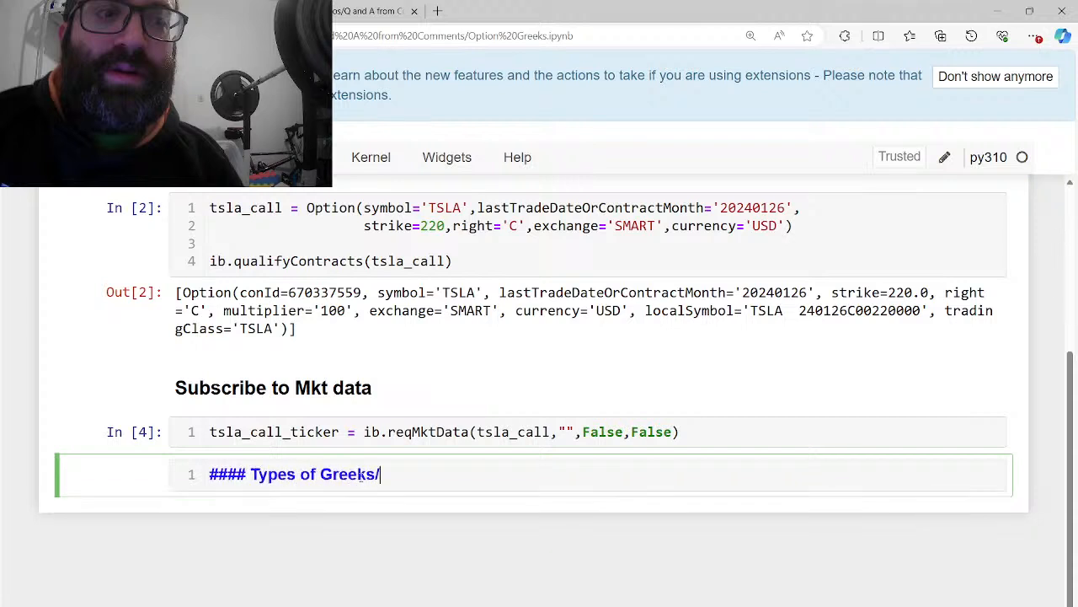
{"action": "type", "text": "ImpliedVol"}
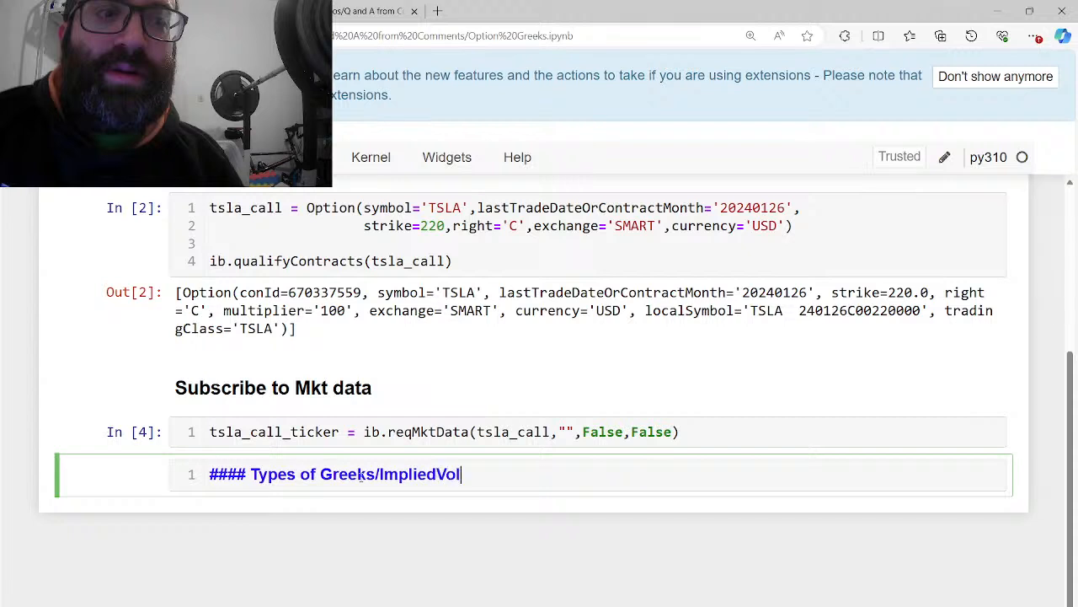
{"action": "type", "text": "/Option Price"}
{"action": "type", "text": "* Based on"}
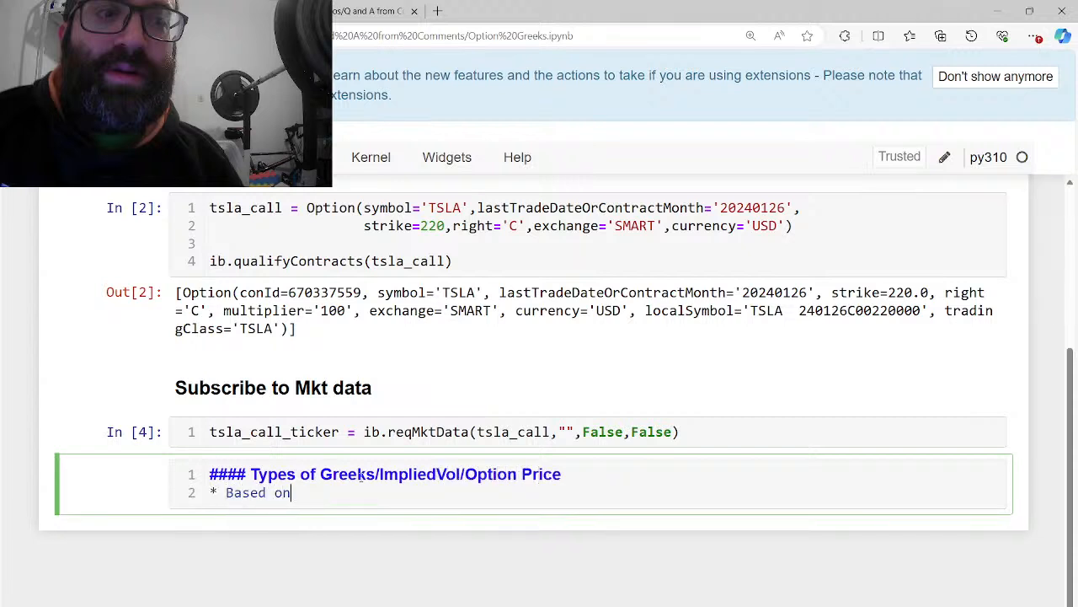
List bullets based on BID, ASK, LAST trade price and IBKR Model, then render the note
{"action": "type", "text": "BID"}
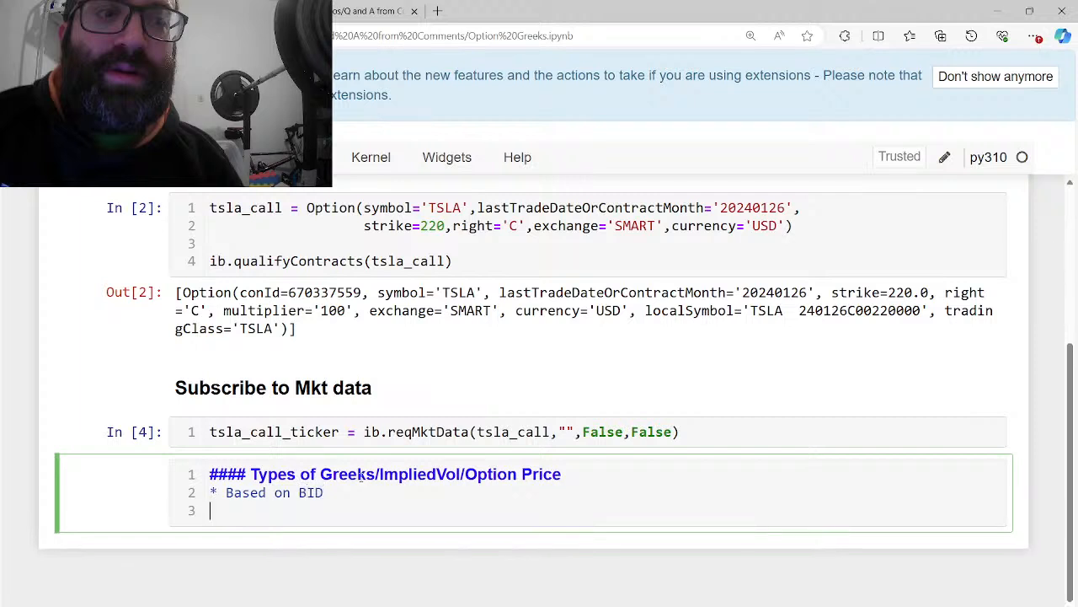
{"action": "type", "text": "* Based on AS"}
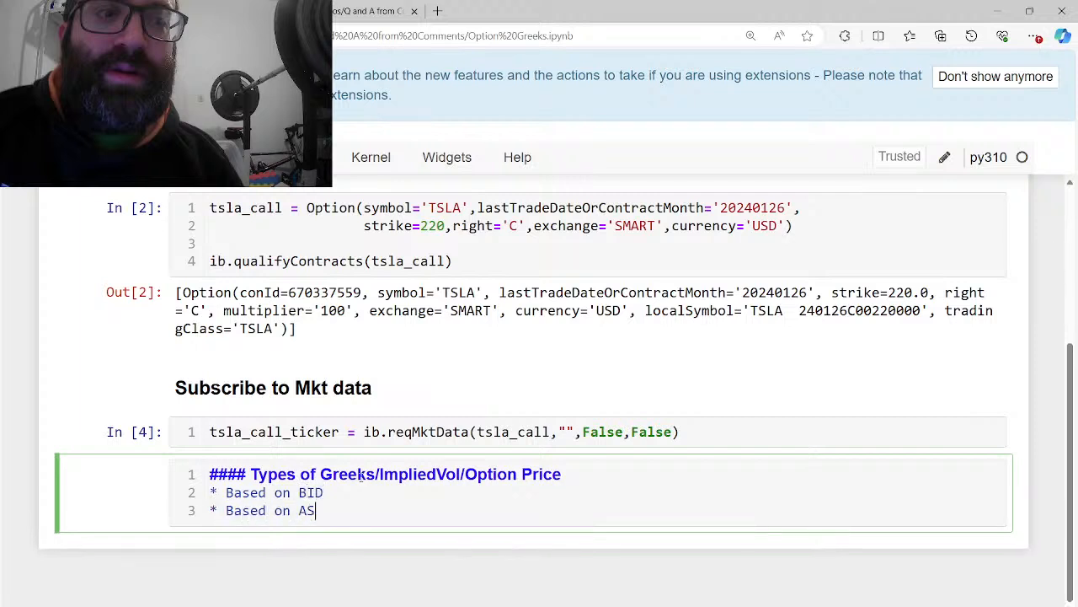
{"action": "type", "text": "K"}
{"action": "type", "text": "* Based on"}
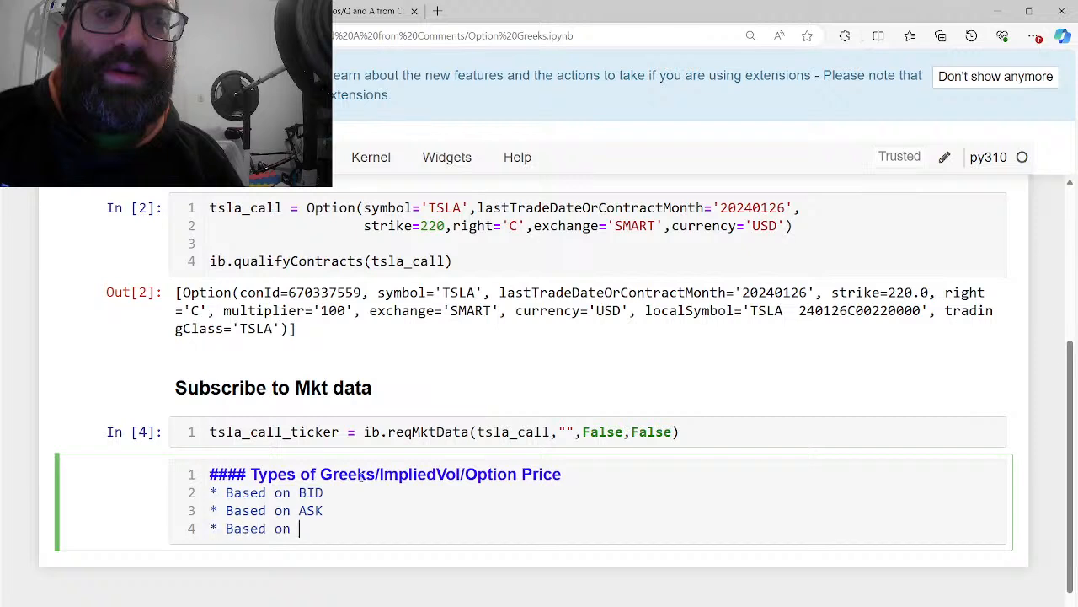
{"action": "type", "text": "LAST Trade Price"}
{"action": "type", "text": "* Based on"}
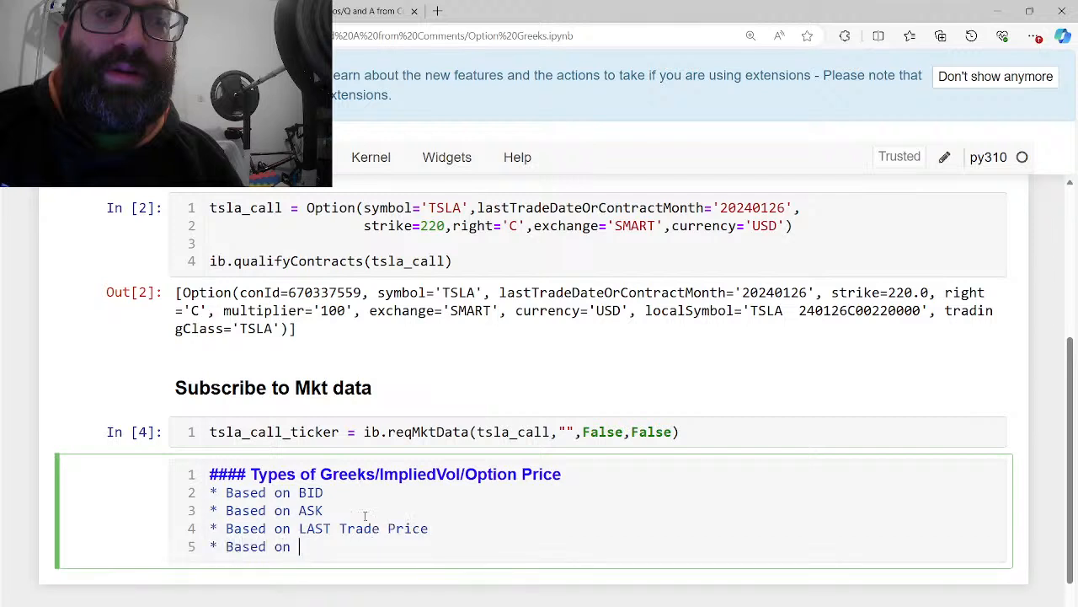
{"action": "type", "text": "IBKR MO"}
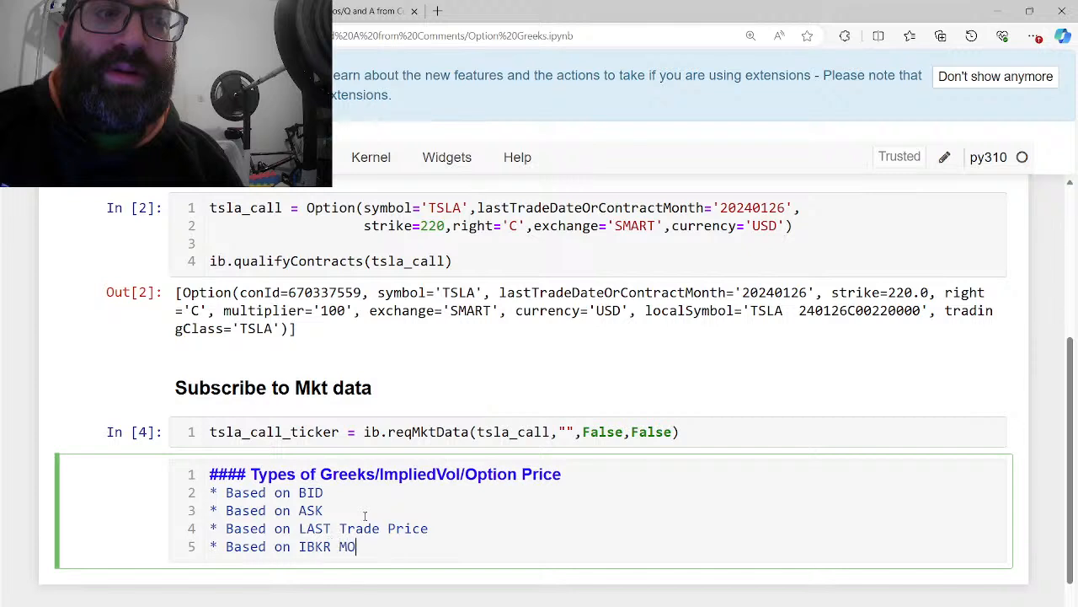
{"action": "type", "text": "Del"}
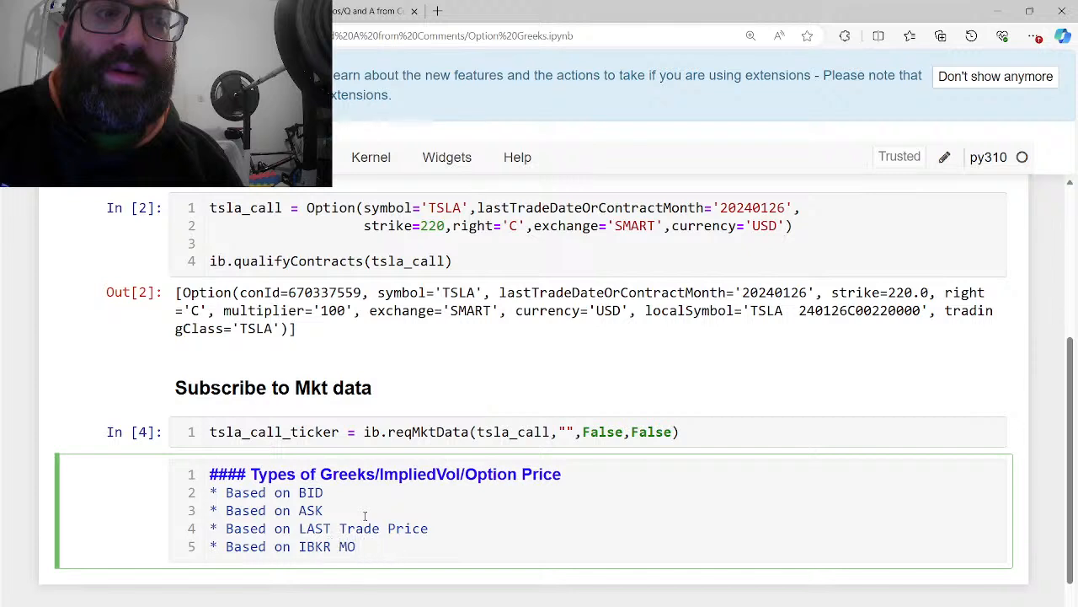
{"action": "type", "text": "del"}
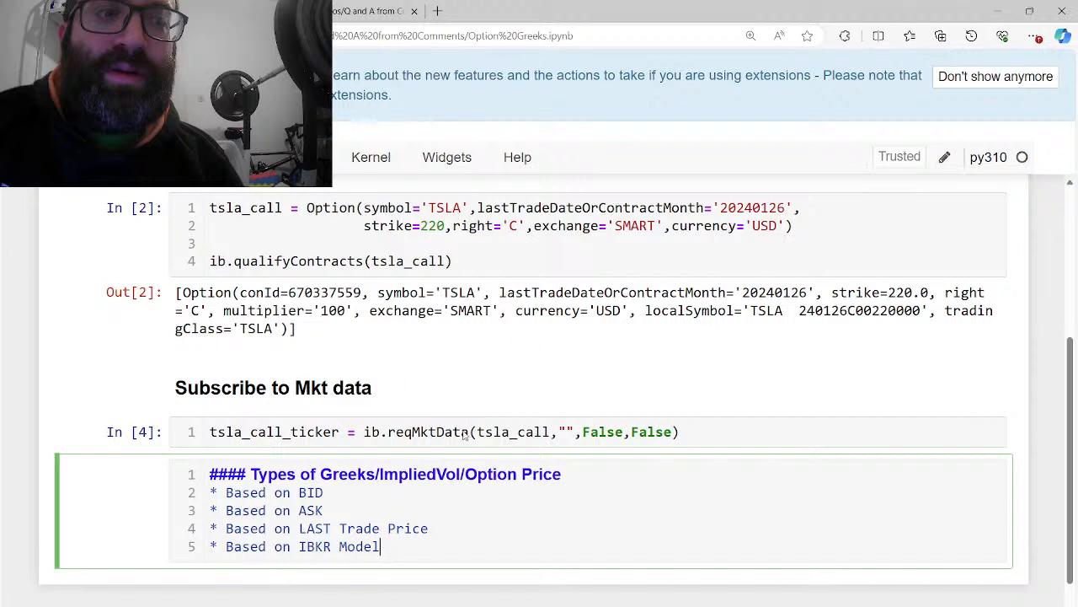
{"action": "key", "text": "shift+enter"}
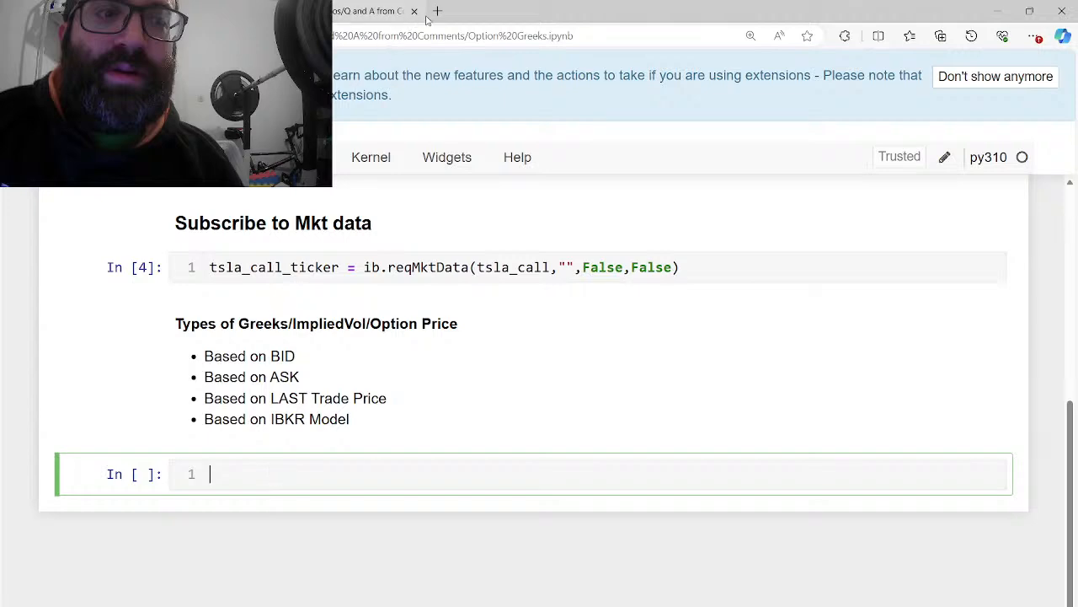
{"action": "left_click", "coordinate": [437, 10]}
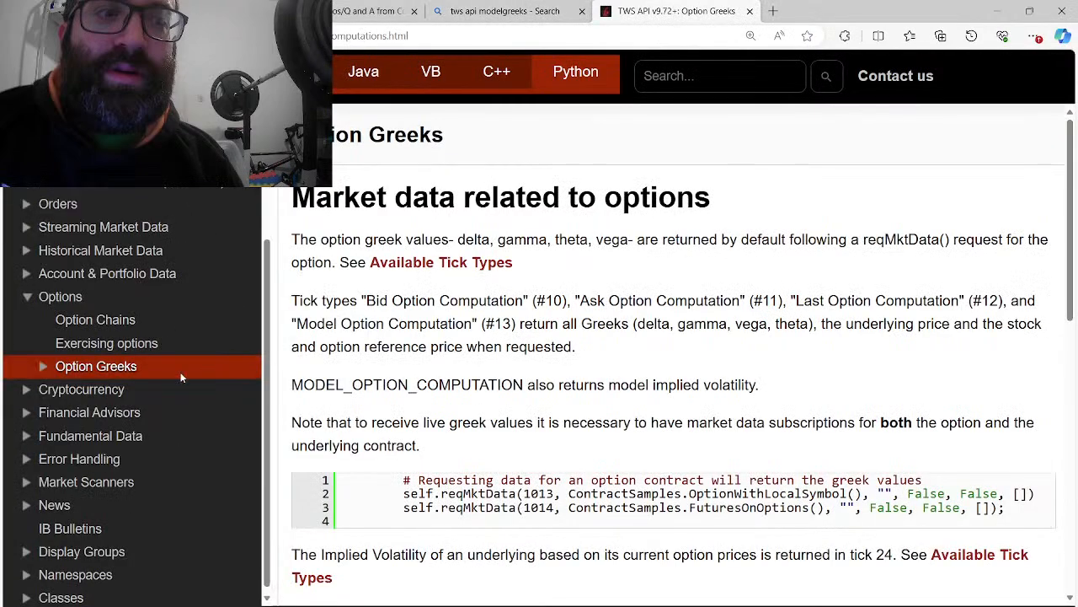
{"action": "scroll", "scroll_direction": "down", "scroll_amount": 3}
{"action": "type", "text": "model"}
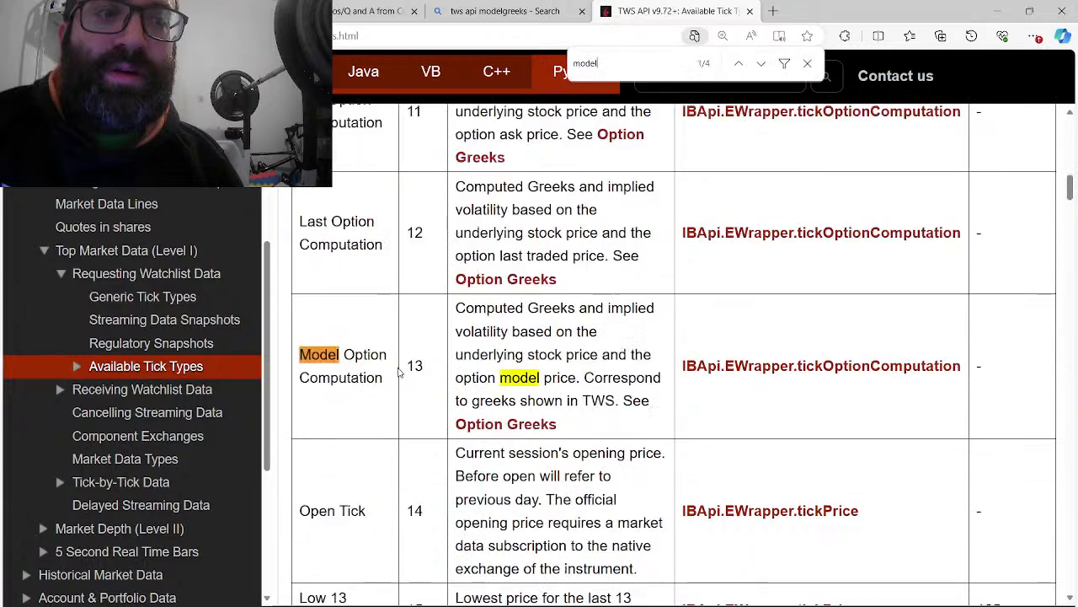
{"action": "scroll", "scroll_direction": "down", "scroll_amount": 3}
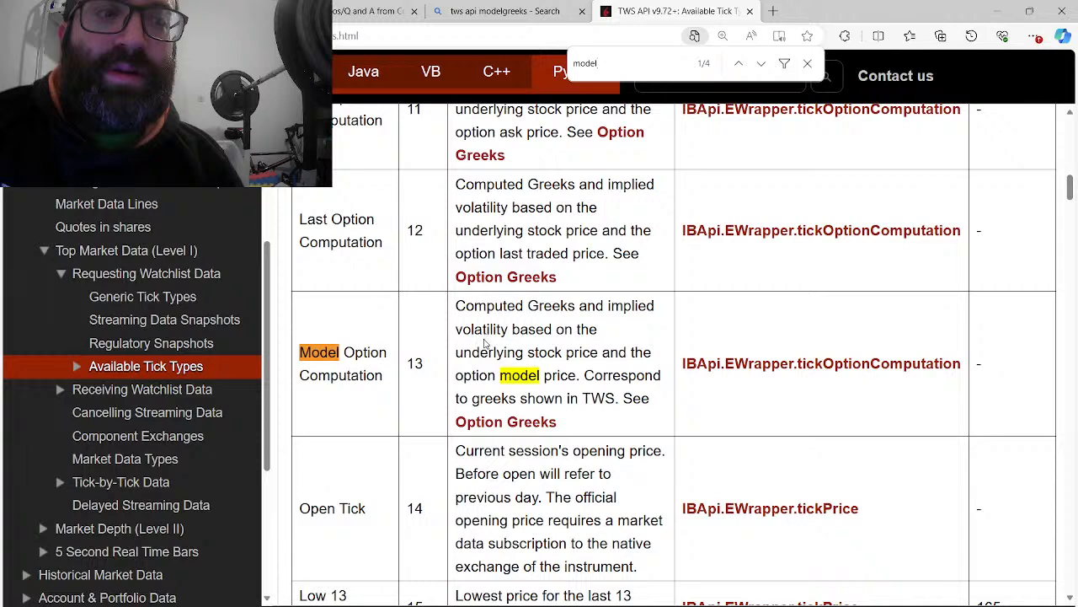
{"action": "scroll", "scroll_direction": "down", "scroll_amount": 3}
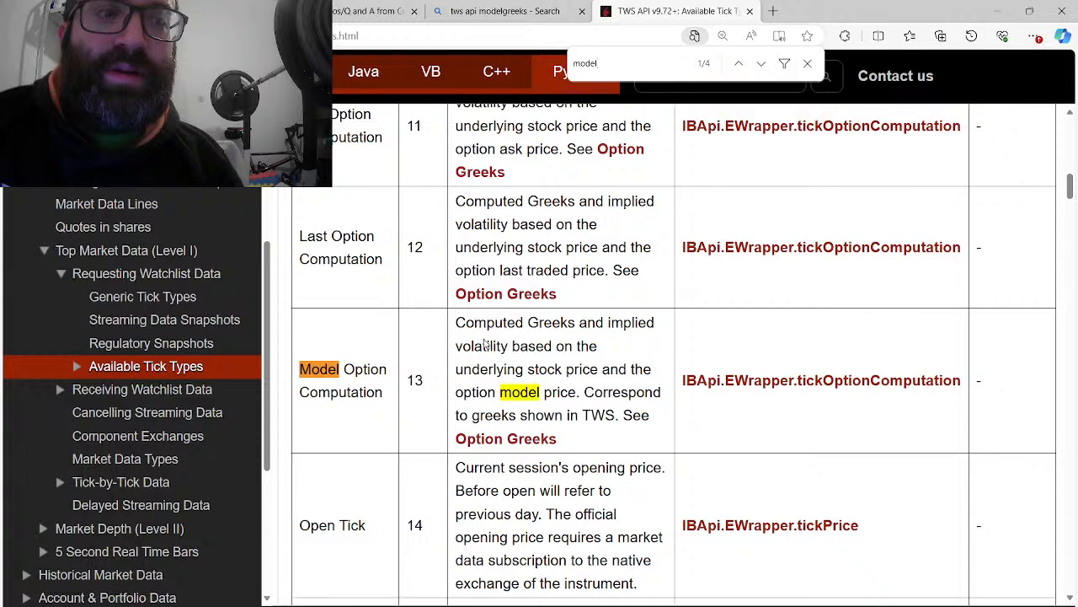
{"action": "scroll", "scroll_direction": "down", "scroll_amount": 3}
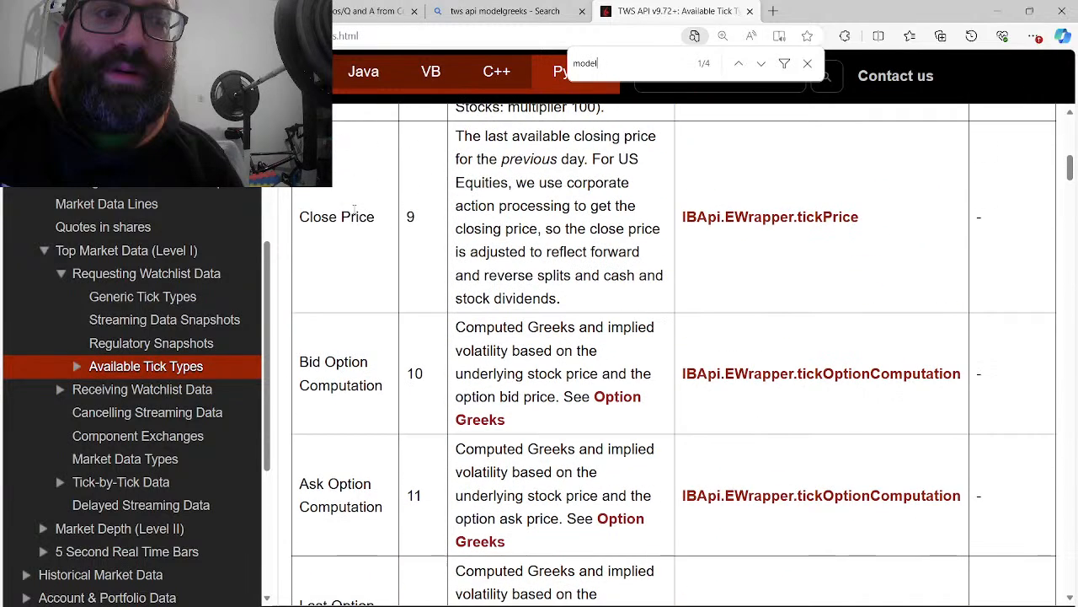
{"action": "scroll", "scroll_direction": "down", "scroll_amount": 3}
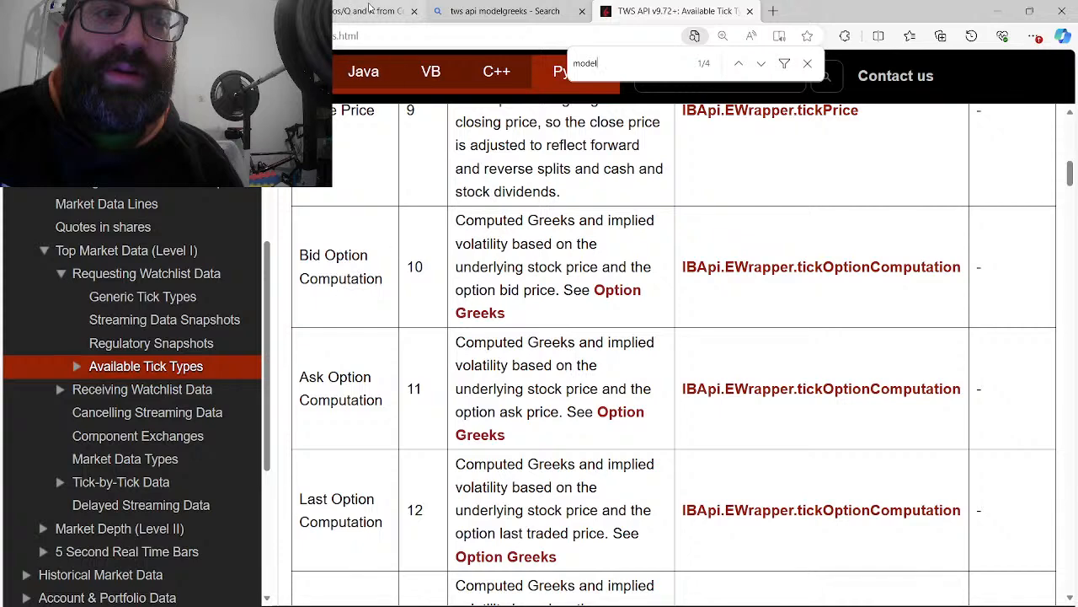
{"action": "left_click", "coordinate": [505, 10]}
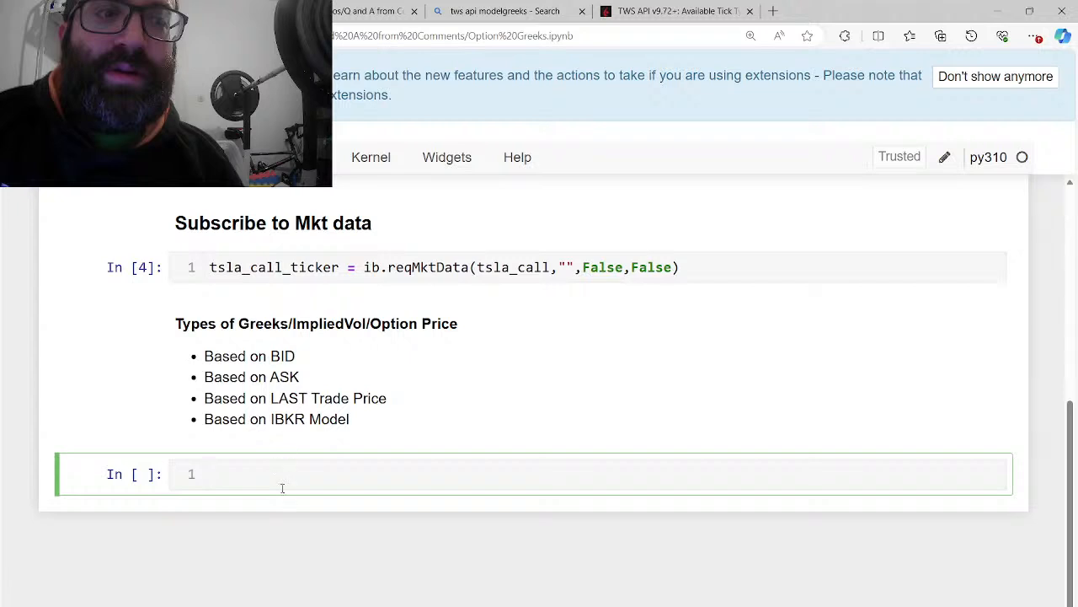
Run tsla_call_ticker.bidGreeks to show the bid-based implied vol, delta, gamma, vega and theta, then select bidGreeks for replacement
{"action": "type", "text": "tsla_call_ticker.bi"}
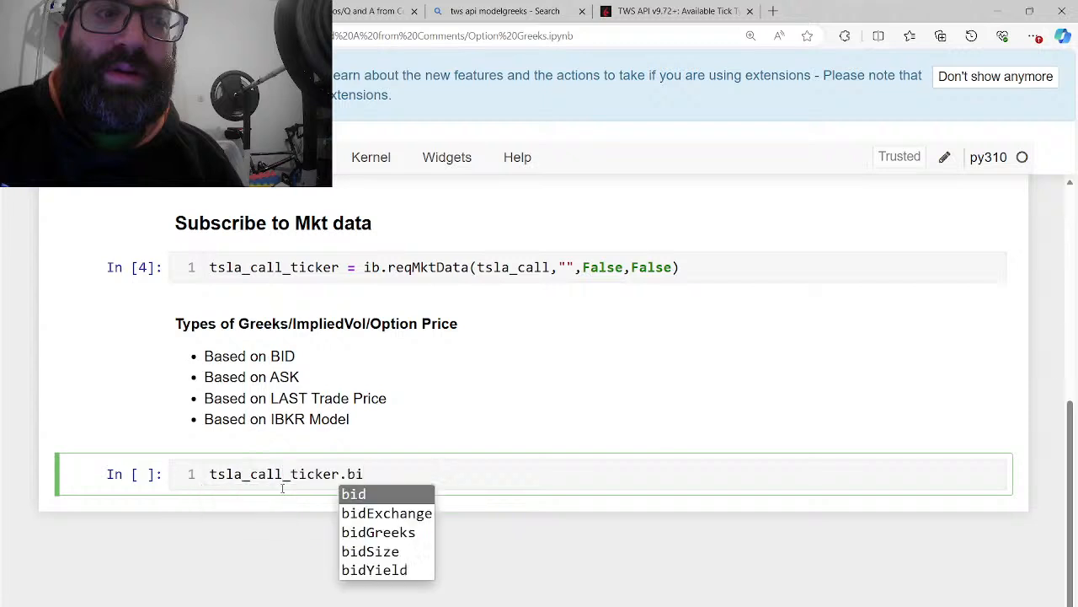
{"action": "type", "text": "d"}
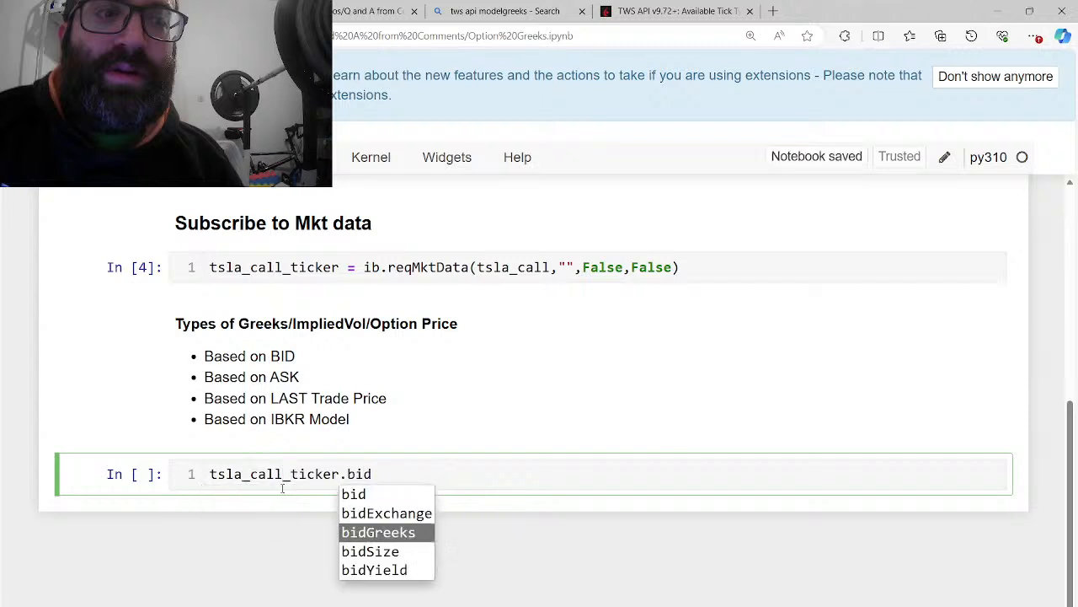
{"action": "key", "text": "Enter"}
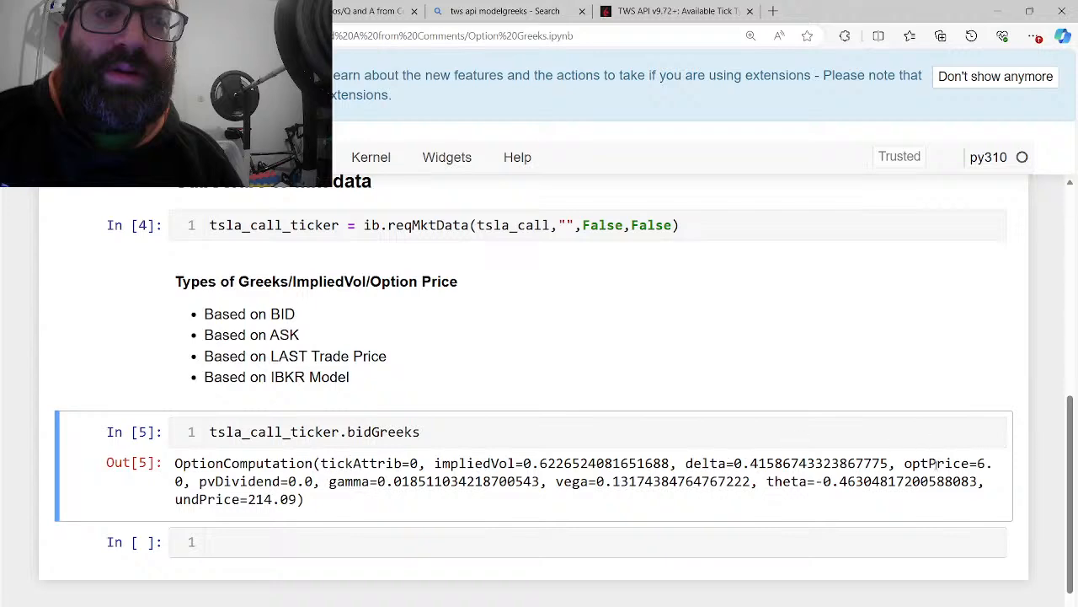
{"action": "scroll", "scroll_direction": "up", "scroll_amount": 3}
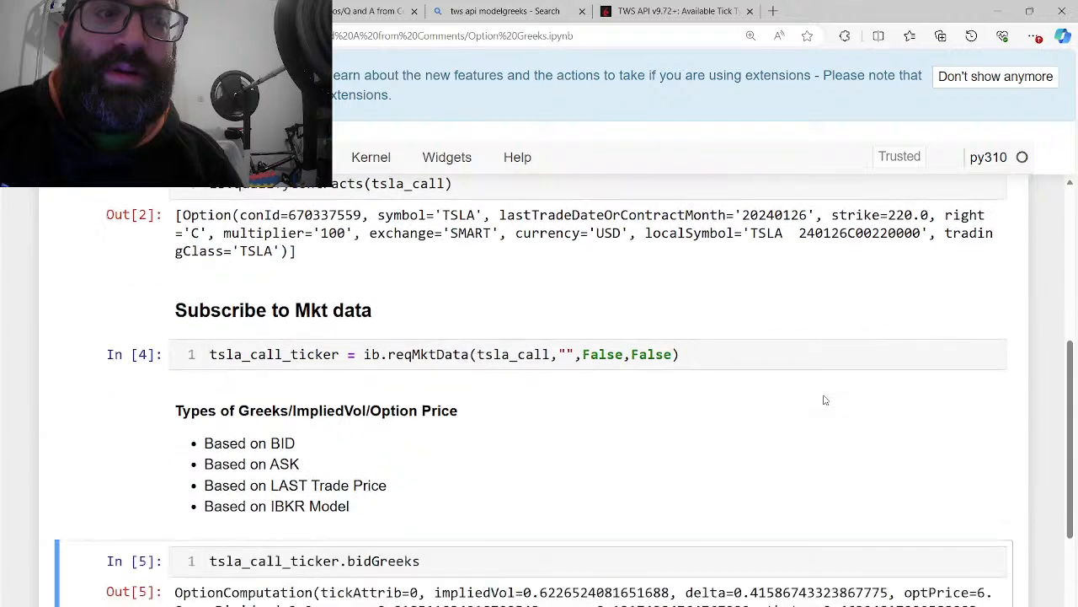
{"action": "scroll", "scroll_direction": "down", "scroll_amount": 3}
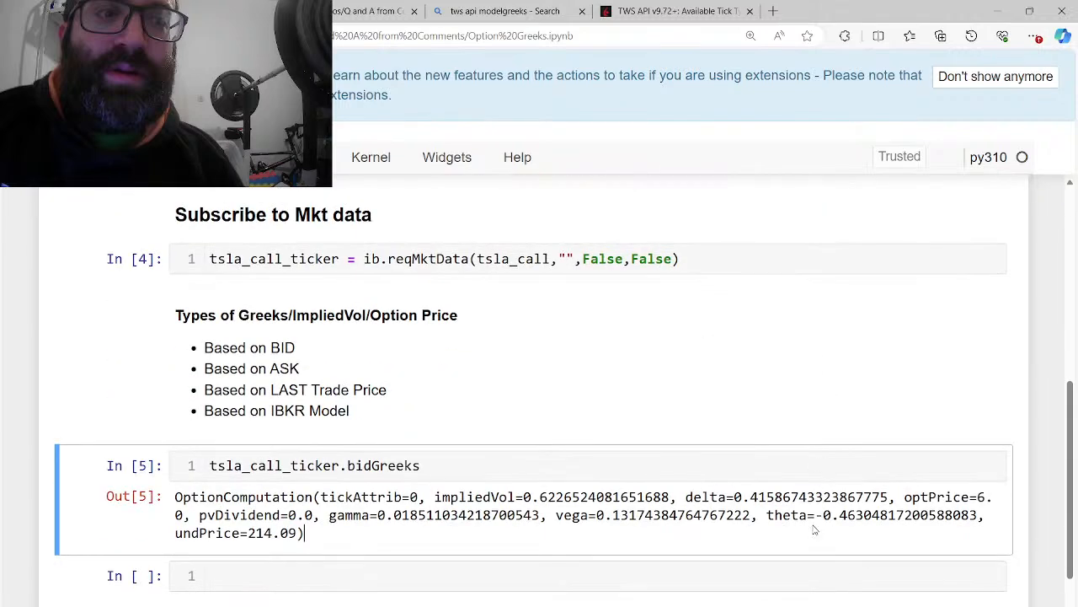
{"action": "scroll", "scroll_direction": "down", "scroll_amount": 3}
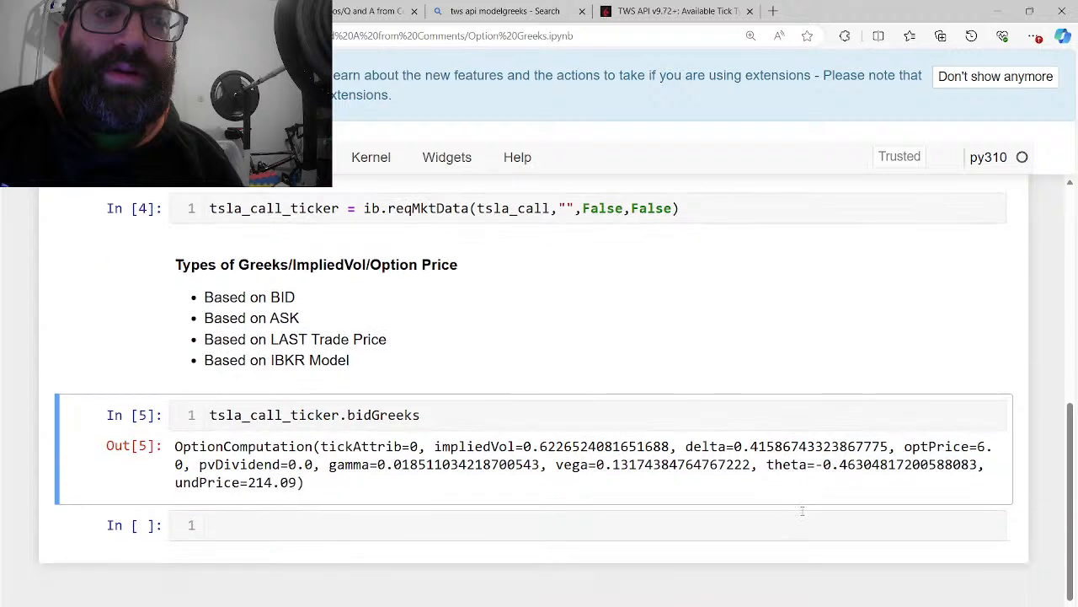
{"action": "double_click", "coordinate": [314, 415]}
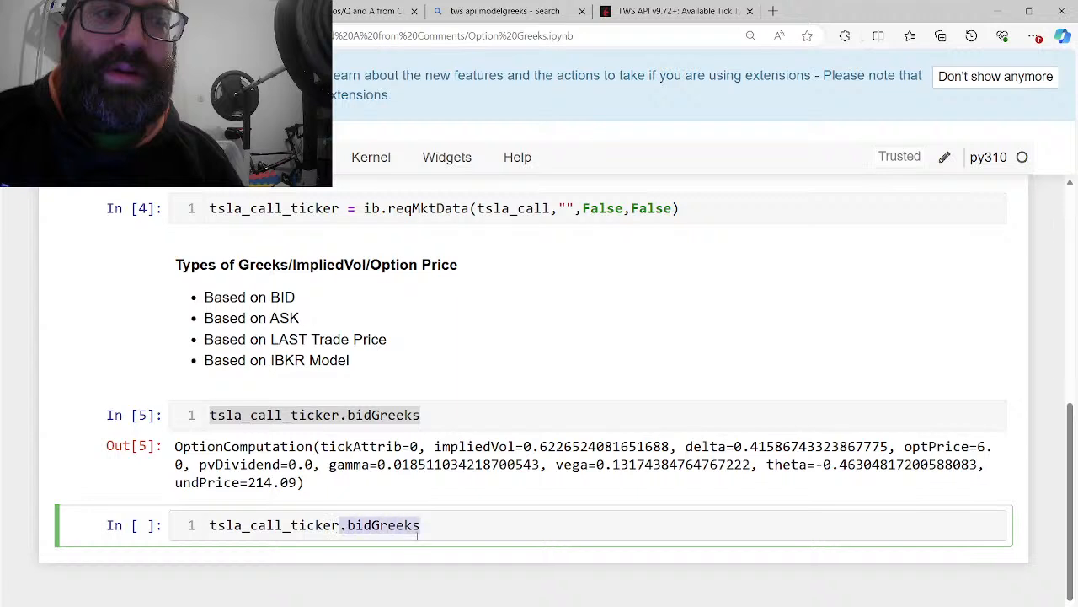
Run askGreeks, then output tsla_call_ticker.bidGreeks and askGreeks together in one cell
{"action": "type", "text": "ask"}
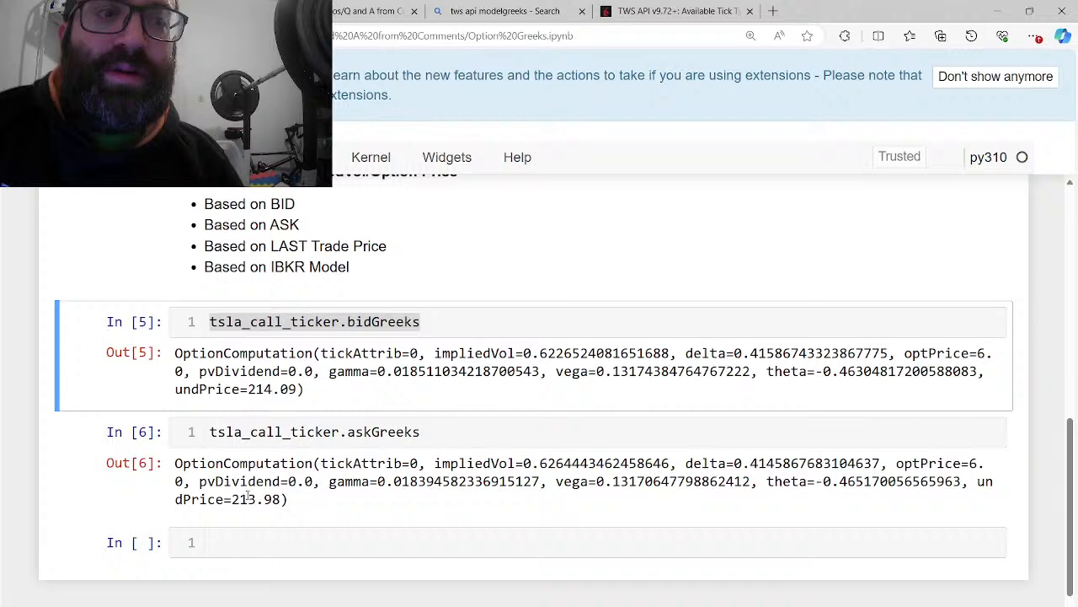
{"action": "left_click", "coordinate": [317, 320]}
{"action": "type", "text": ",tsla_call_ticker.askGreeks"}
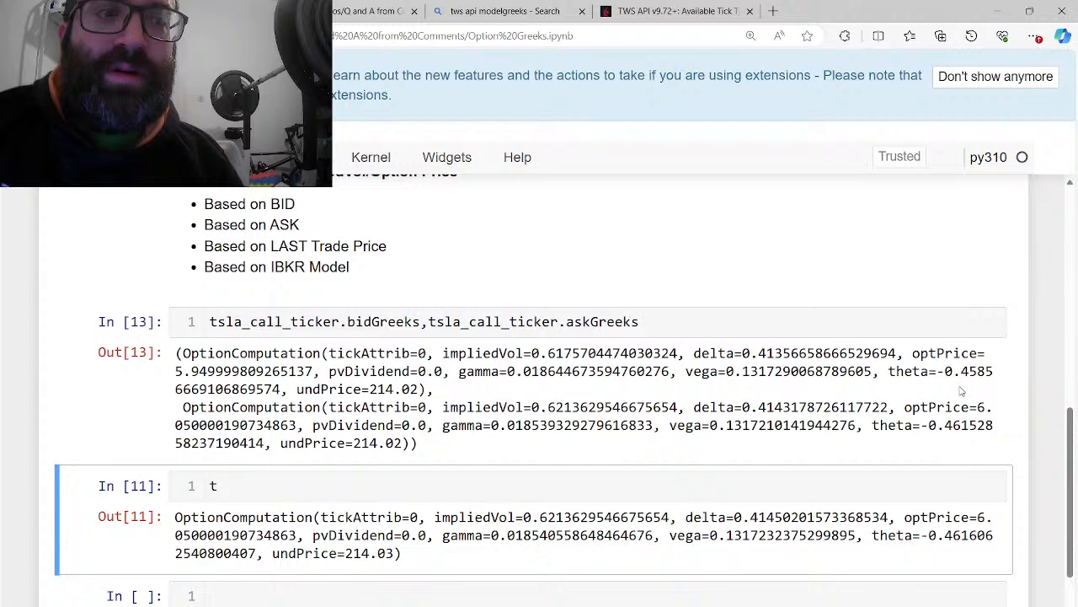
{"action": "mouse_move", "coordinate": [962, 391]}
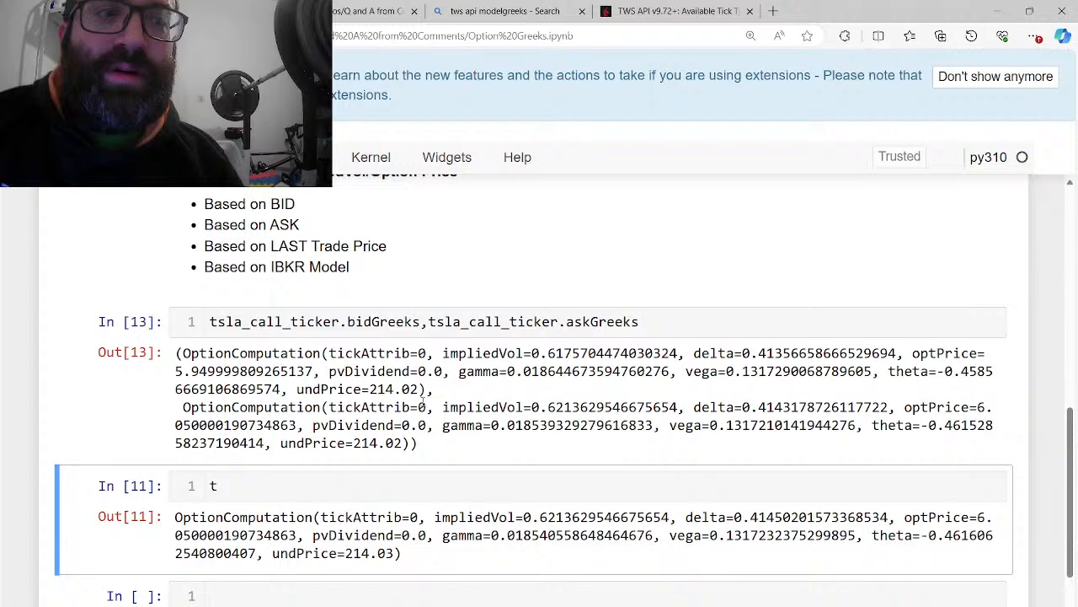
{"action": "left_click", "coordinate": [213, 486]}
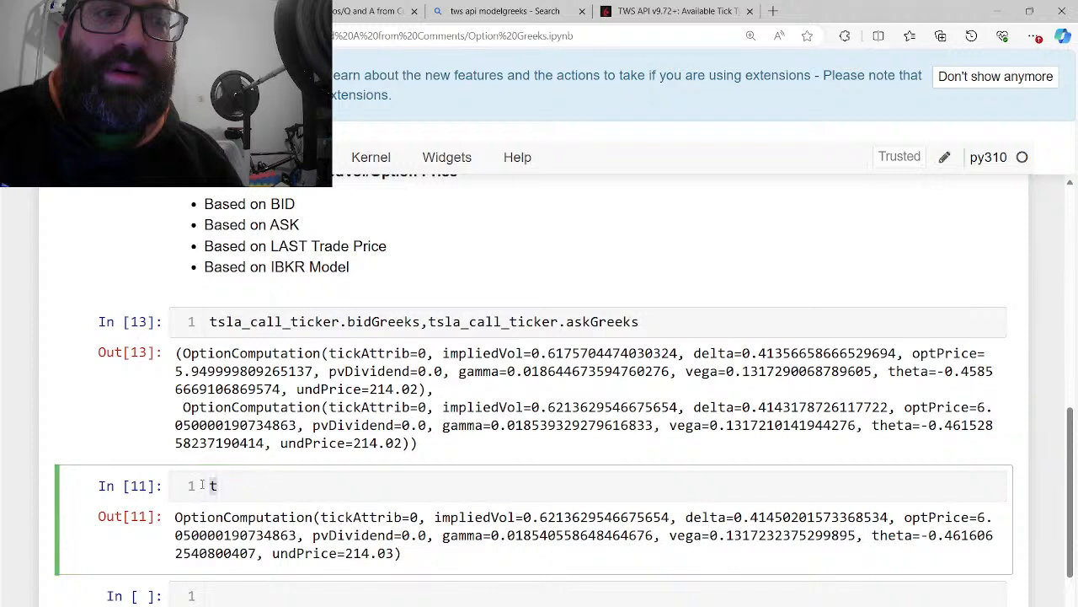
Run tsla_call_ticker.lastGreeks to show the last-trade-price Greeks
{"action": "key", "text": "Backspace"}
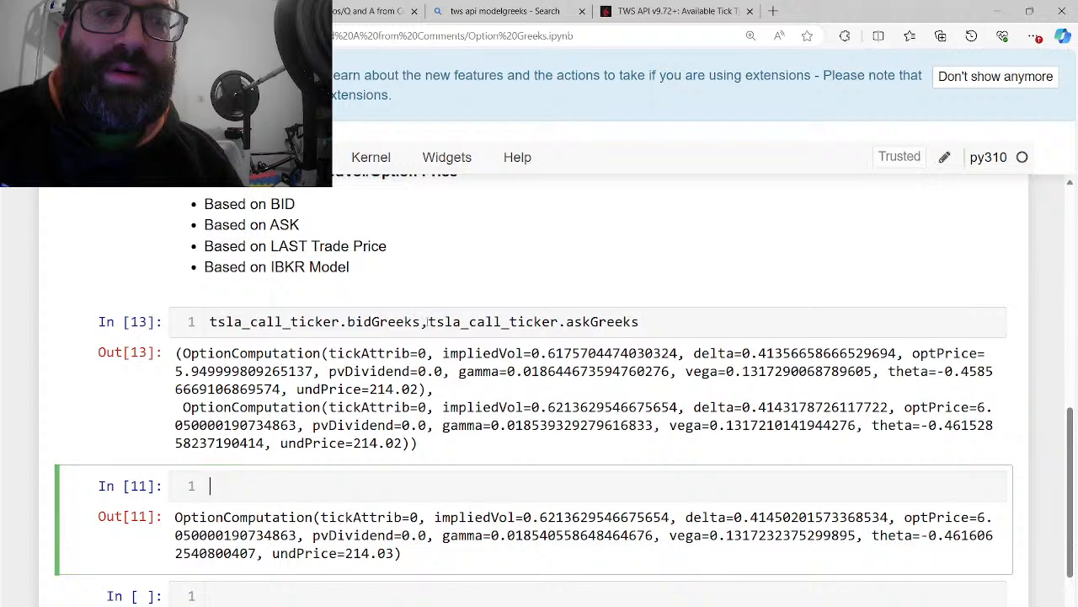
{"action": "type", "text": "tsla_call_ticker.bidGreeks"}
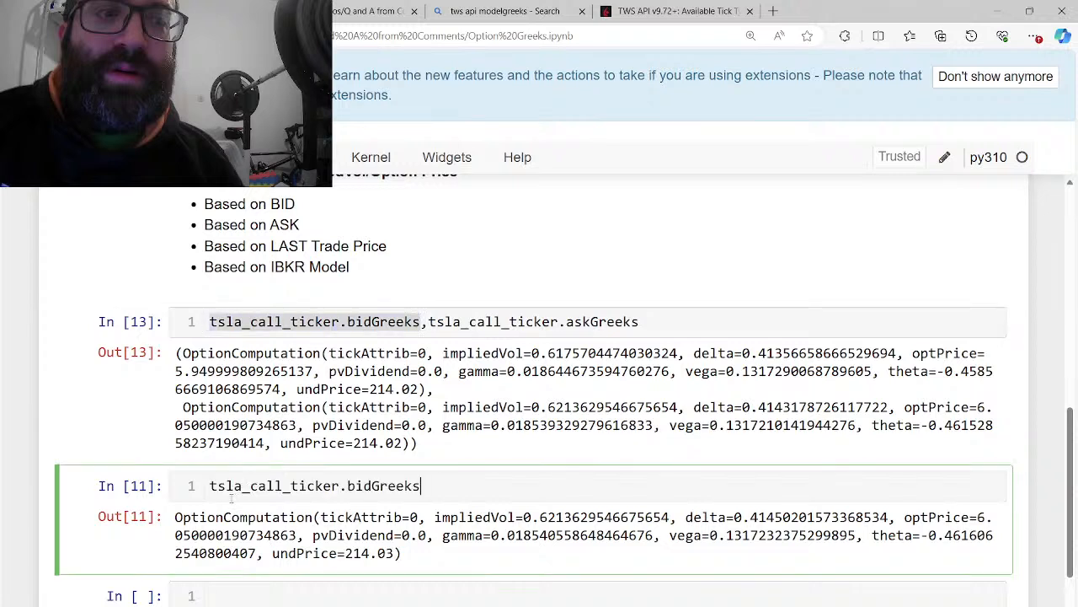
{"action": "key", "text": "BackSpace"}
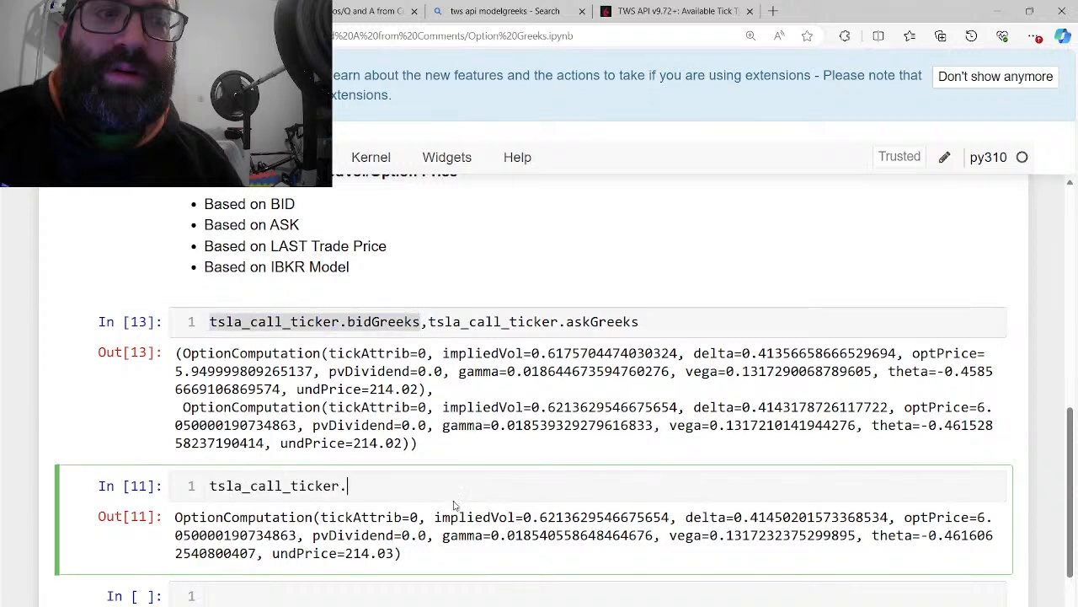
{"action": "type", "text": "lastGreeks"}
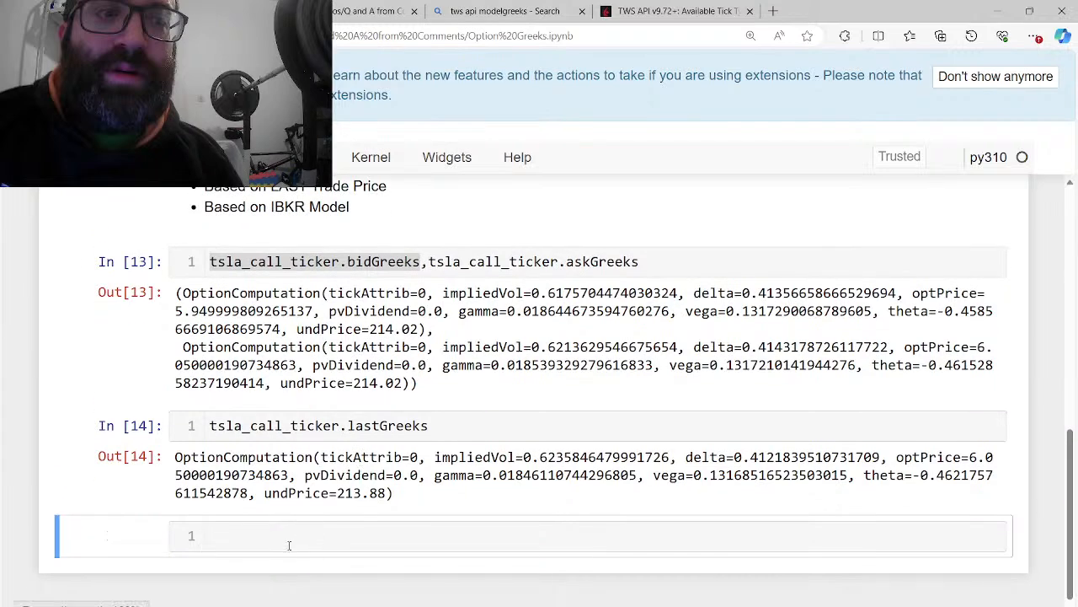
Add a 'Model Based' heading and run tsla_call_ticker.modelGreeks, leaving an empty cell below
{"action": "type", "text": "###"}
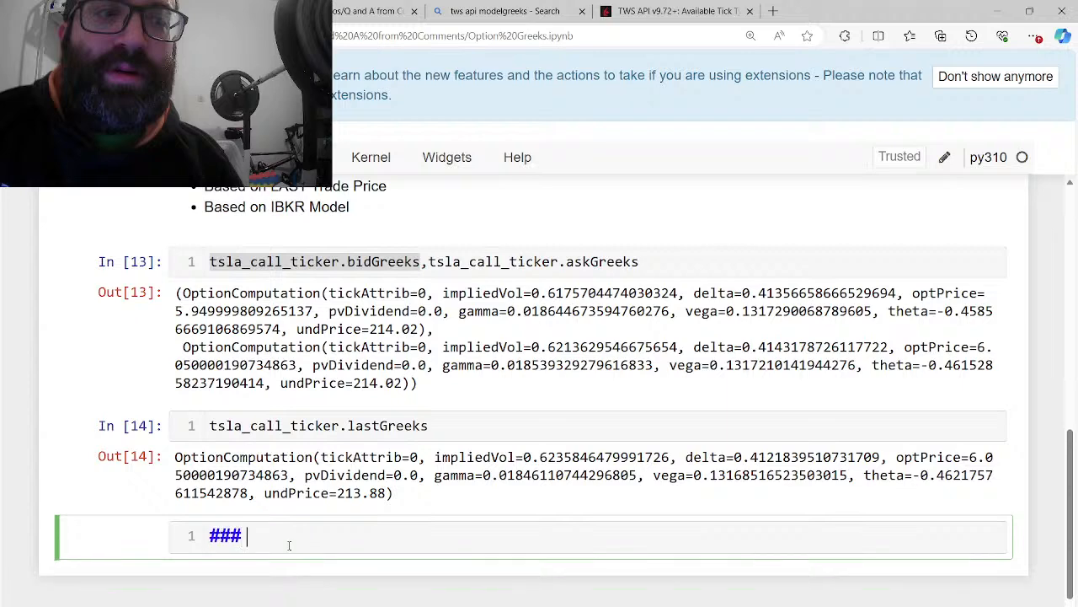
{"action": "type", "text": "Model Based"}
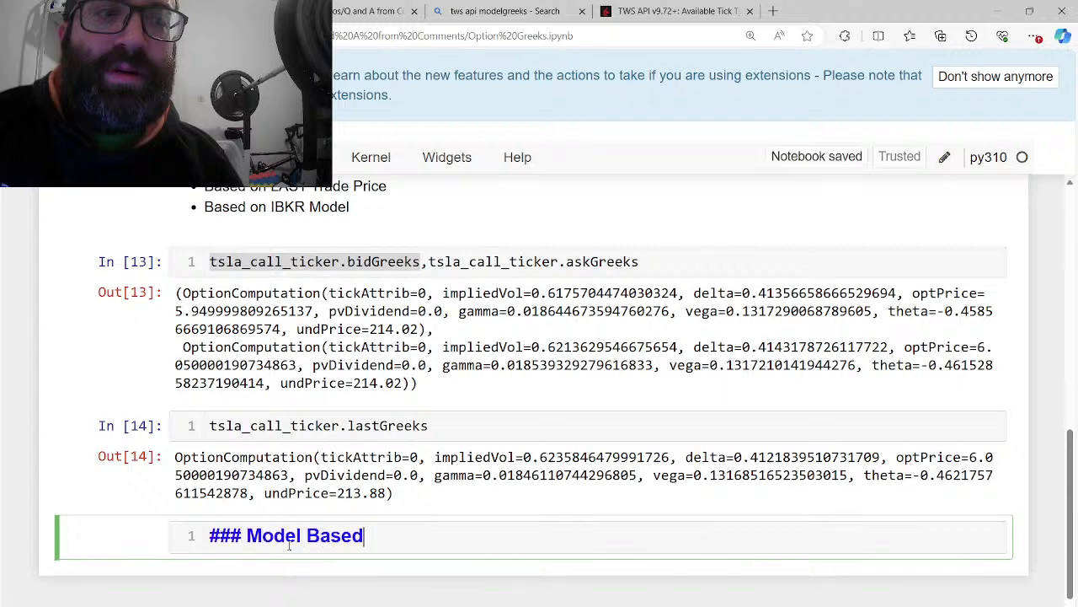
{"action": "type", "text": "tsl"}
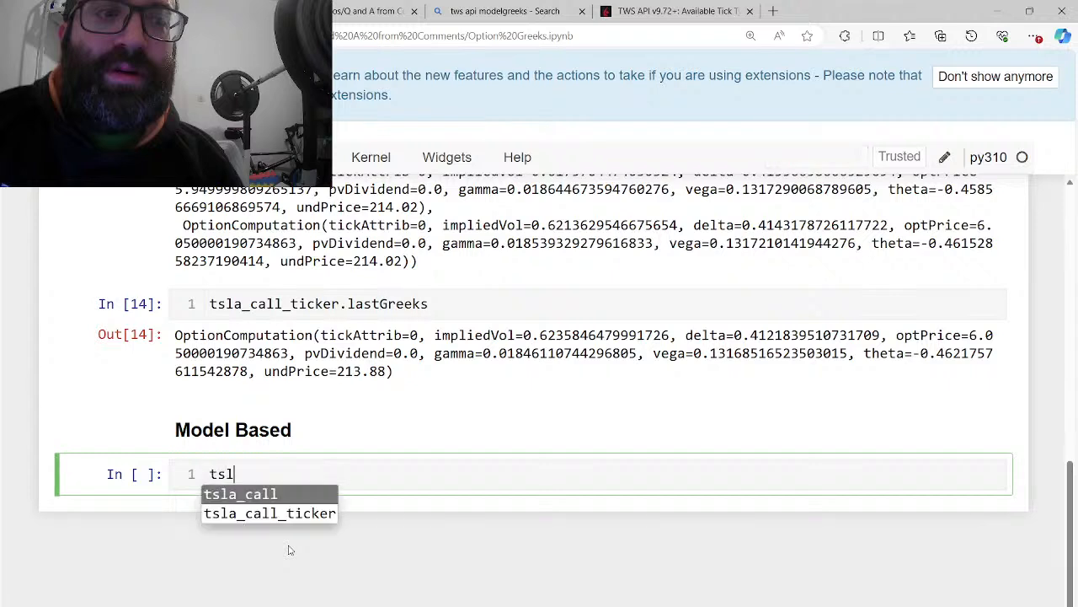
{"action": "left_click", "coordinate": [270, 513]}
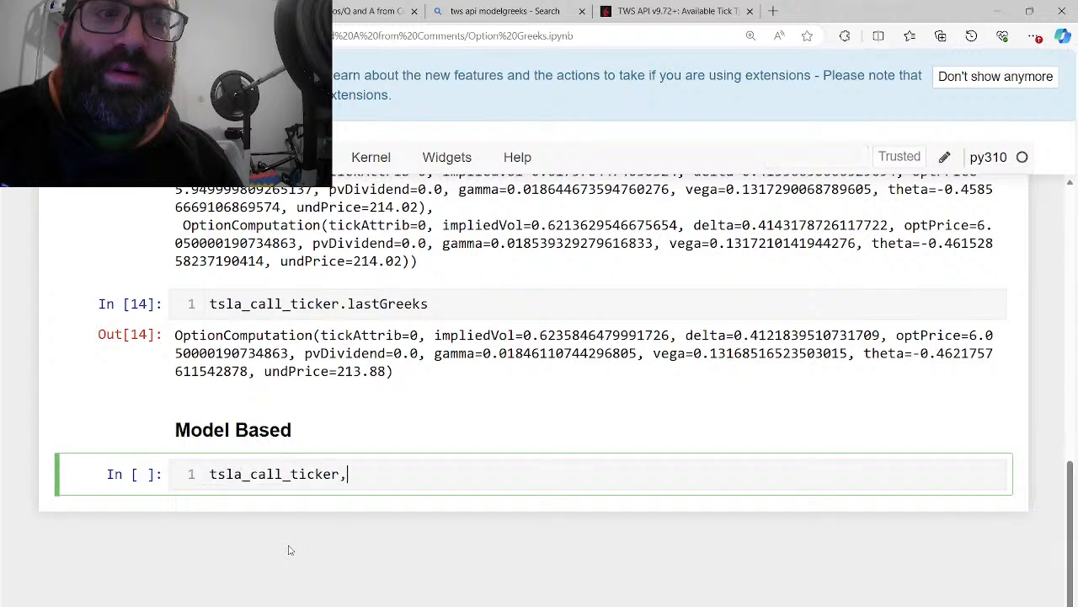
{"action": "type", "text": ".modelGreeks"}
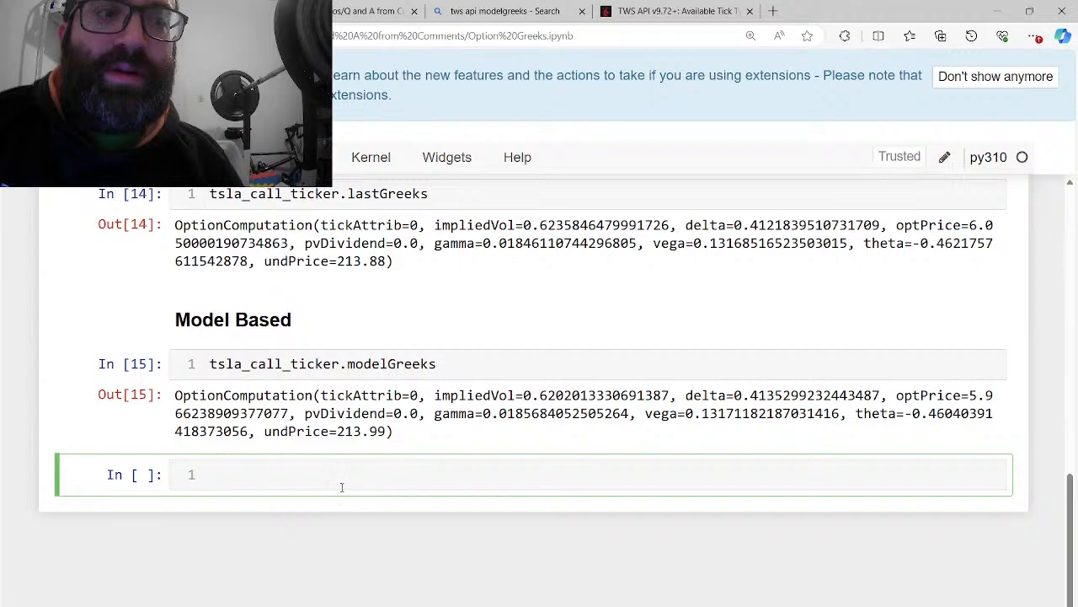
Add a markdown heading '### calcImplieVol'
{"action": "type", "text": "###"}
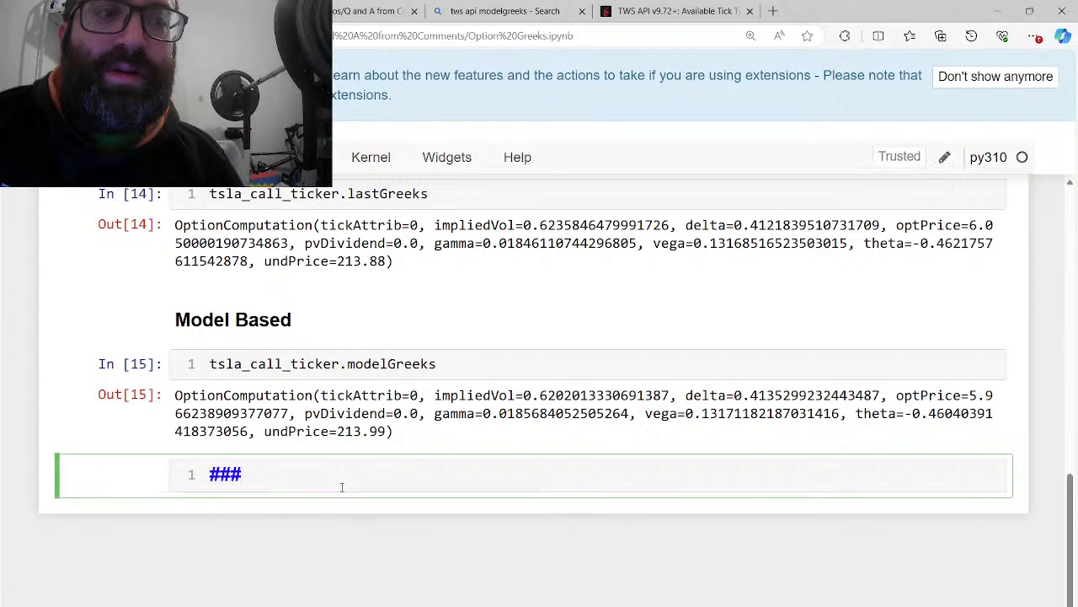
{"action": "type", "text": "c"}
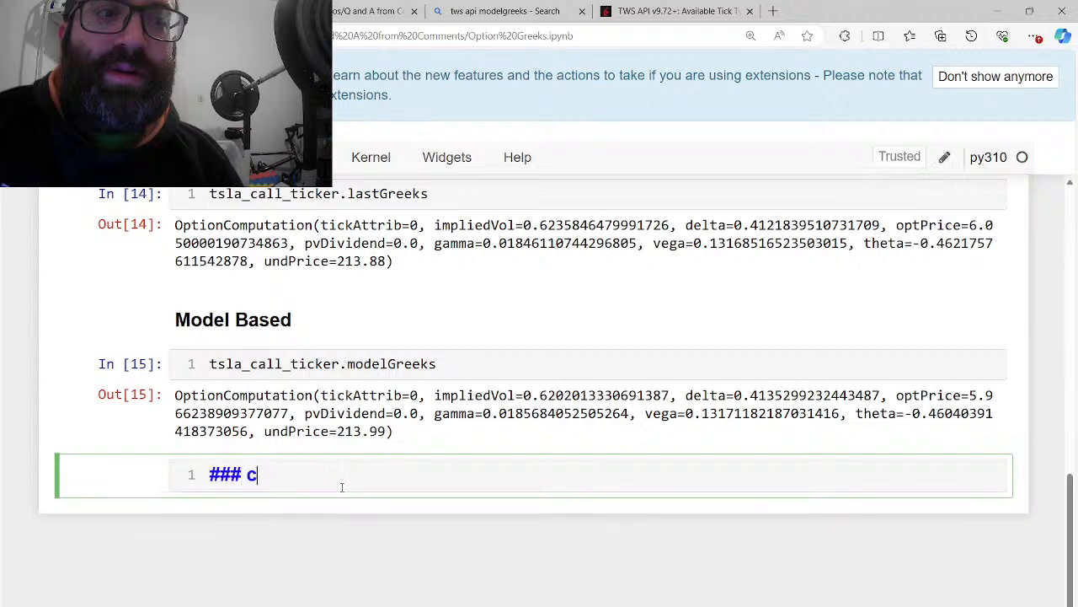
{"action": "type", "text": "alcImplieVol"}
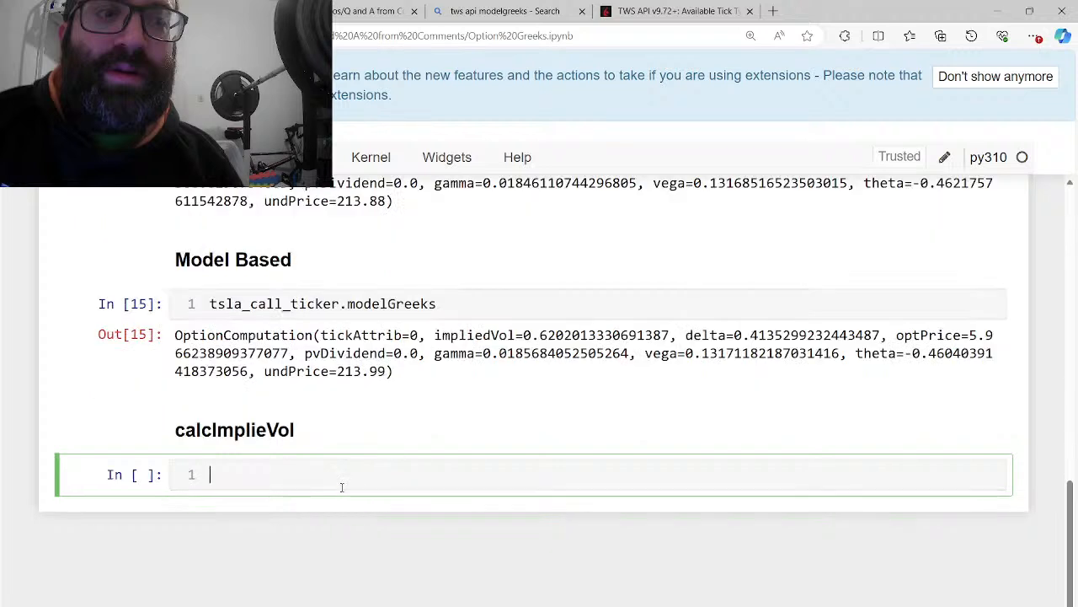
Start a cell with ib.calculateImpliedVolatility(tsla_call,) for the TSLA call
{"action": "type", "text": "ib.cal"}
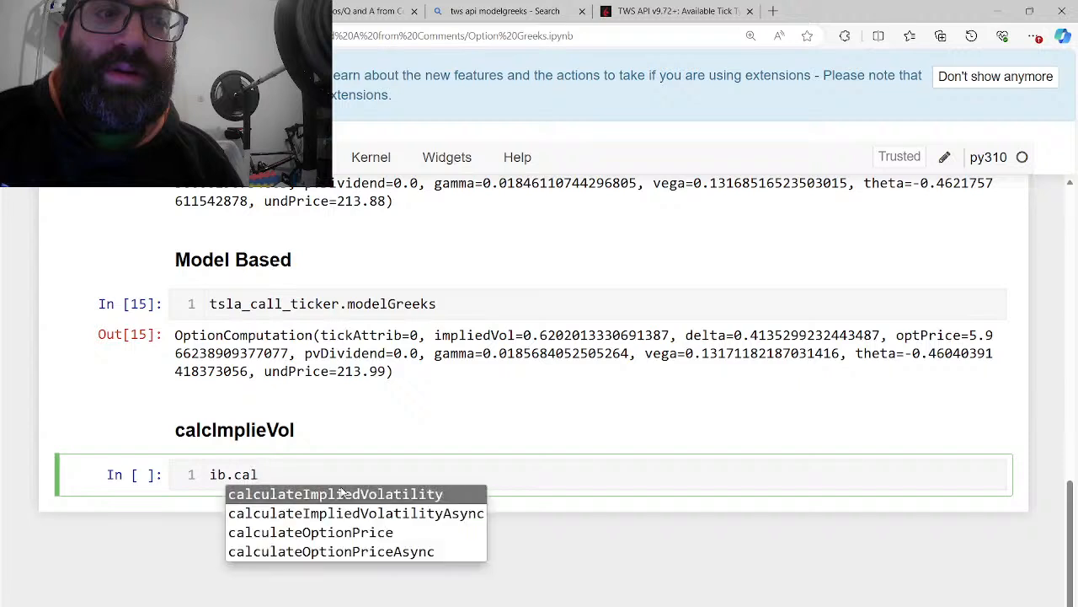
{"action": "left_click", "coordinate": [333, 494]}
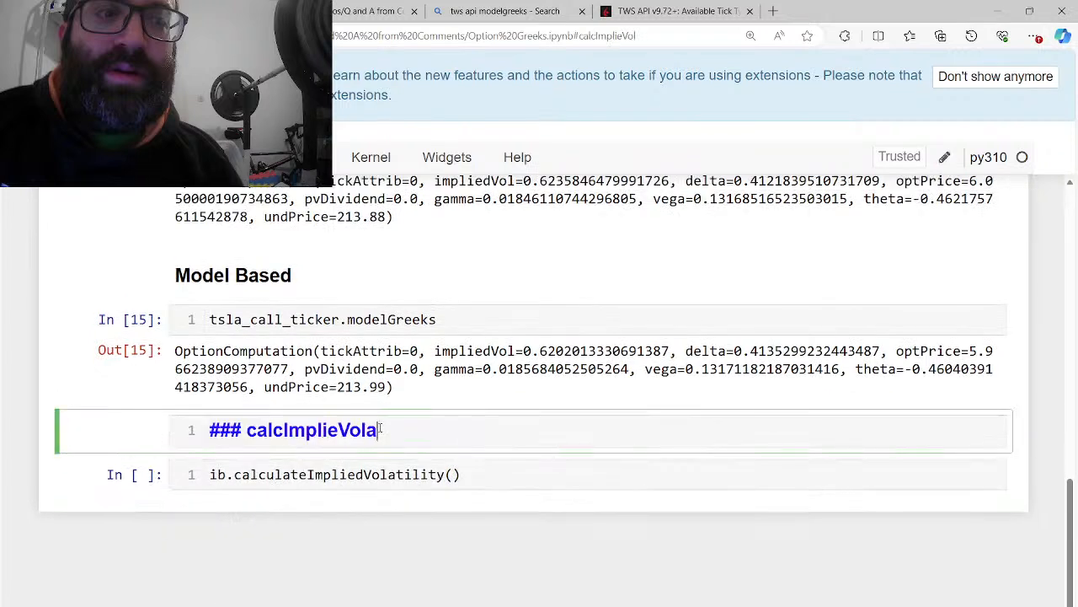
{"action": "type", "text": "tility"}
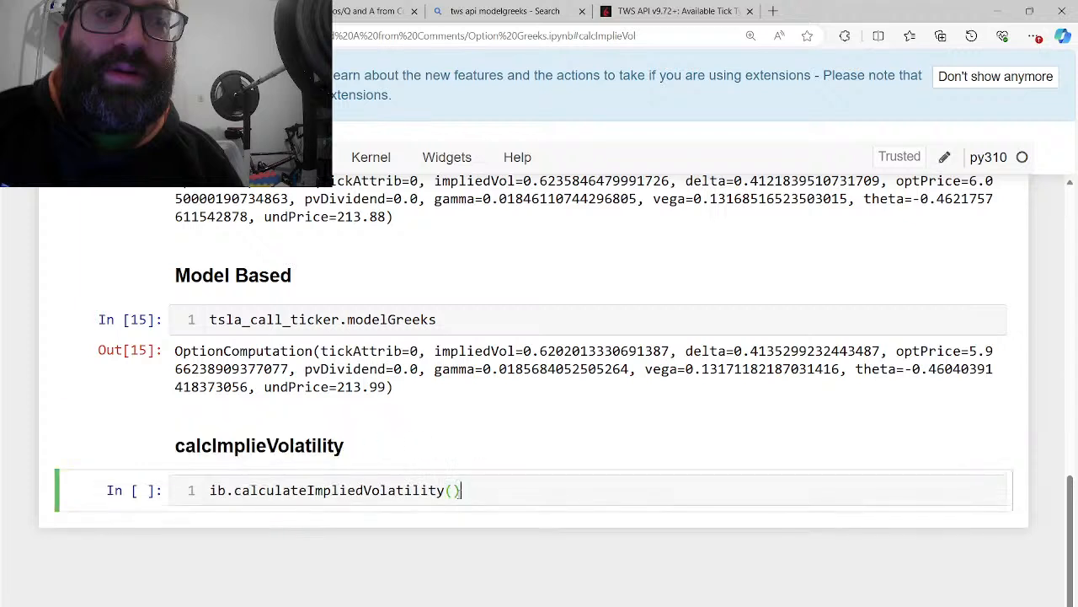
{"action": "type", "text": "t"}
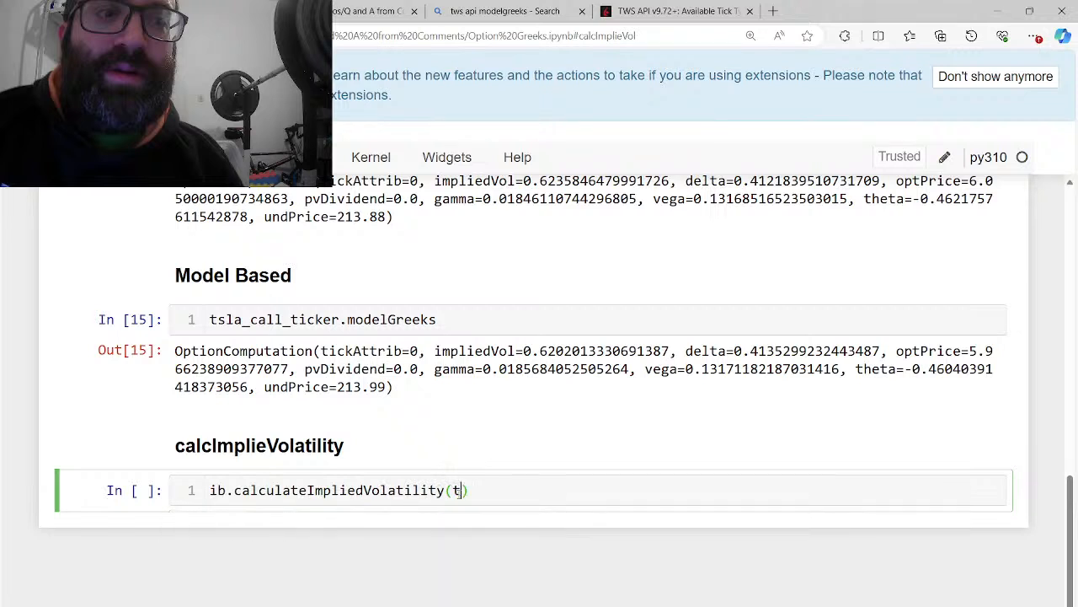
{"action": "type", "text": "sla_call,"}
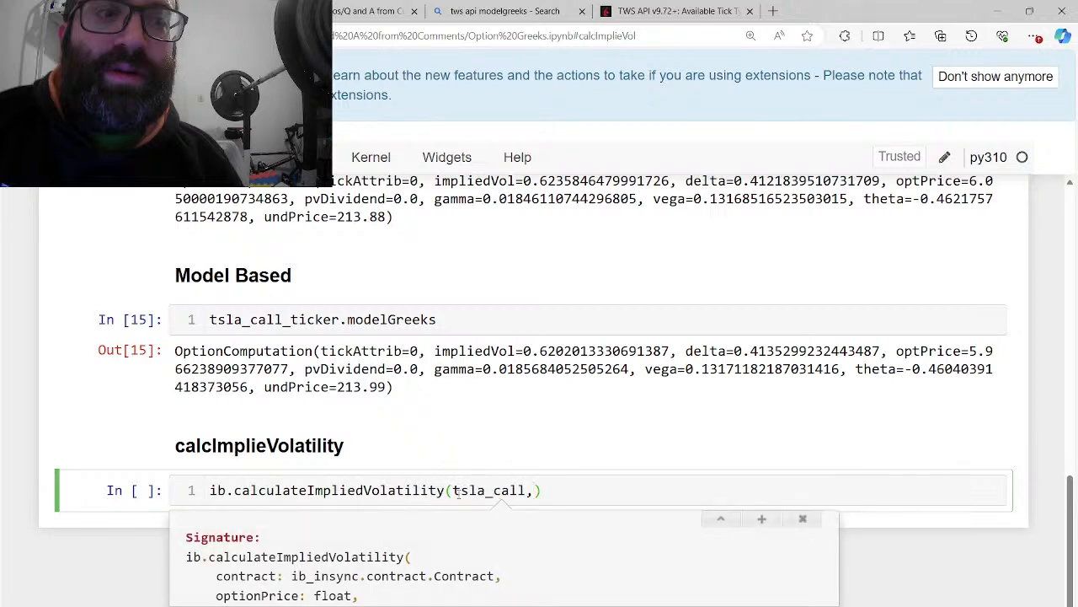
{"action": "mouse_move", "coordinate": [363, 473]}
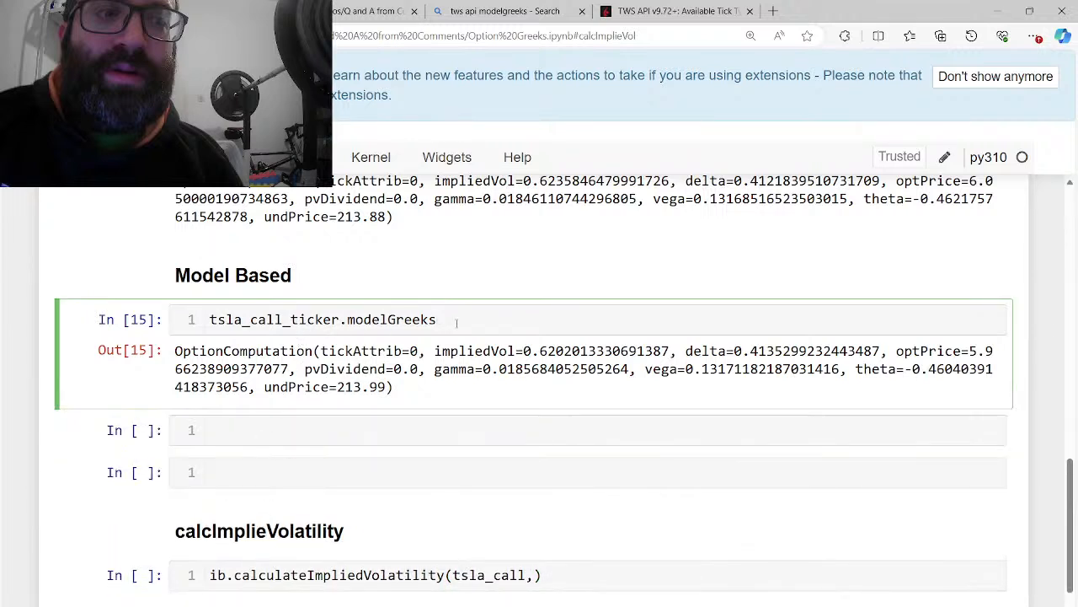
Assign model_greeks from tsla_call_ticker.modelGreeks and store opt_price and und_price from it
{"action": "type", "text": "tsla_call_ticker.modelGreeks"}
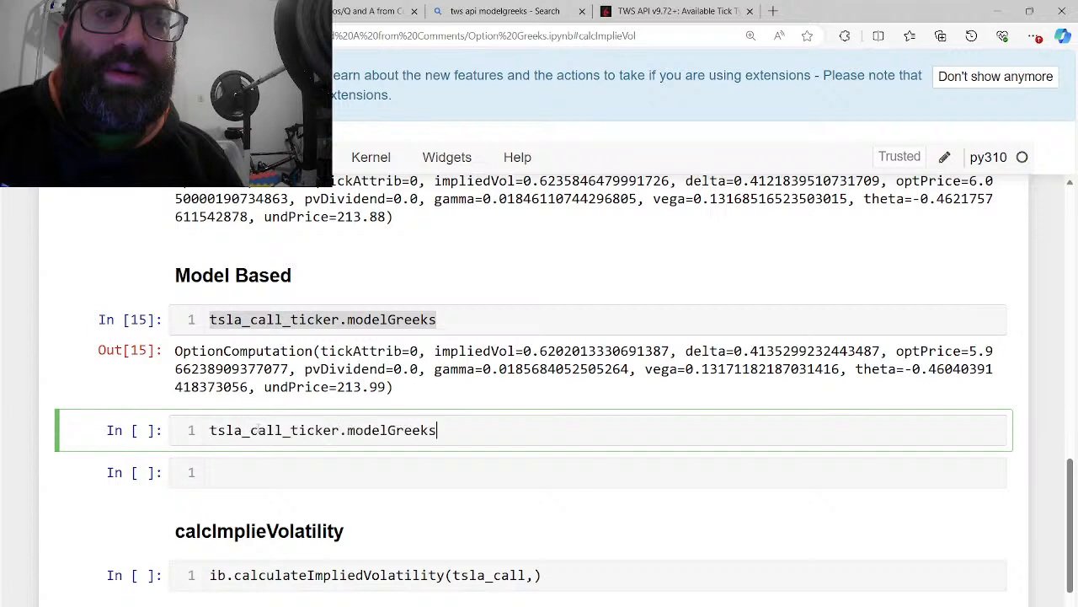
{"action": "type", "text": "model_greeks="}
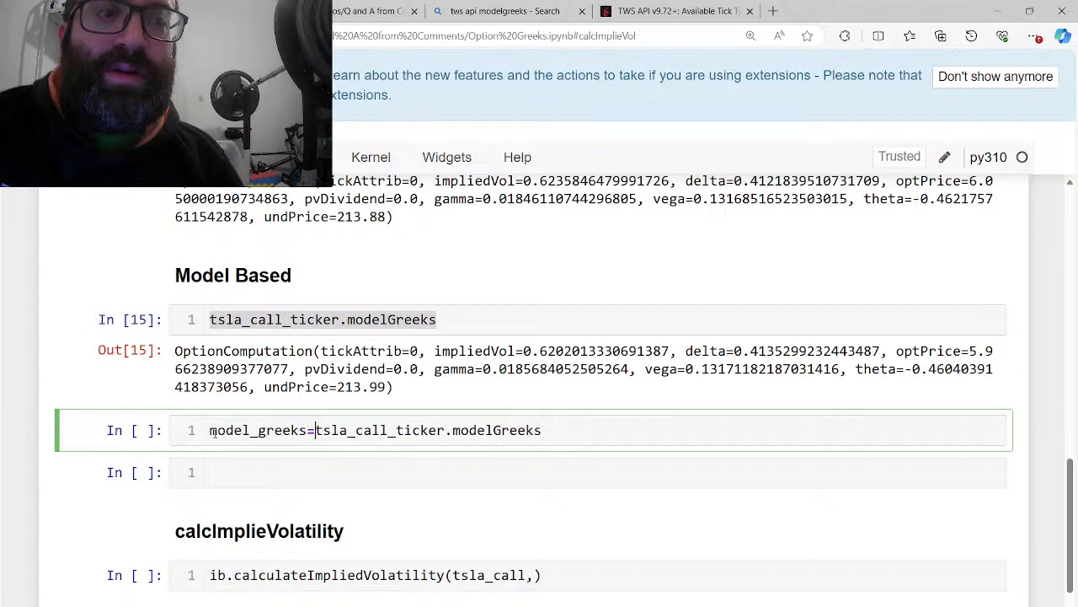
{"action": "type", "text": "opt_price = model_greeks.optPrice"}
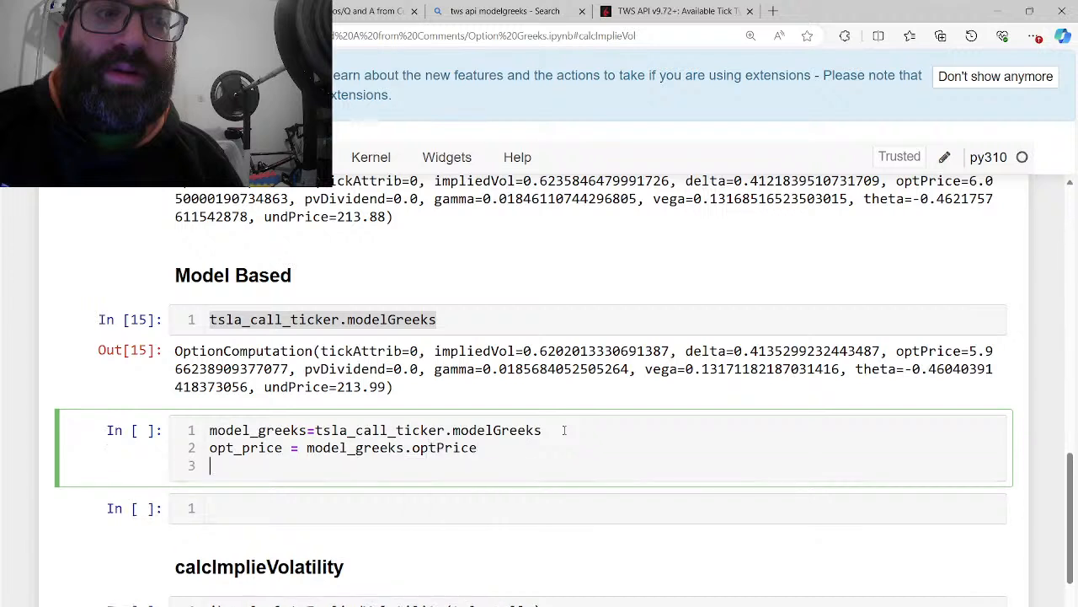
{"action": "type", "text": "und"}
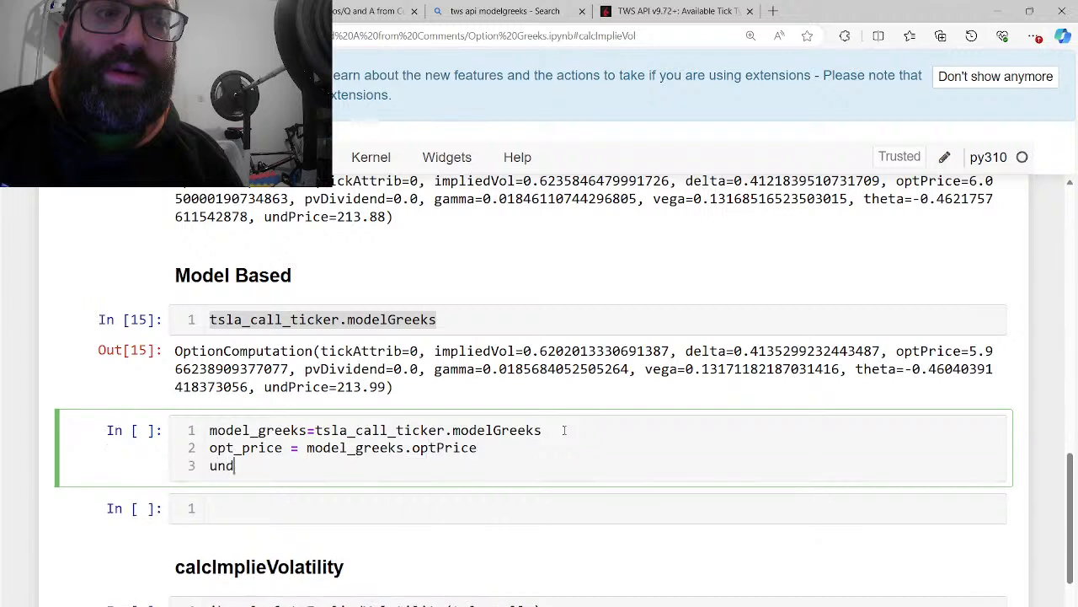
{"action": "type", "text": "_price = m"}
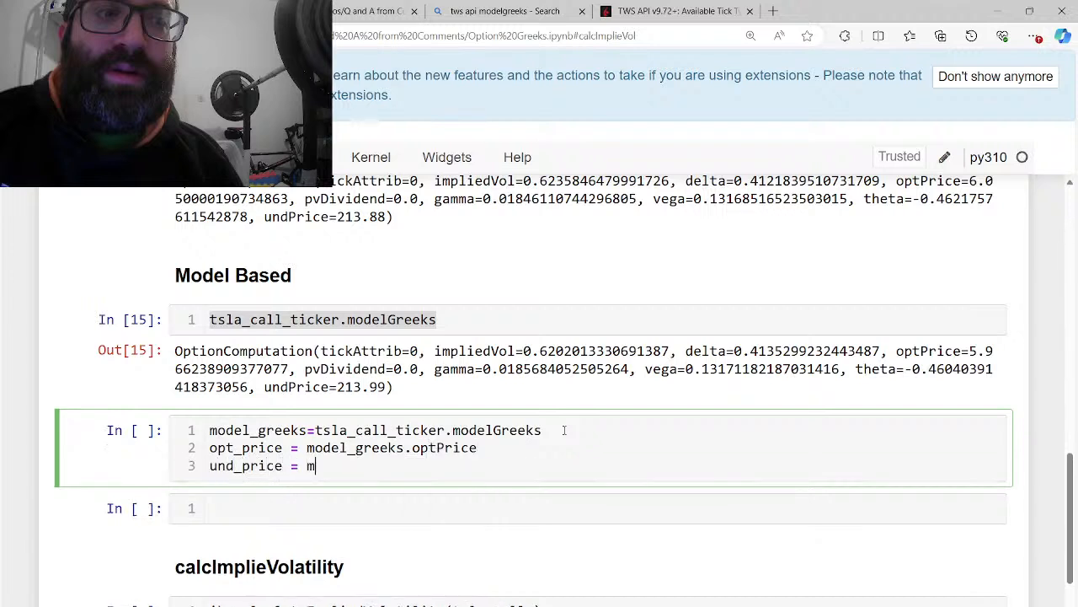
{"action": "type", "text": "odel_greeks,un"}
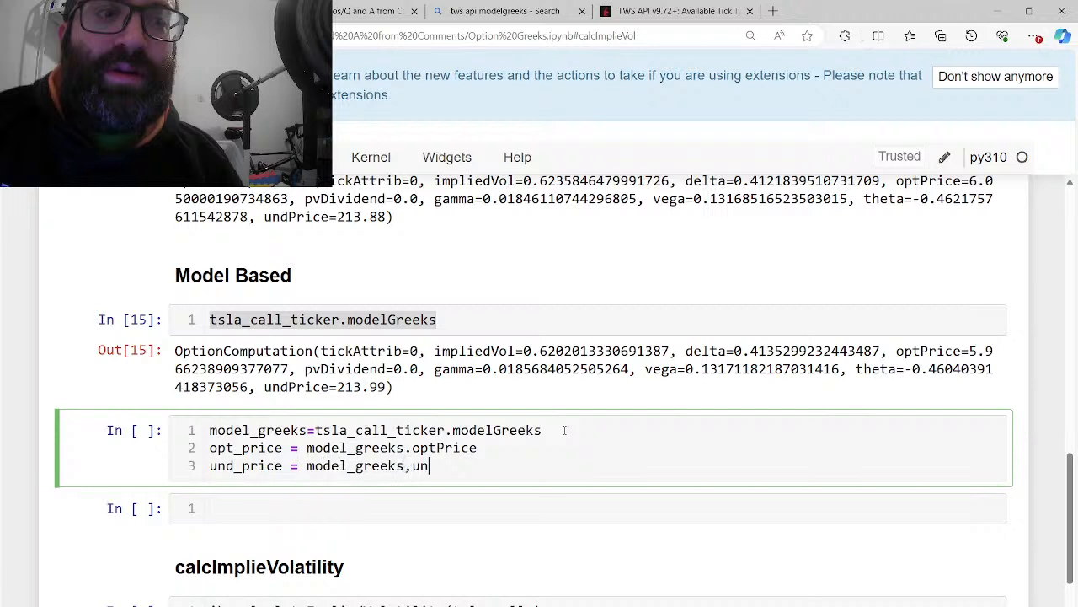
{"action": "type", "text": "un"}
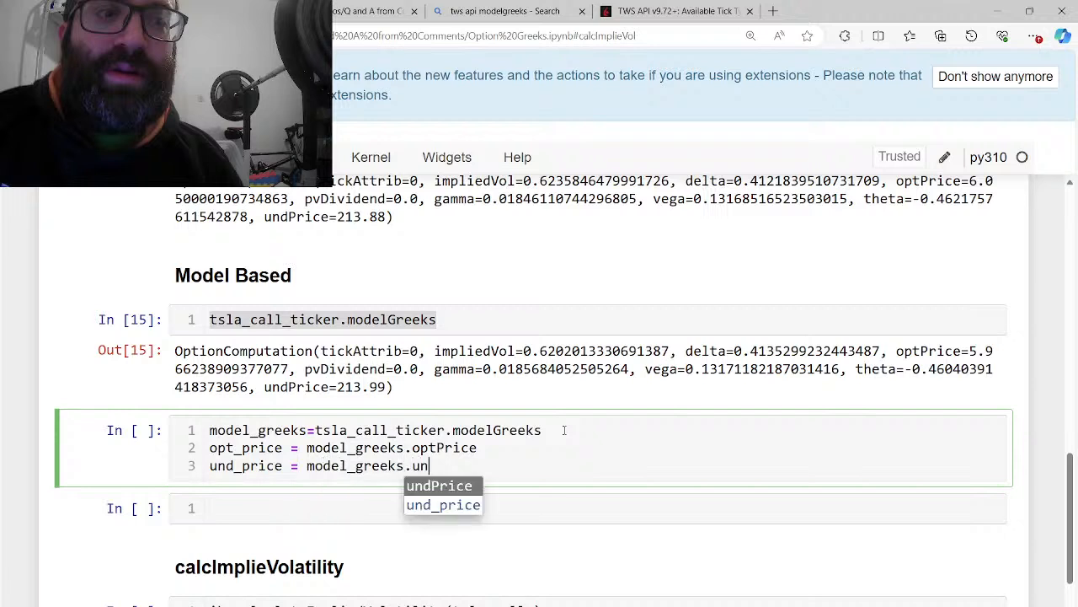
{"action": "type", "text": "dPrice"}
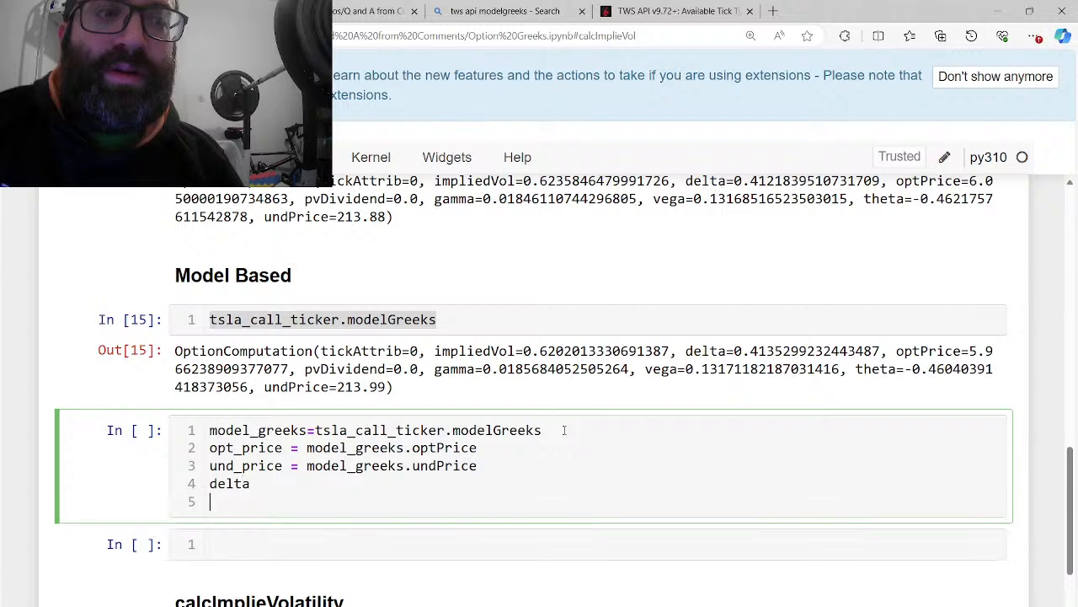
Store gamma, delta and implied volatility from model_greeks in their own variables
{"action": "type", "text": "gamma = model"}
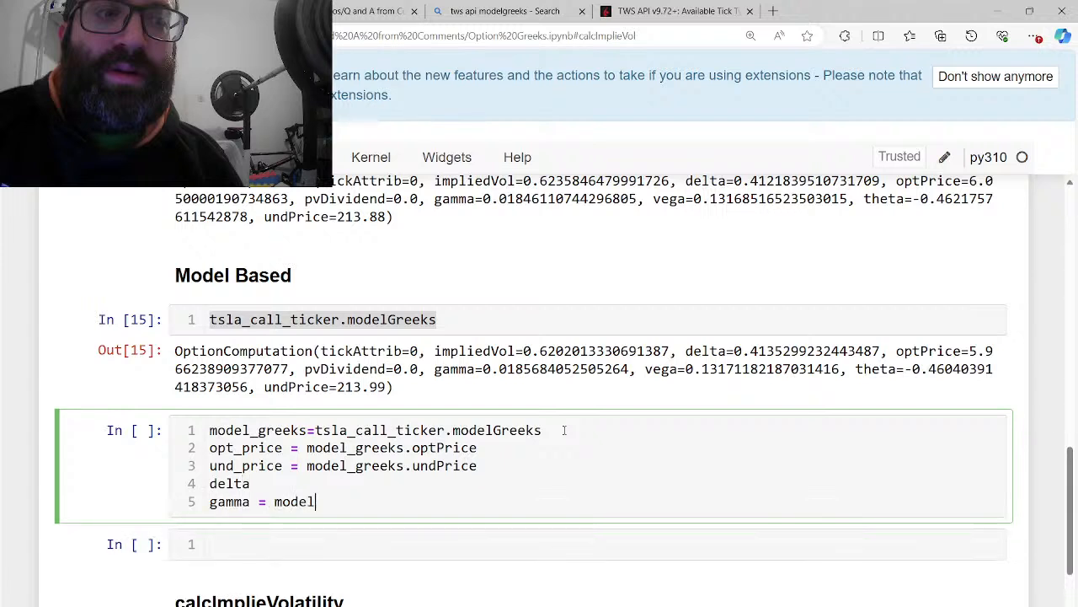
{"action": "type", "text": "_greeks.gamma"}
{"action": "left_click", "coordinate": [605, 483]}
{"action": "type", "text": " = model_greeks"}
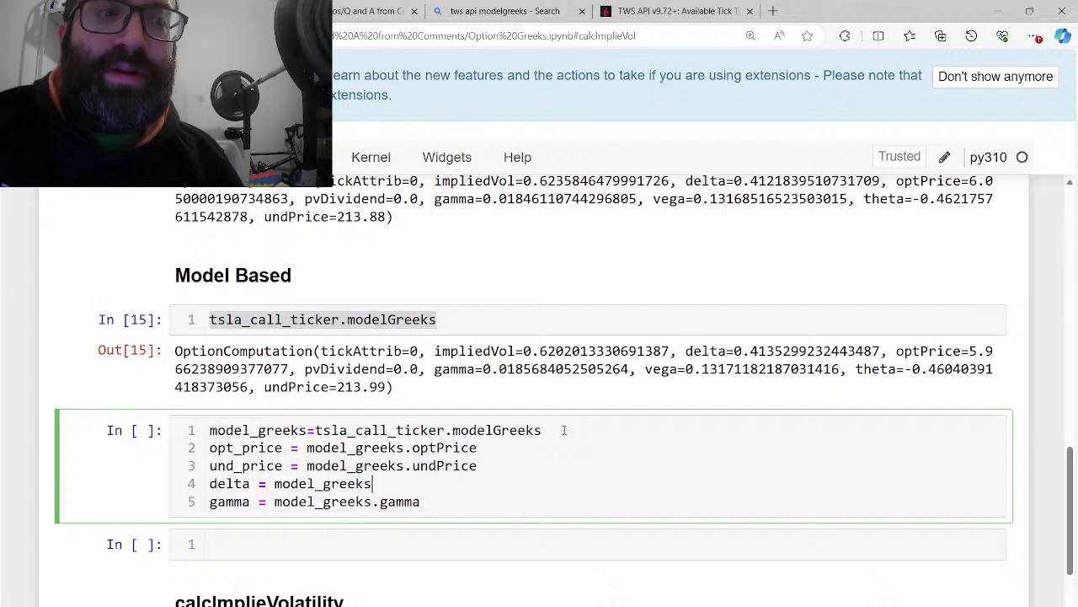
{"action": "type", "text": ".delta"}
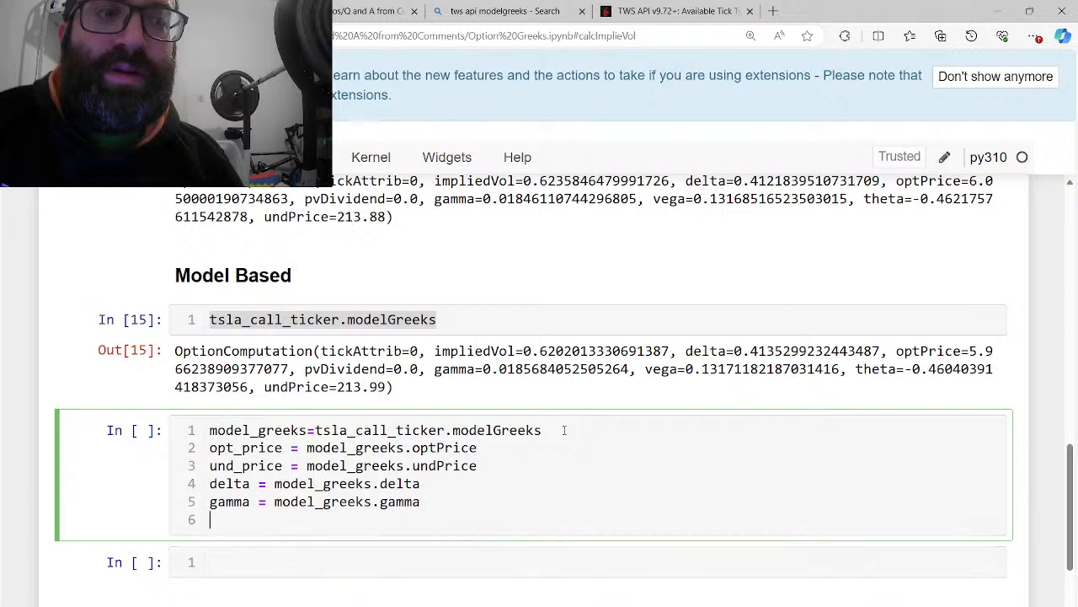
{"action": "type", "text": "impli"}
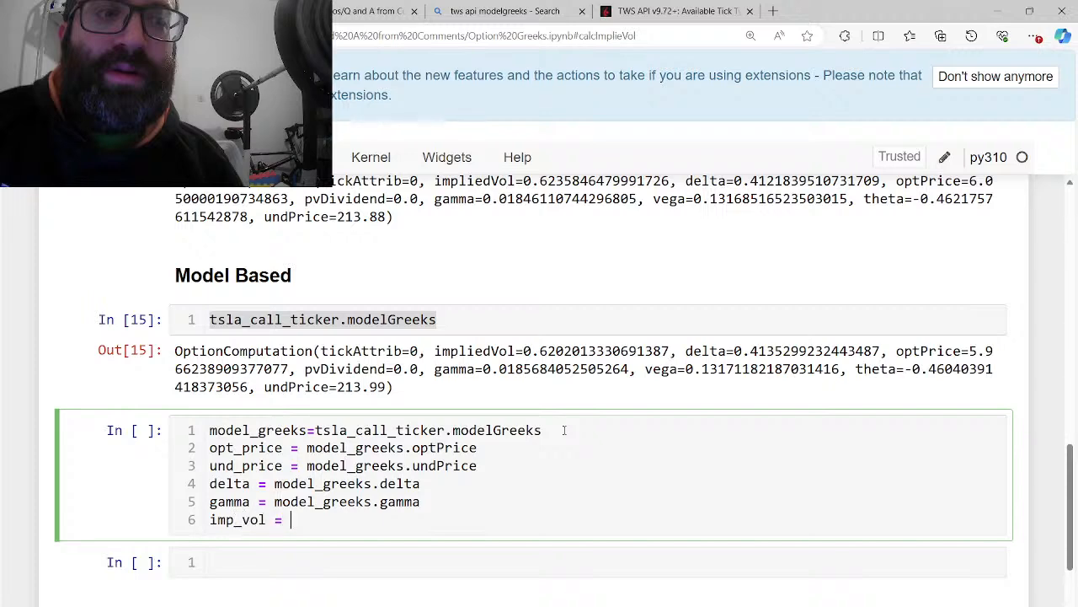
{"action": "scroll", "scroll_direction": "down", "scroll_amount": 3}
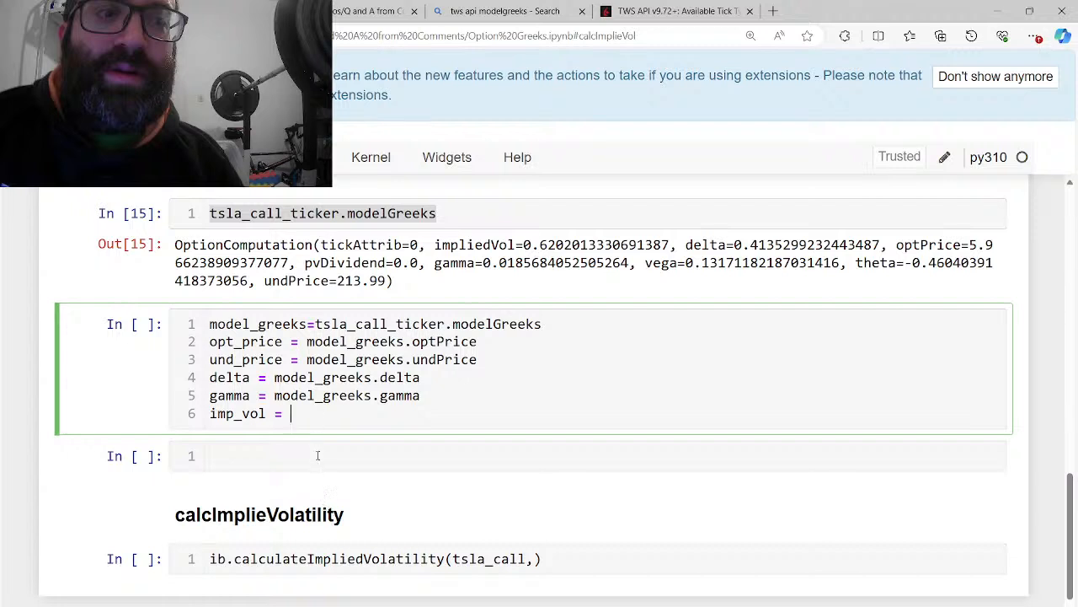
{"action": "type", "text": "model_greeks.impliedVol"}
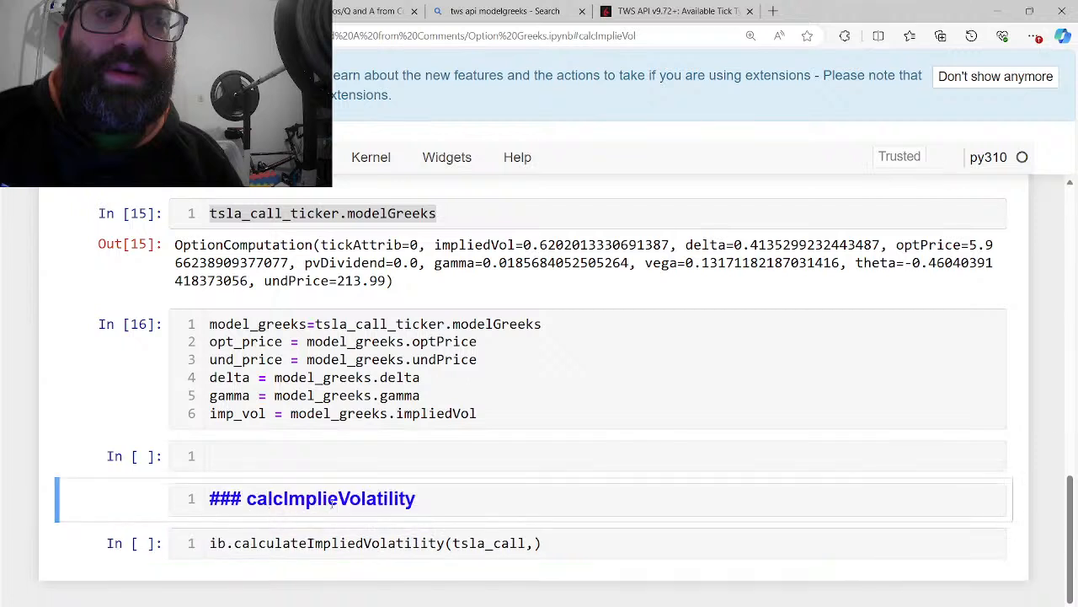
Complete ib.calculateImpliedVolatility(tsla_call, opt_price, und_price), run it (about 0.62) and select the line
{"action": "key", "text": "shift+enter"}
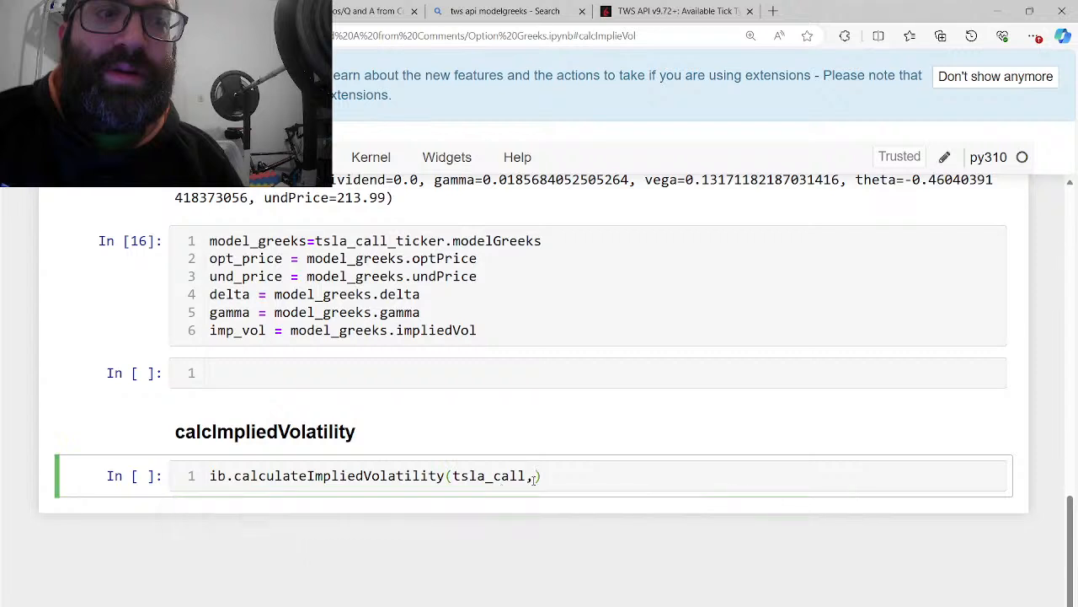
{"action": "type", "text": "op"}
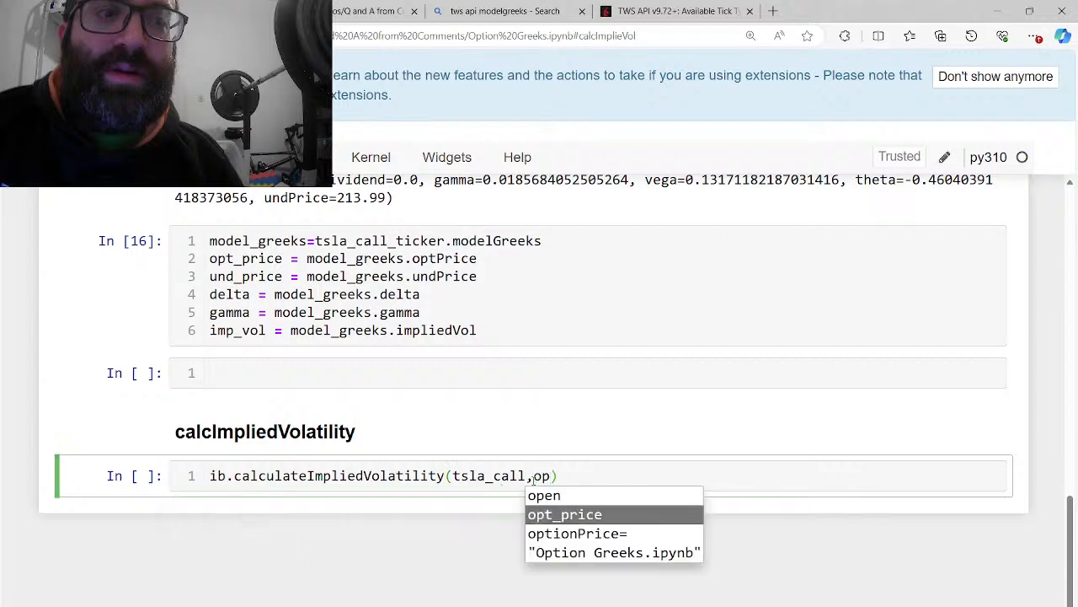
{"action": "left_click", "coordinate": [565, 514]}
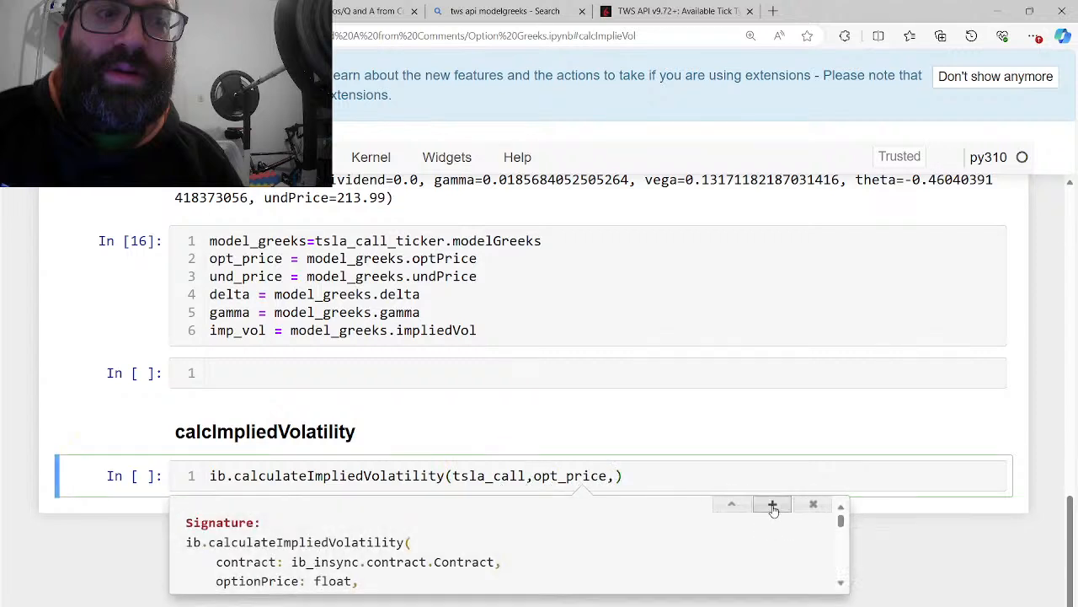
{"action": "type", "text": "n"}
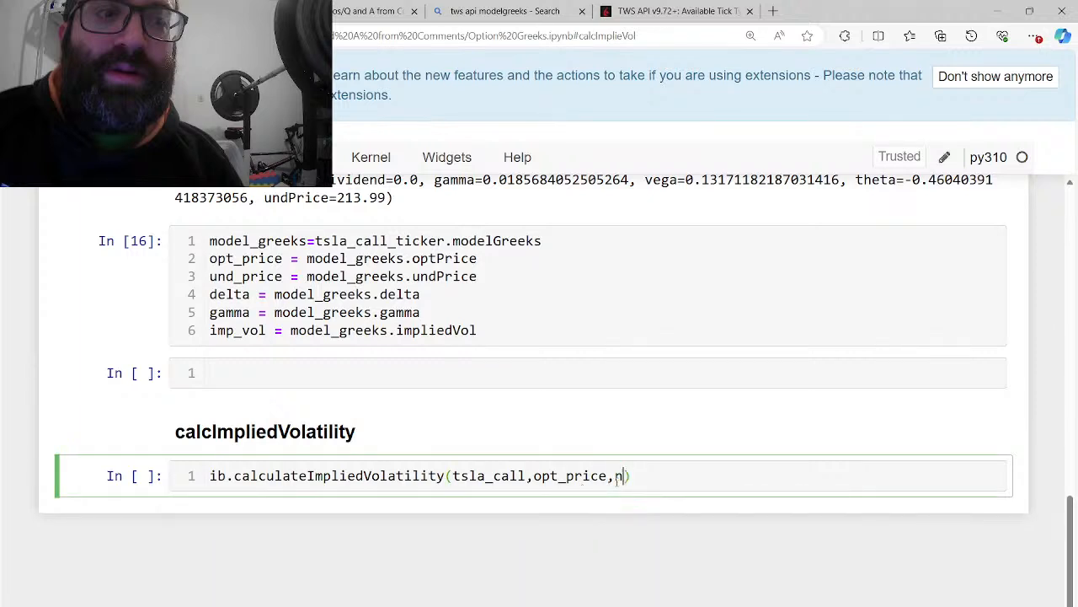
{"action": "type", "text": "und_price"}
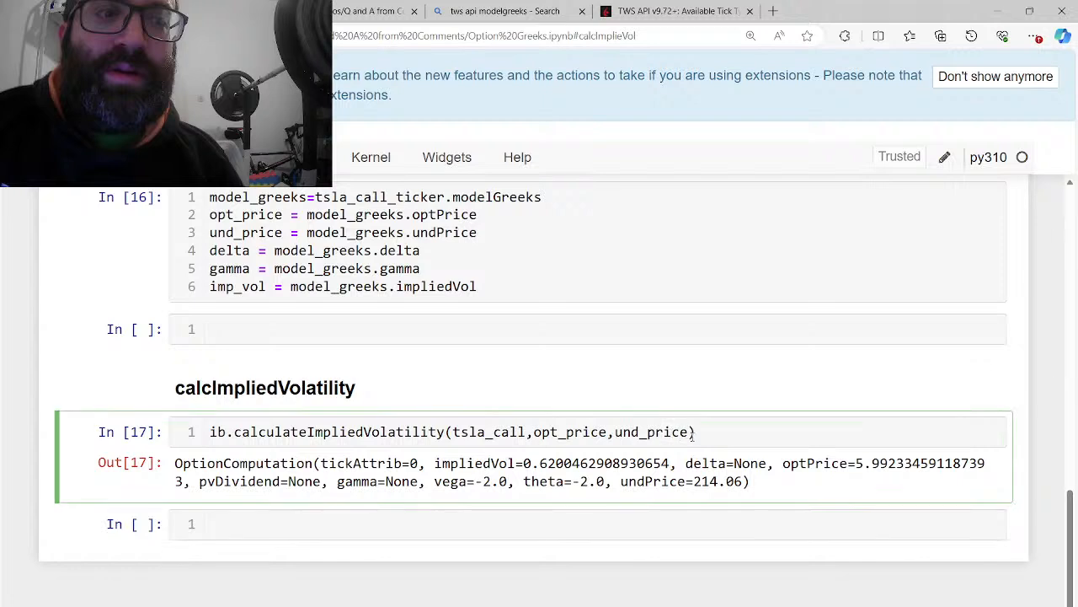
{"action": "triple_click", "coordinate": [451, 431]}
{"action": "type", "text": ","}
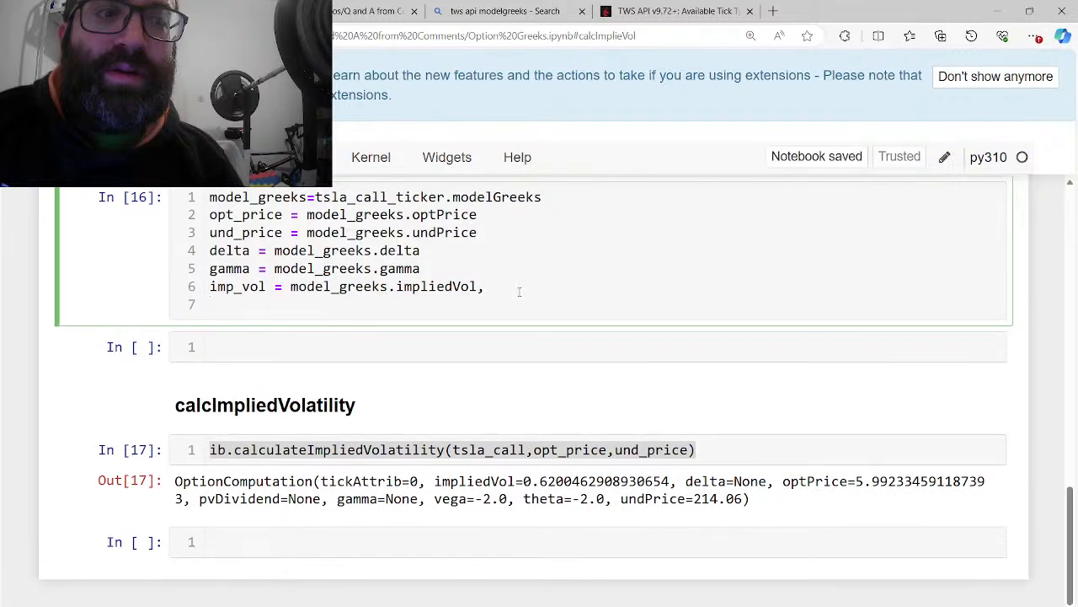
Move the implied volatility call into the model Greeks cell as imp_vol and rerun it
{"action": "type", "text": "ib.calculateImpliedVolatility(tsla_call,opt_price,und_price)"}
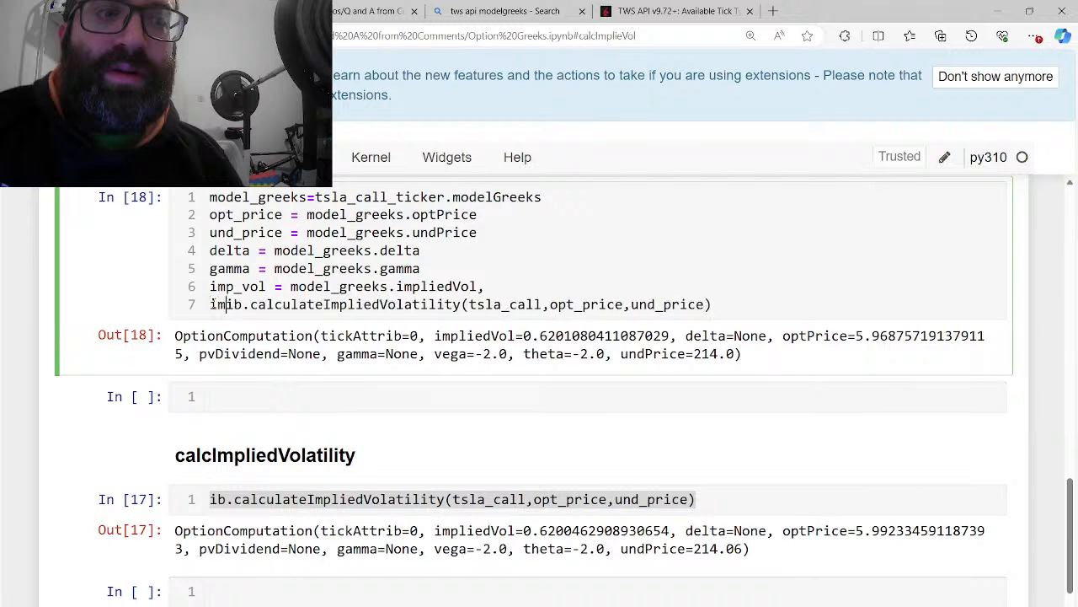
{"action": "type", "text": "imp_vol,"}
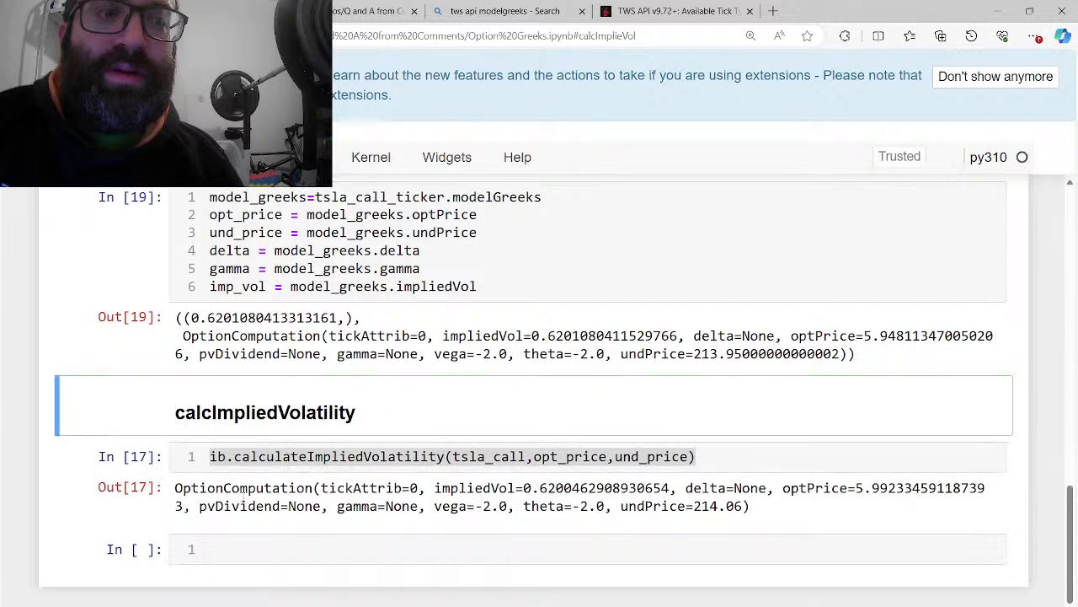
{"action": "left_click", "coordinate": [233, 549]}
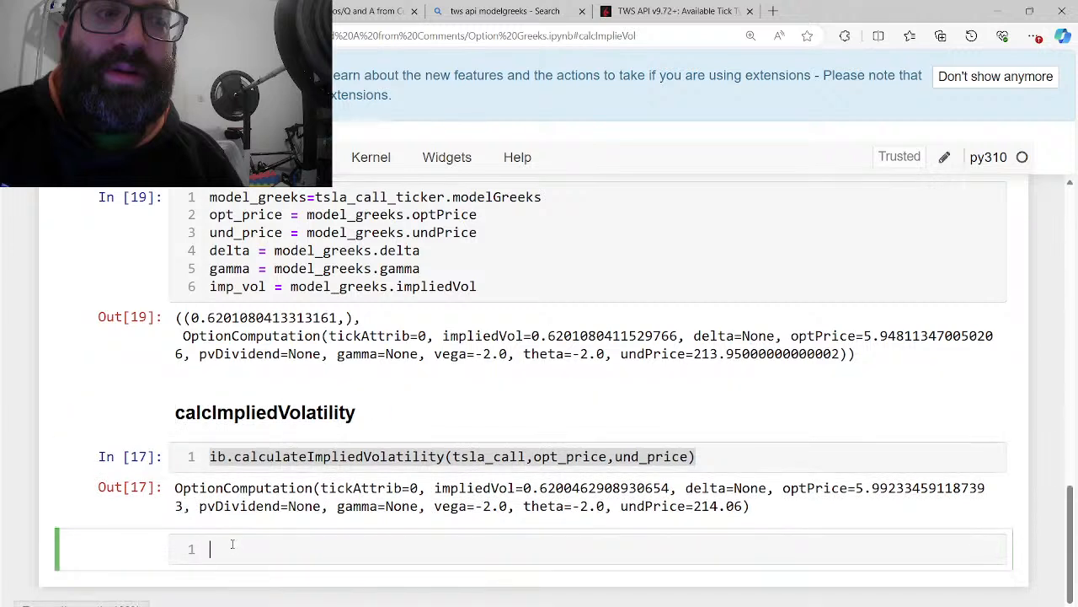
Add a '### calcOptionPrice' Markdown heading and start an ib.calculateOptionPrice() call
{"action": "type", "text": "### cal"}
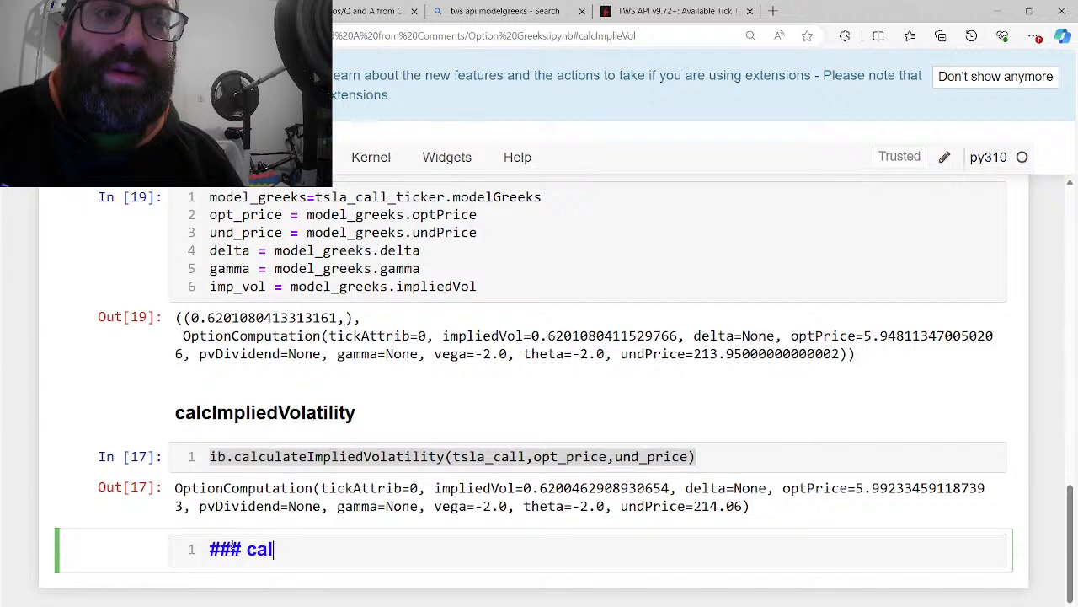
{"action": "type", "text": "c"}
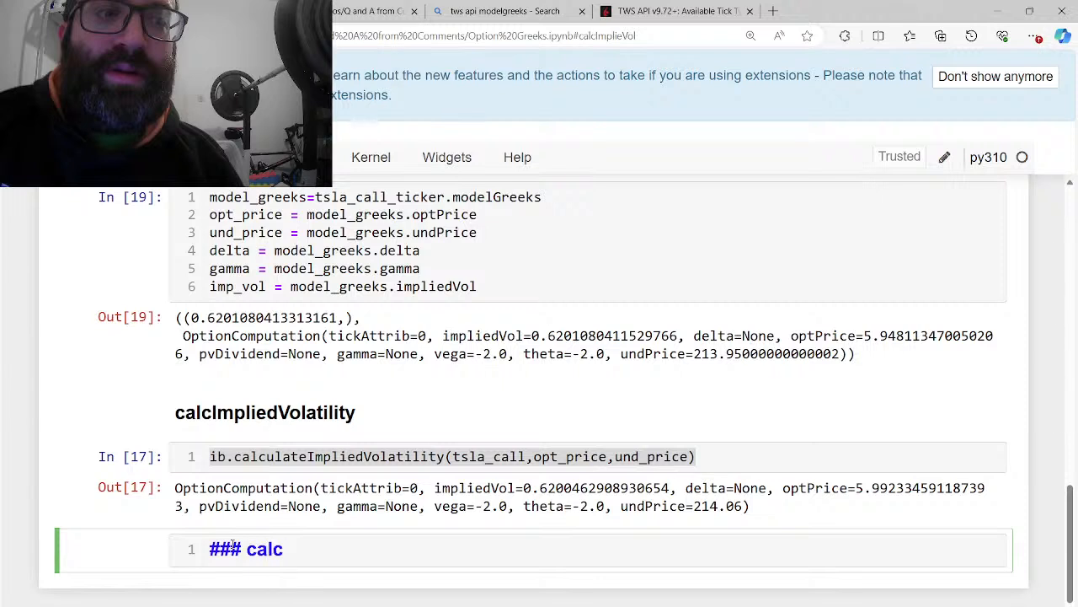
{"action": "type", "text": "OptPrice"}
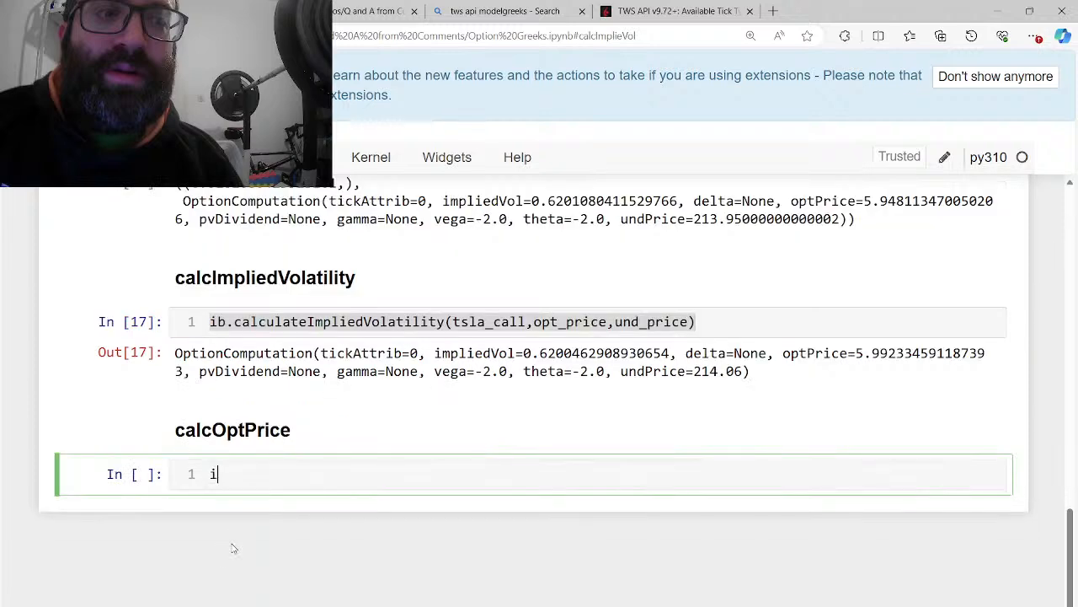
{"action": "type", "text": "b.cal"}
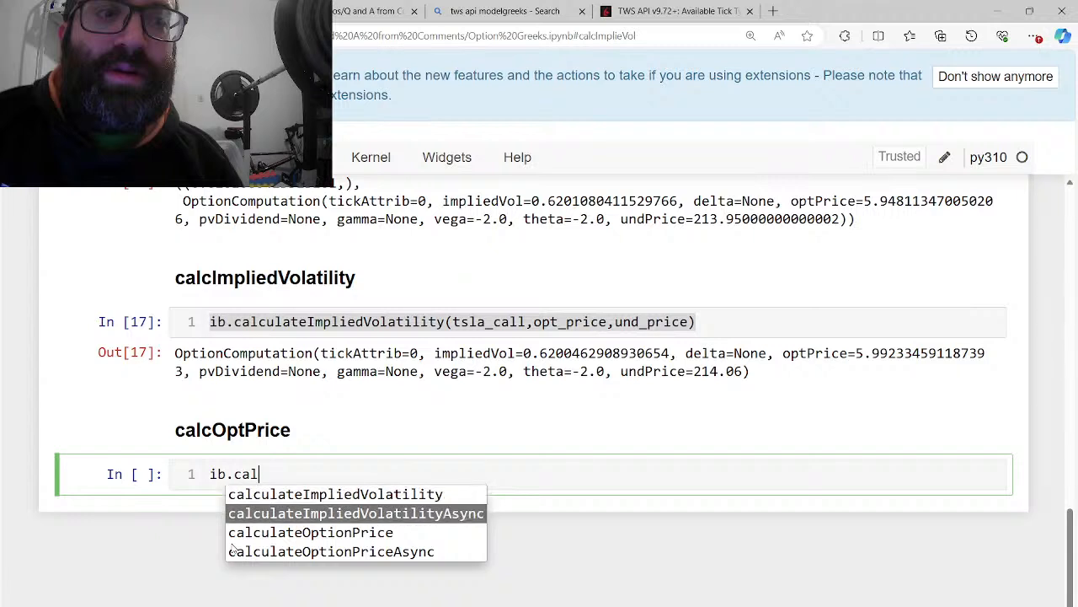
{"action": "left_click", "coordinate": [310, 533]}
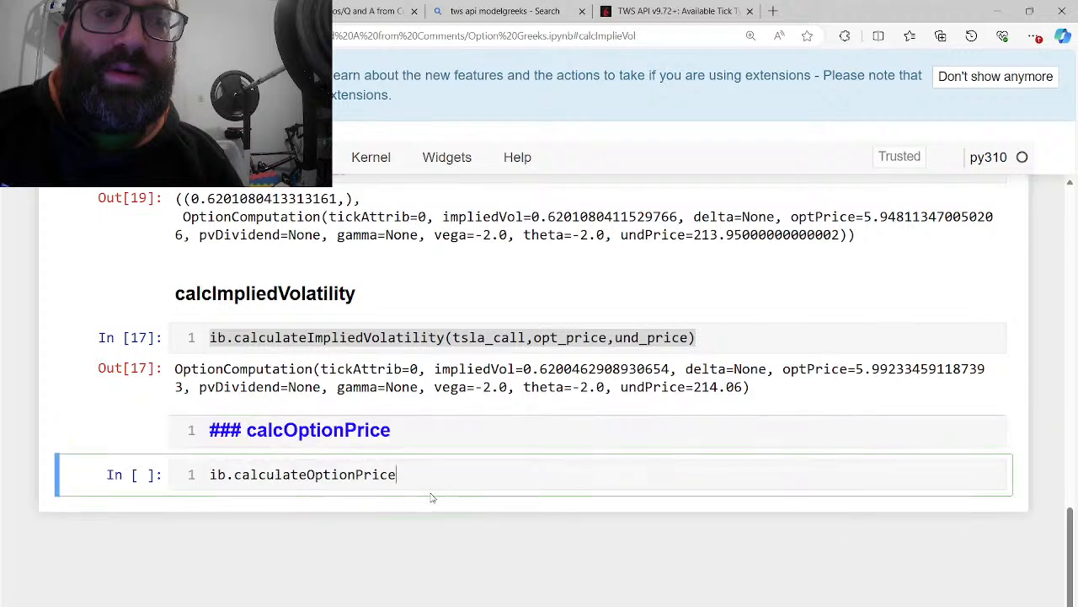
{"action": "type", "text": "()"}
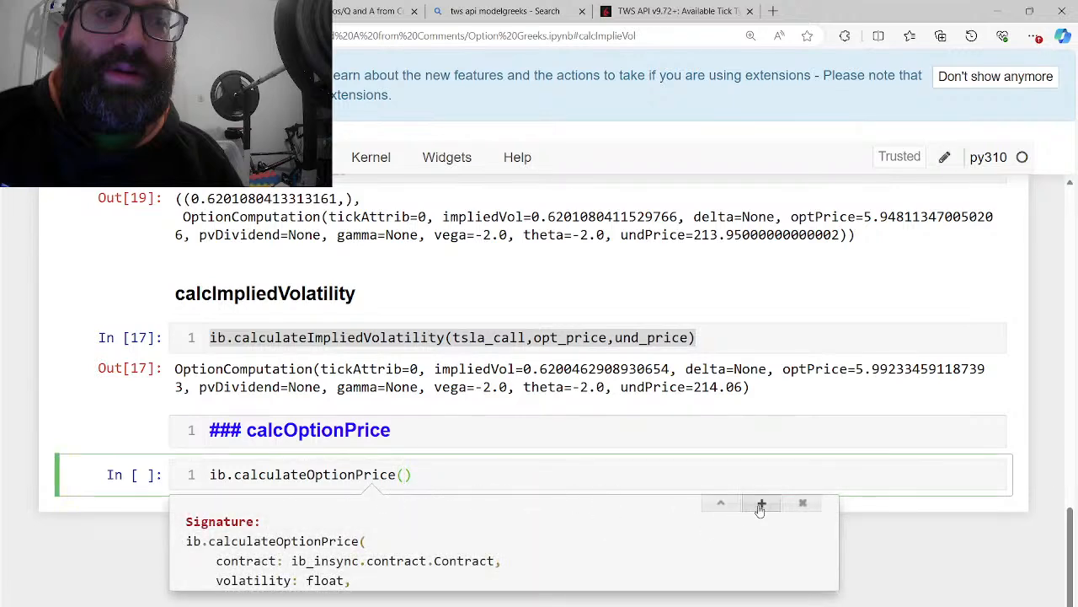
Fill the call's first arguments with tsla_call and imp_vol
{"action": "scroll", "scroll_direction": "down", "scroll_amount": 3}
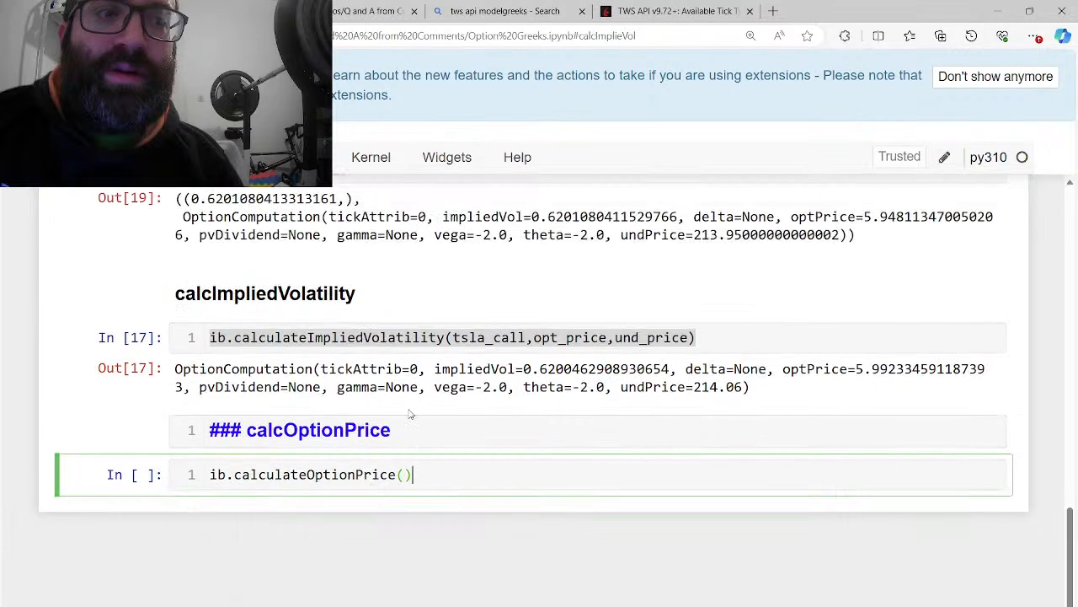
{"action": "type", "text": "tsla_call,"}
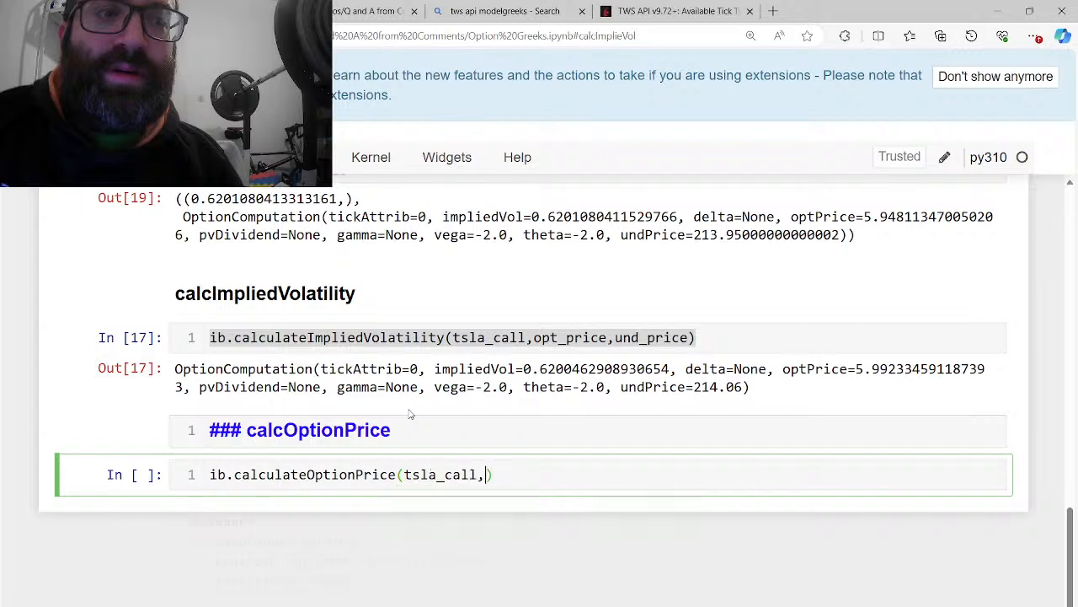
{"action": "type", "text": "i"}
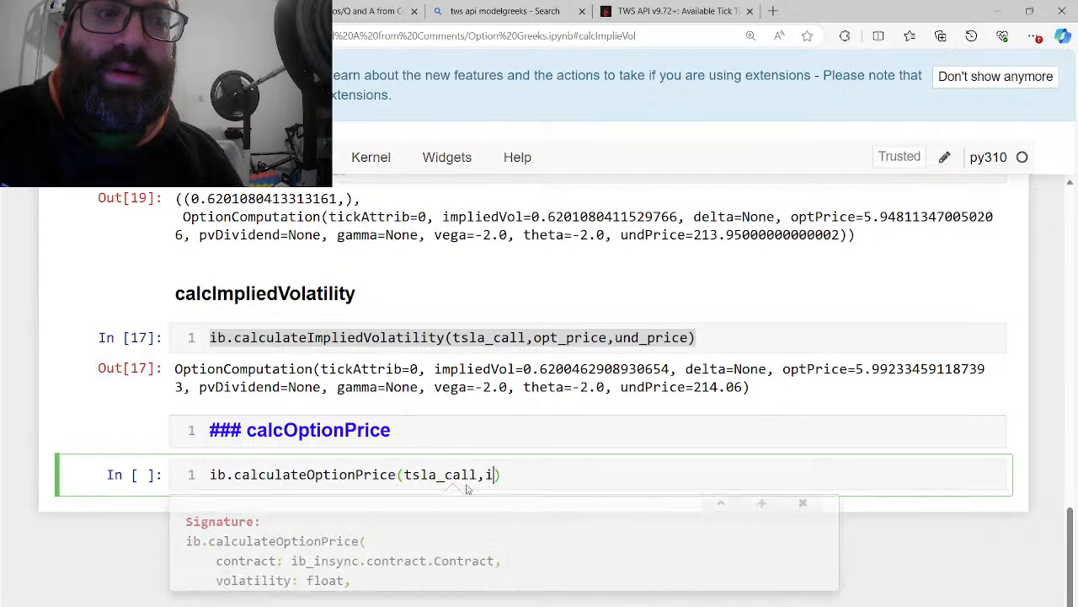
{"action": "type", "text": "mp_vol,"}
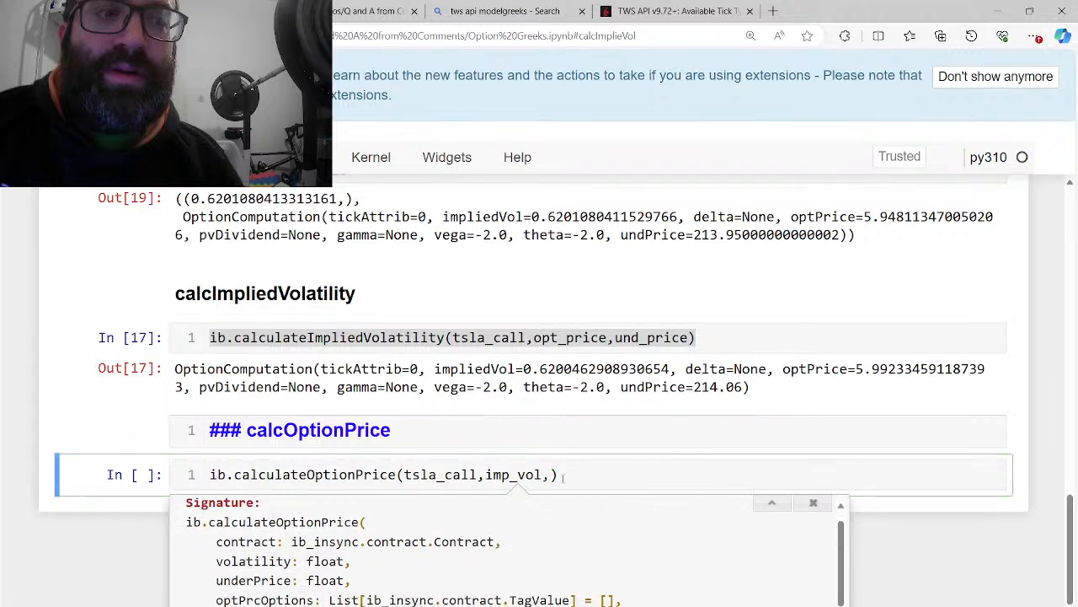
{"action": "mouse_move", "coordinate": [546, 497]}
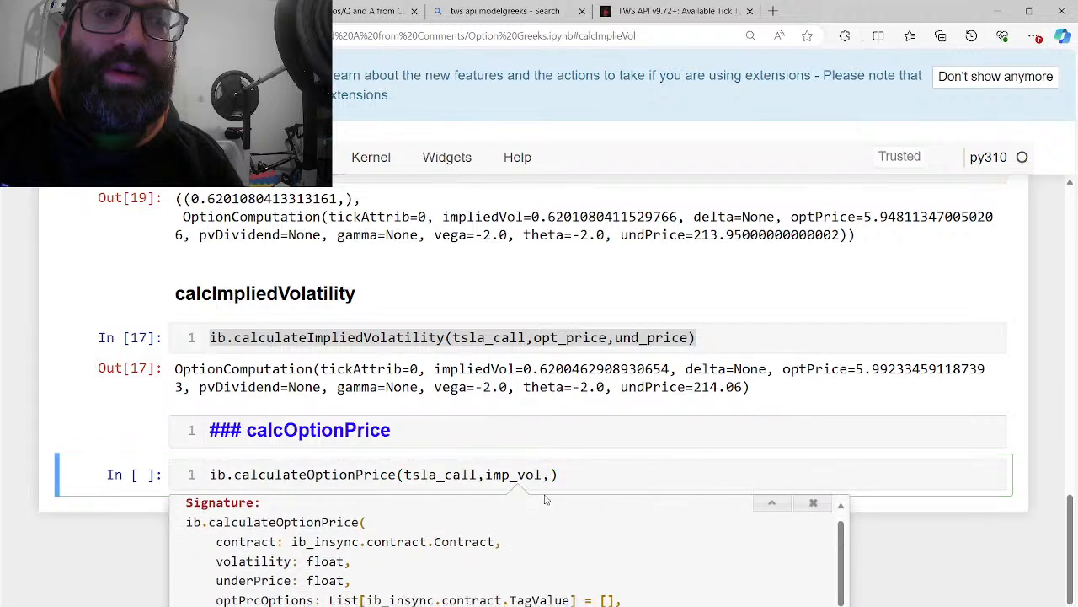
{"action": "scroll", "scroll_direction": "up", "scroll_amount": 3}
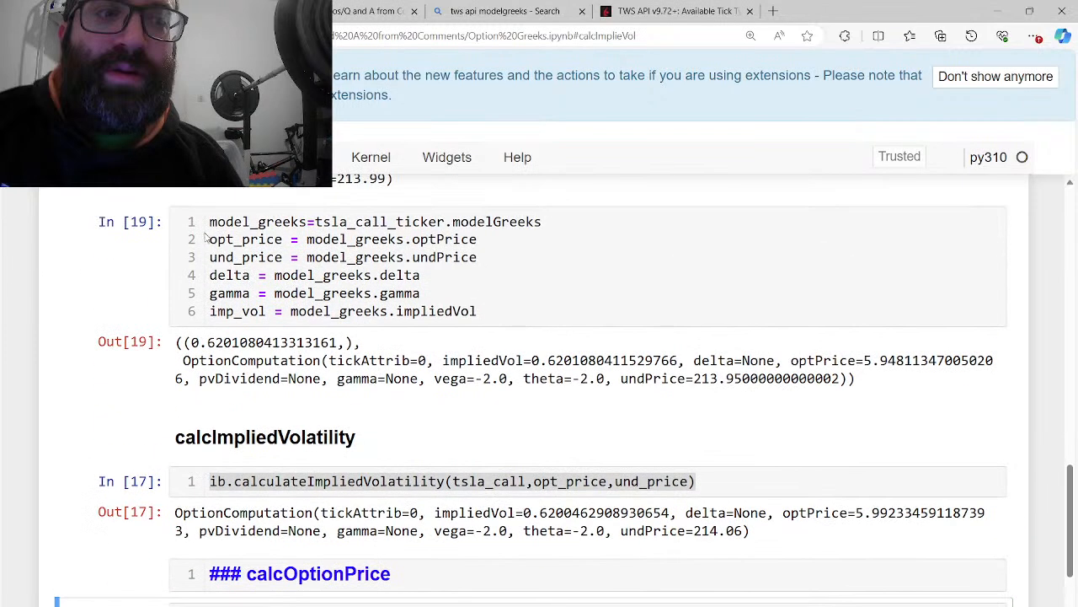
Check und_price in a cell above and set price_change = 5
{"action": "scroll", "scroll_direction": "down", "scroll_amount": 3}
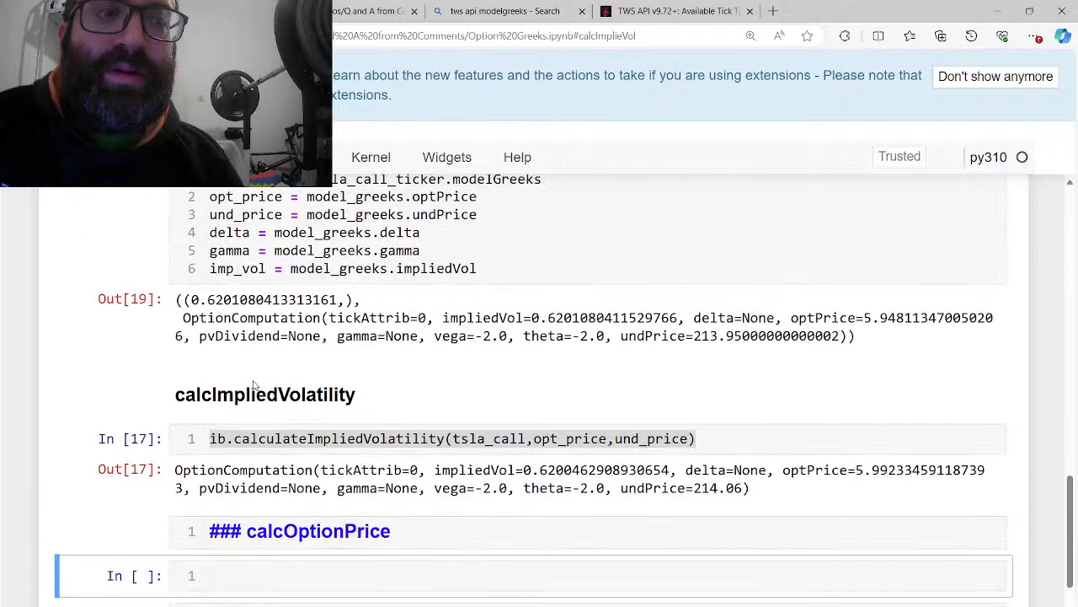
{"action": "type", "text": "und_price"}
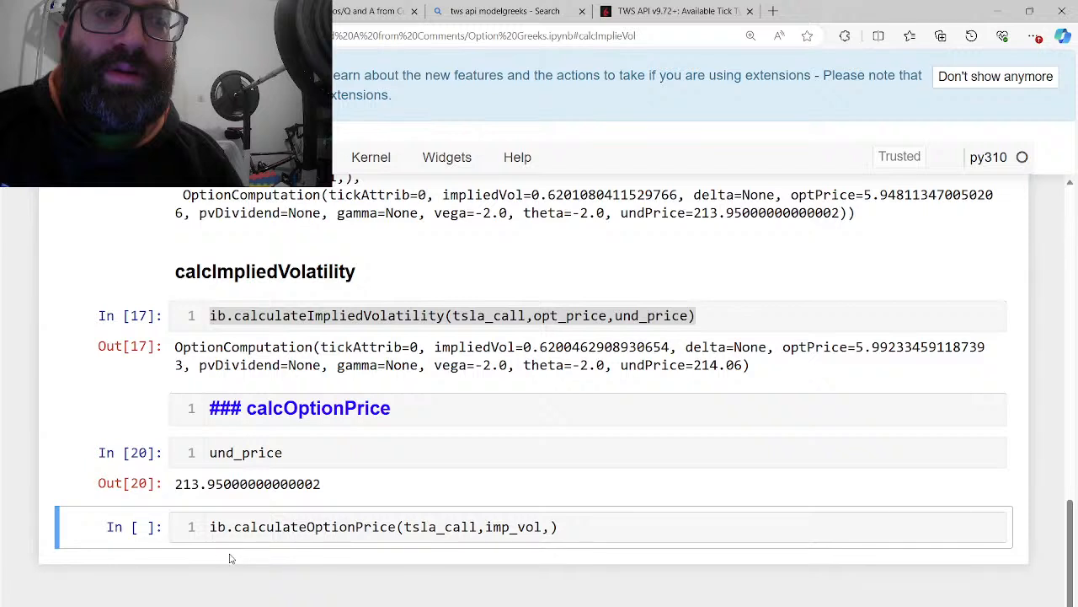
{"action": "mouse_move", "coordinate": [228, 472]}
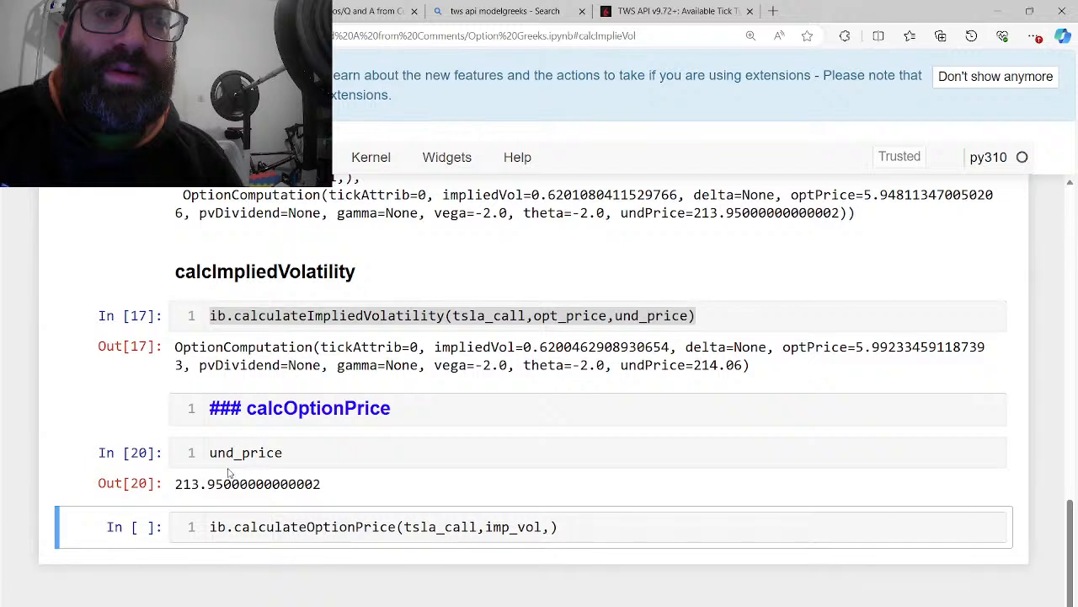
{"action": "left_click", "coordinate": [246, 452]}
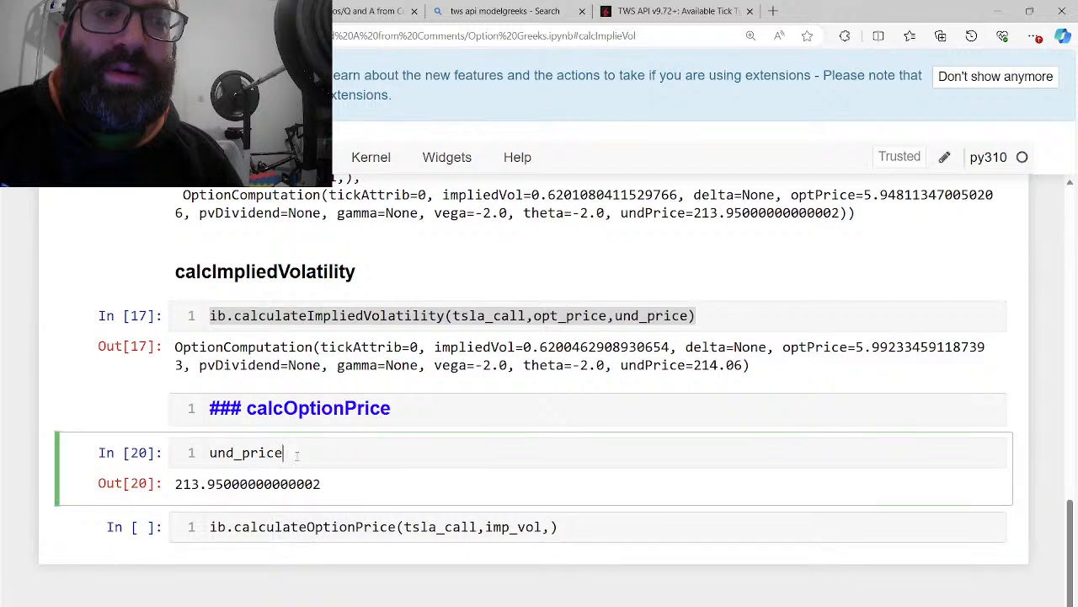
{"action": "key", "text": "enter"}
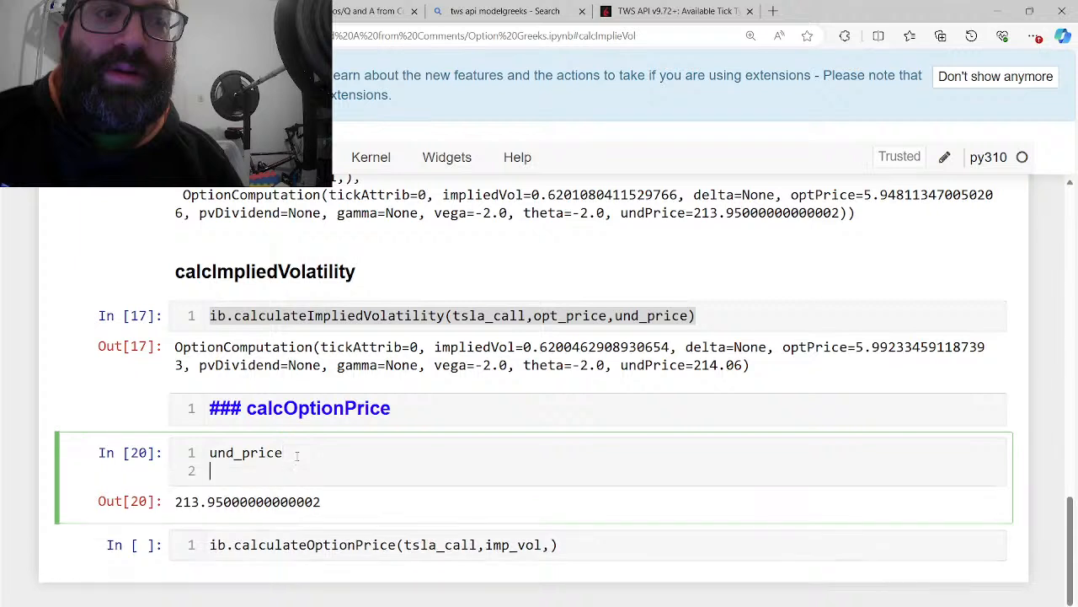
{"action": "type", "text": "price_change ="}
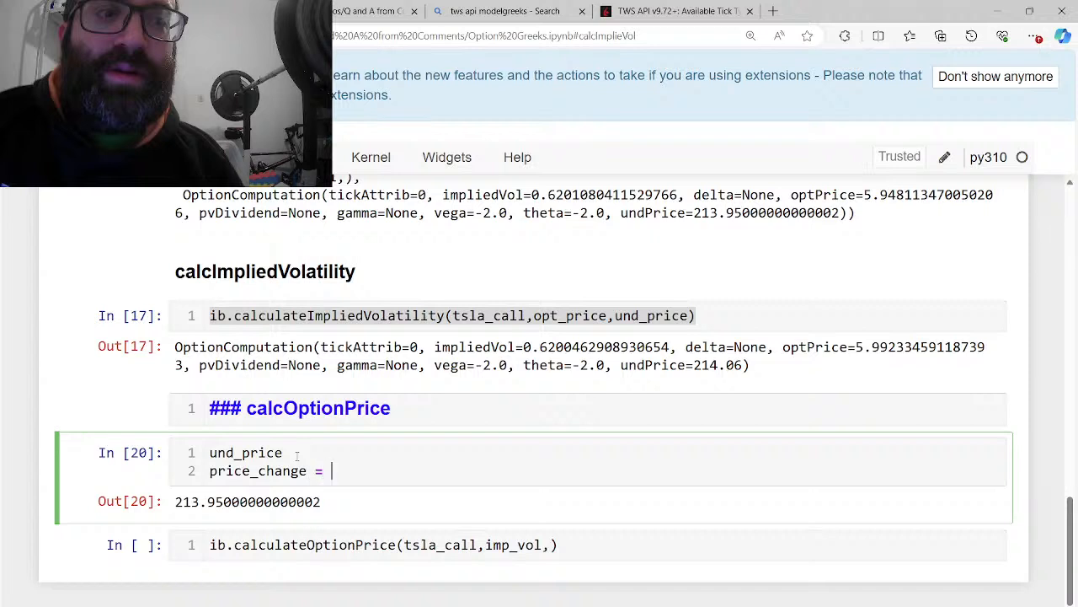
{"action": "type", "text": "5"}
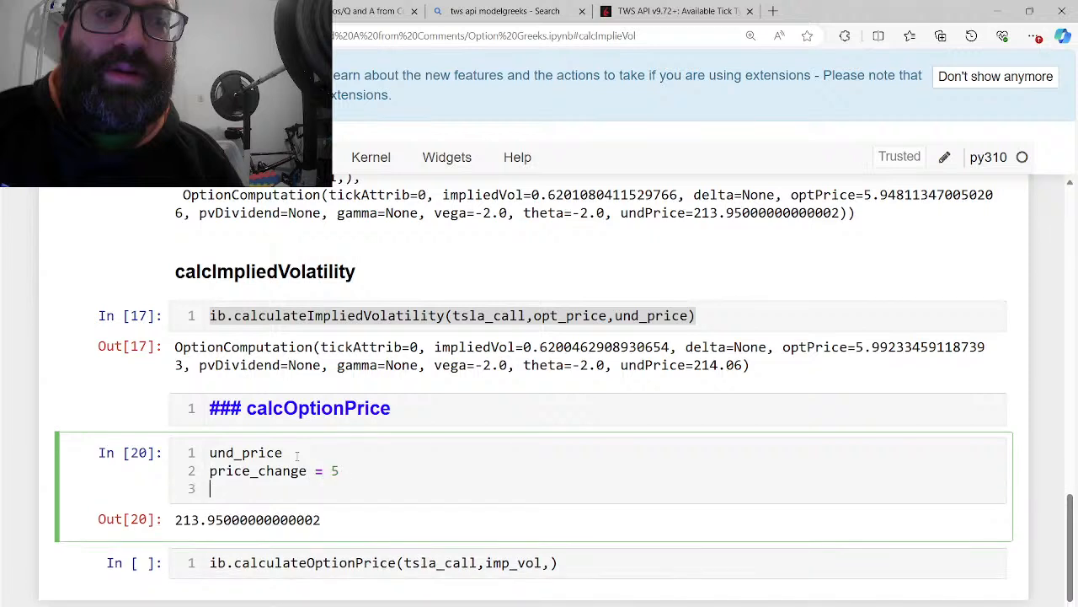
Compute new_price = price_change + und_price and run the cell
{"action": "type", "text": "pric"}
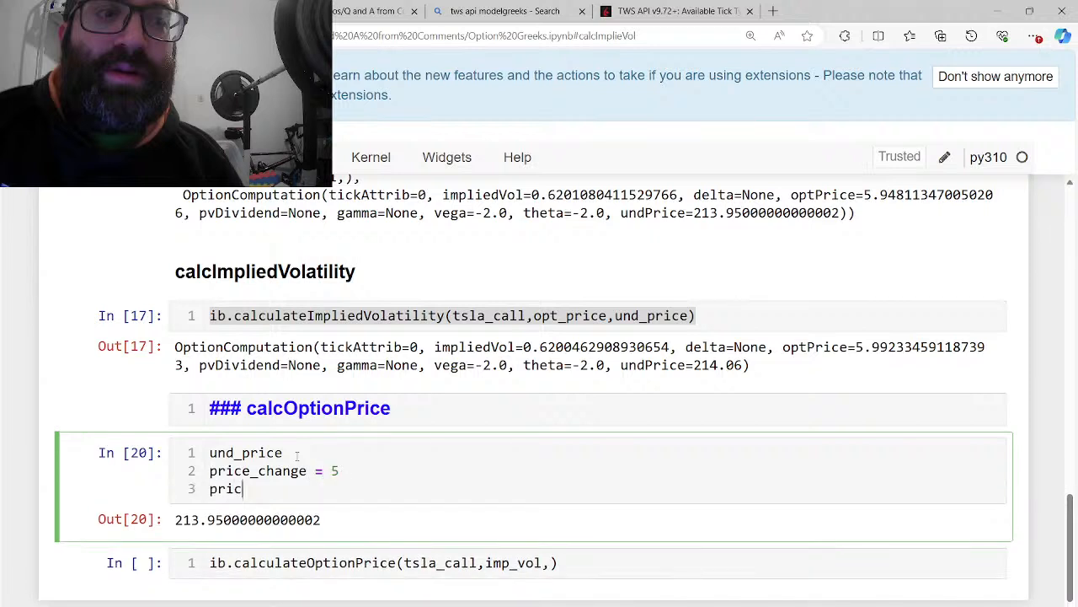
{"action": "key", "text": "Backspace"}
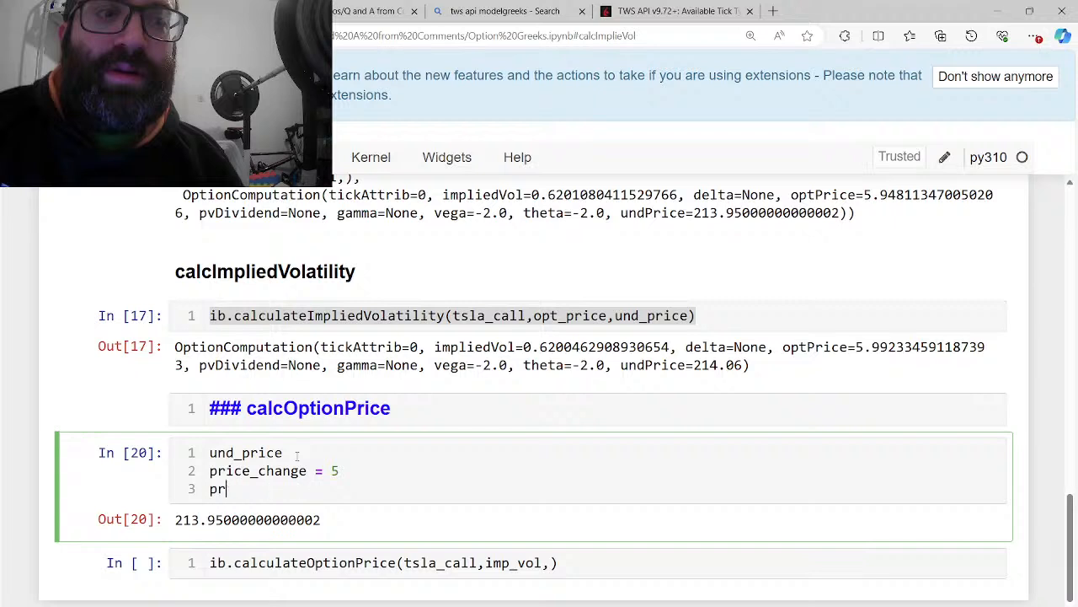
{"action": "type", "text": "ew_price ="}
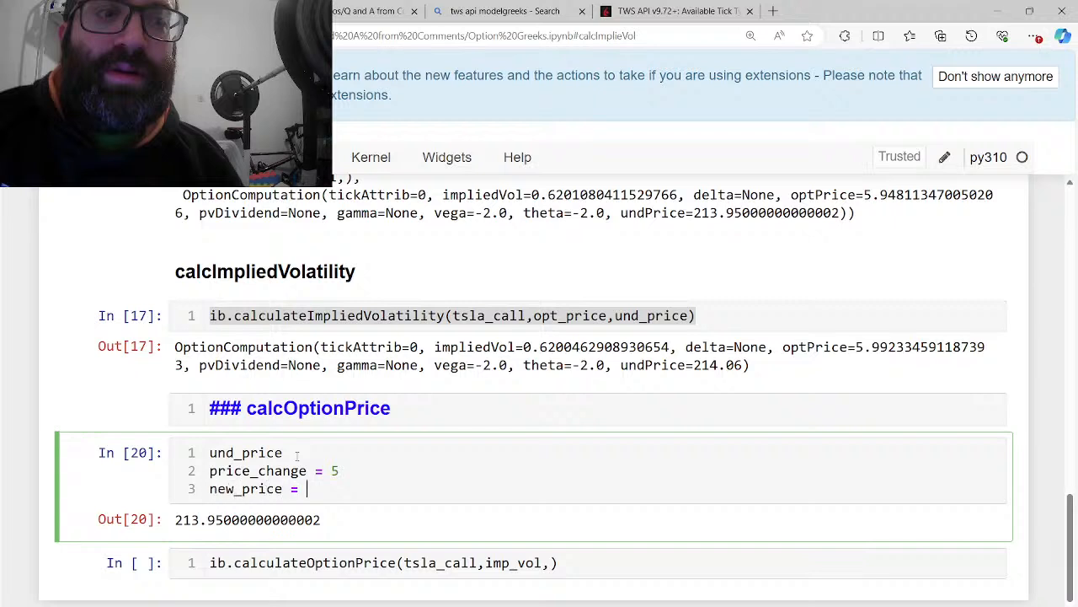
{"action": "type", "text": "price_change+"}
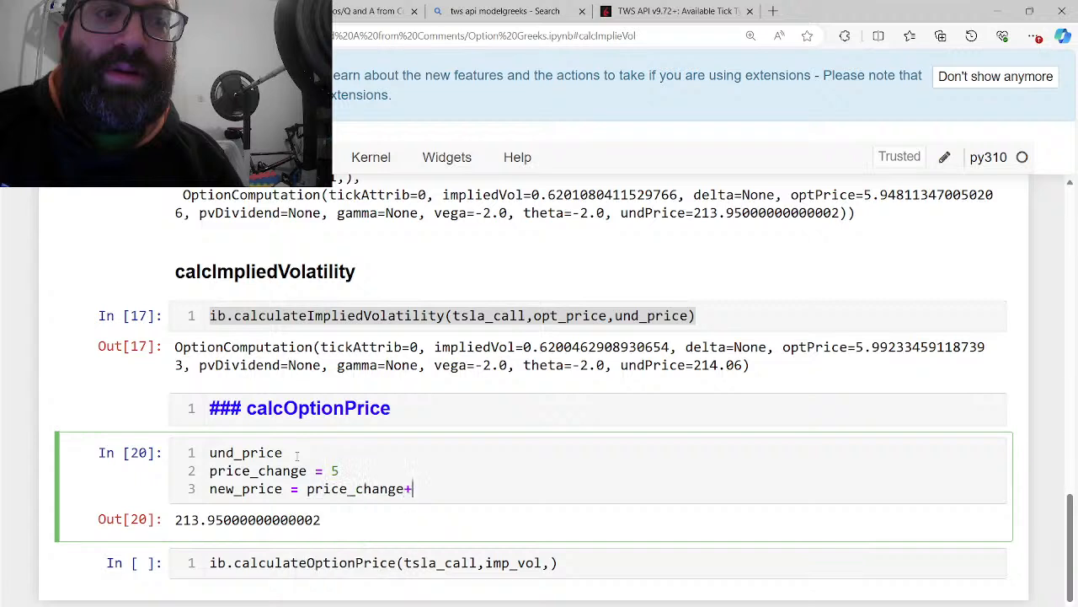
{"action": "type", "text": "und_price"}
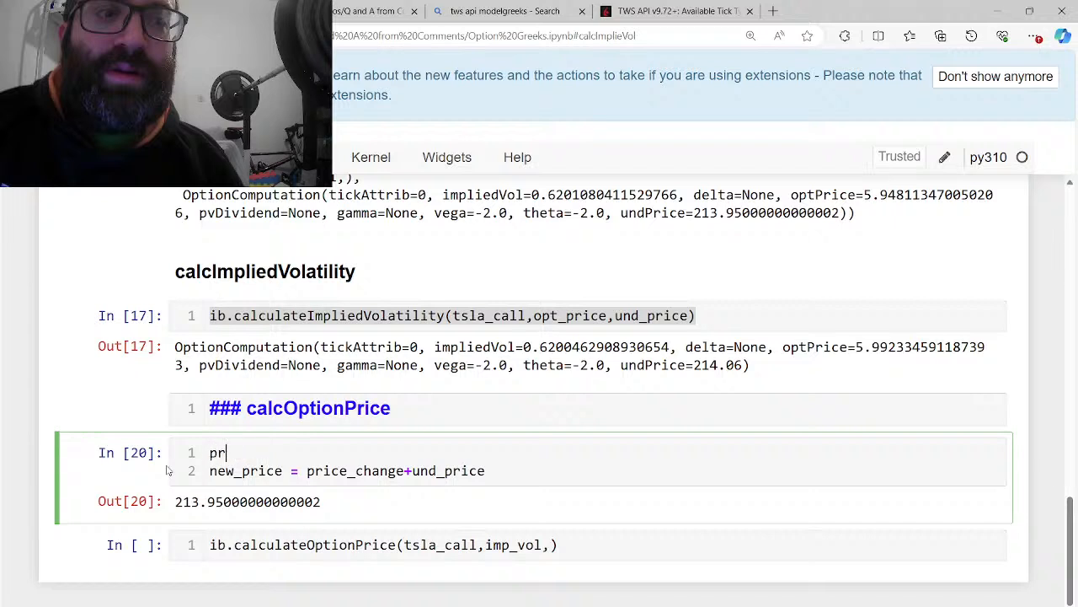
{"action": "type", "text": "ice_change=5"}
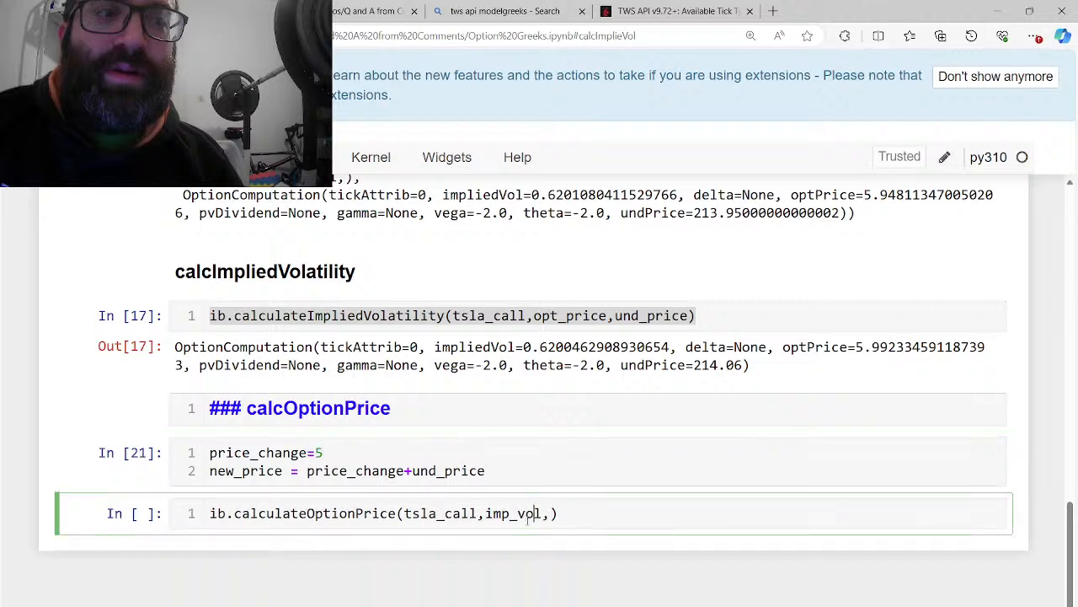
Pass new_price to calculateOptionPrice, wrap the sum in np.round(..., 2) and add 'import numpy'
{"action": "type", "text": "new_price"}
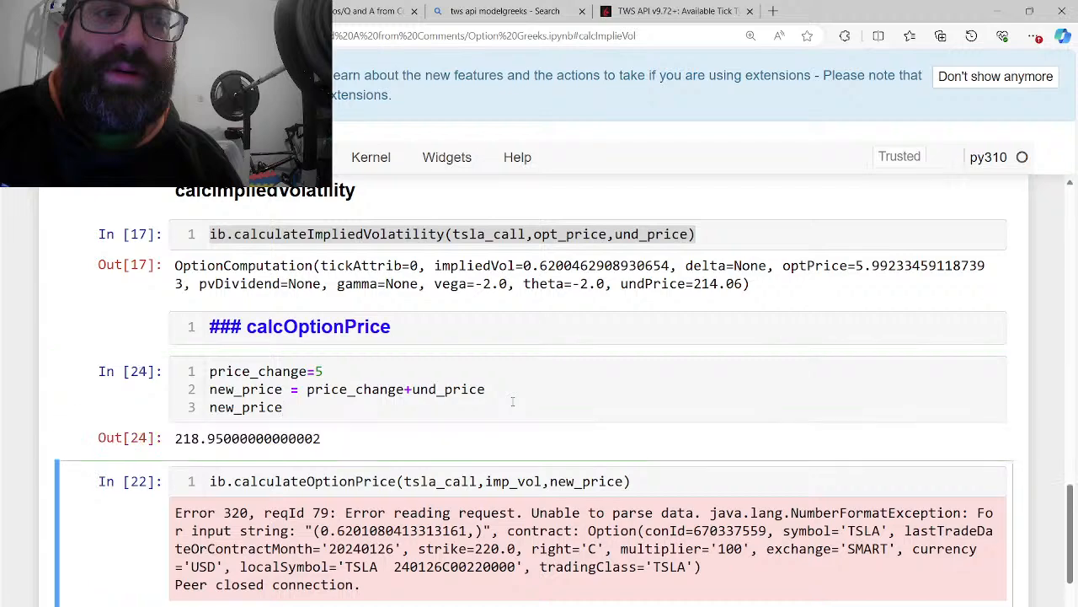
{"action": "scroll", "scroll_direction": "down", "scroll_amount": 3}
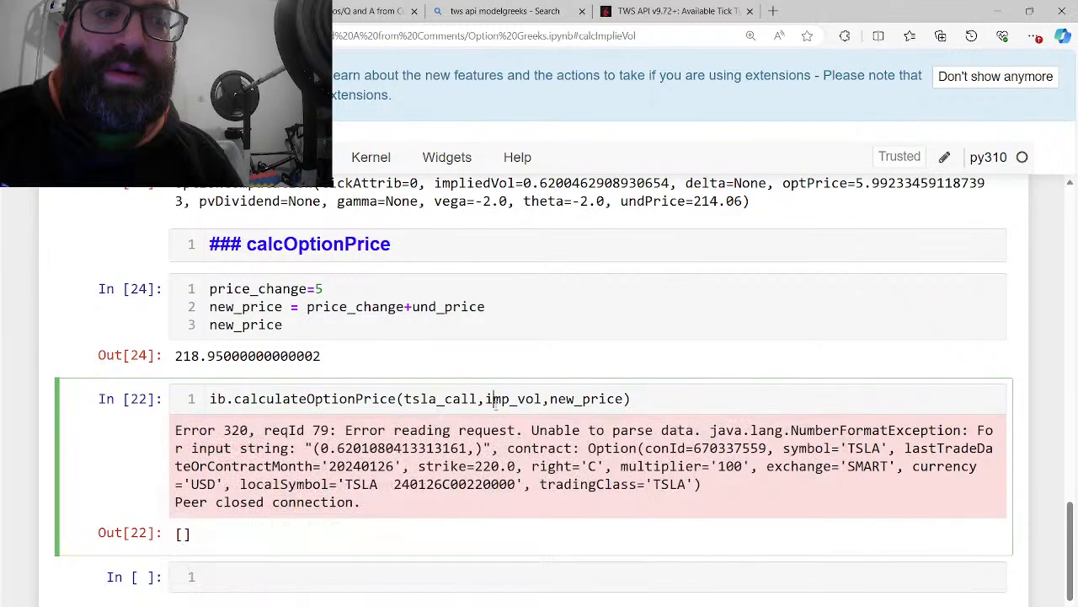
{"action": "type", "text": "im"}
{"action": "left_click", "coordinate": [604, 306]}
{"action": "type", "text": "np.roun"}
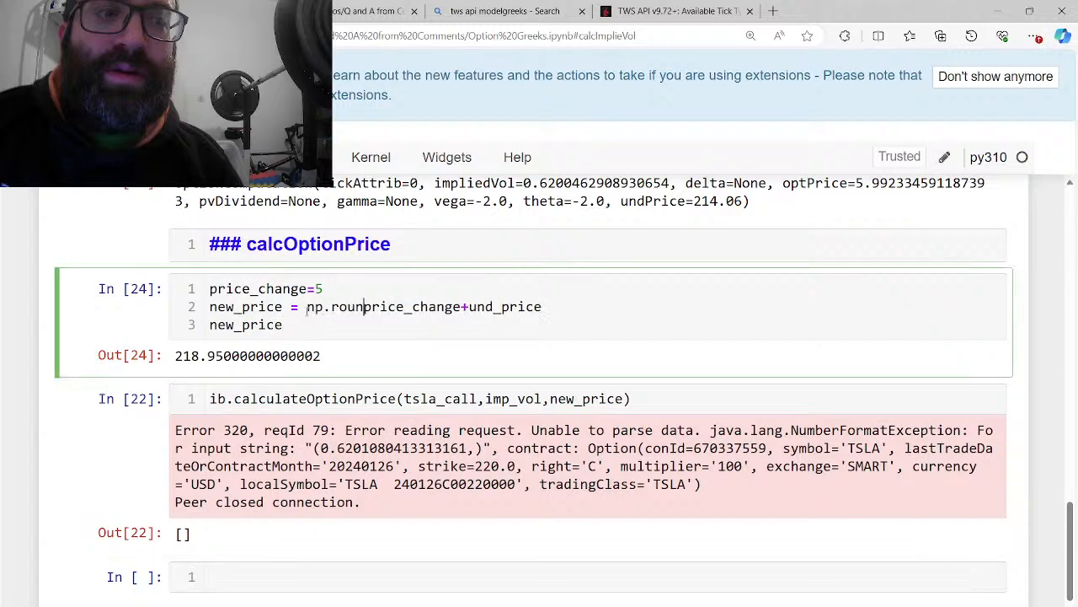
{"action": "type", "text": "("}
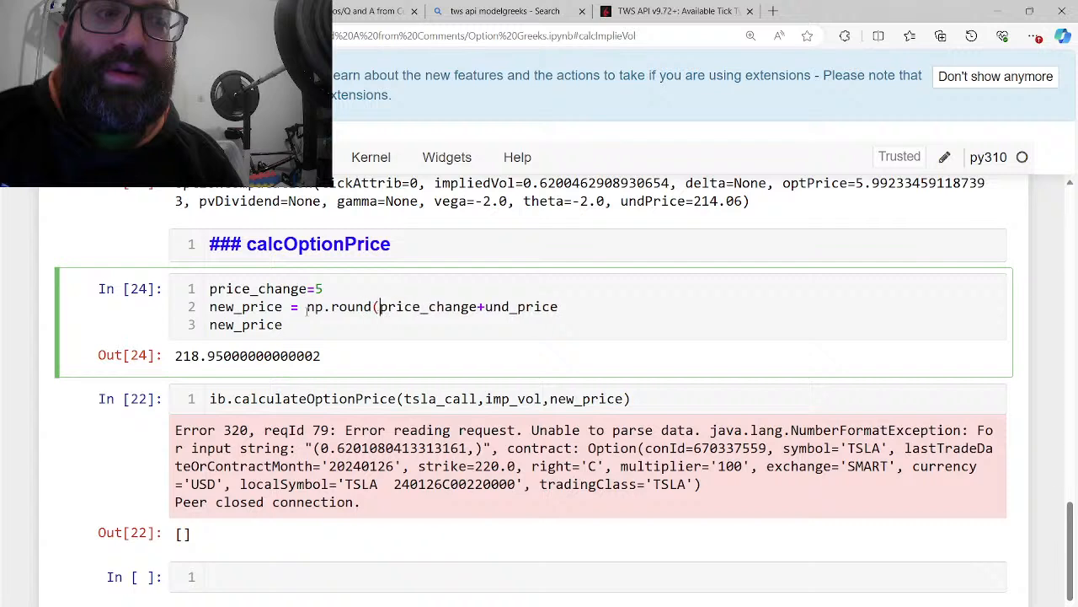
{"action": "type", "text": ",2)"}
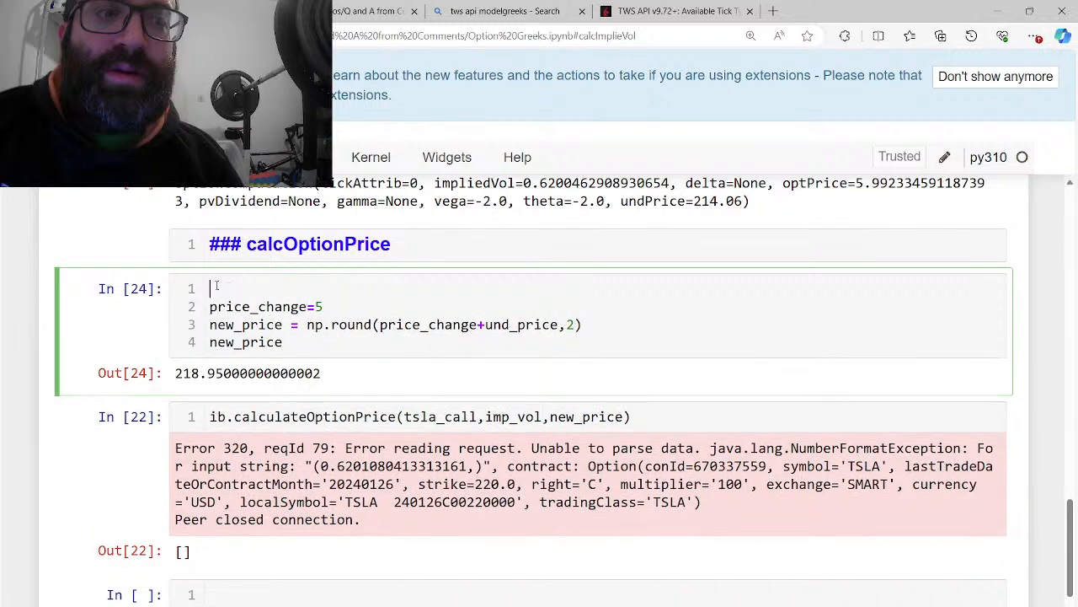
{"action": "type", "text": "import numpy"}
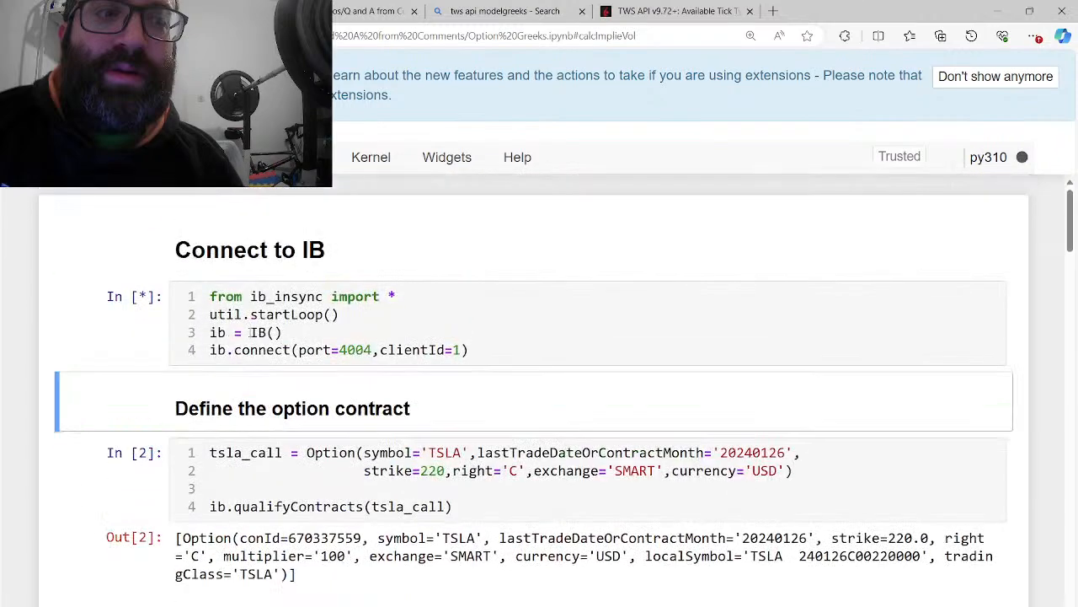
Scroll through the rerun outputs: new_price 218.52 and optPrice 8.066 with delta 0.498
{"action": "scroll", "scroll_direction": "down", "scroll_amount": 3}
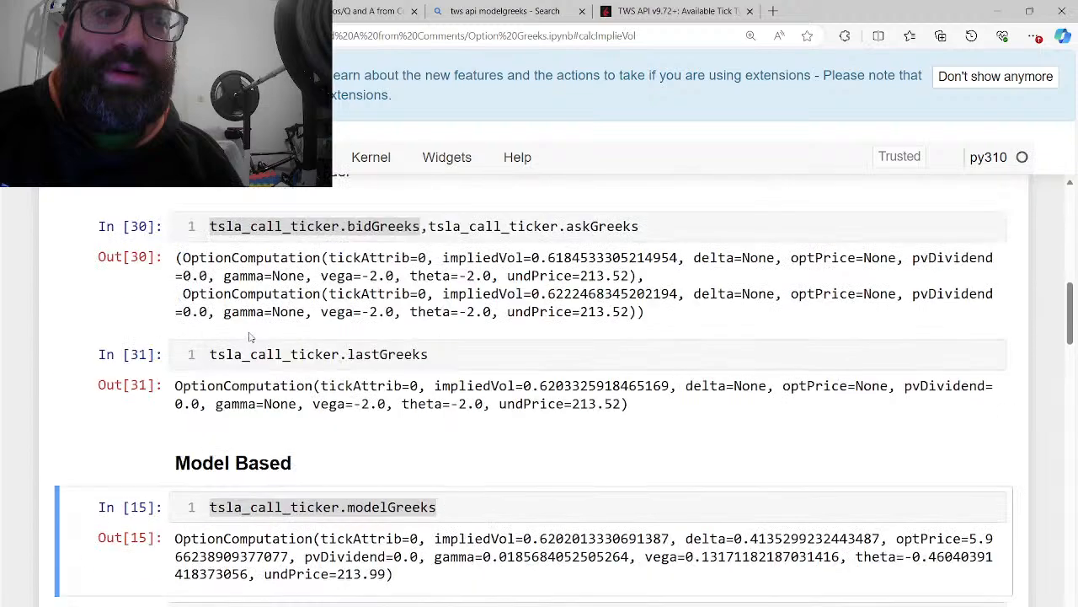
{"action": "scroll", "scroll_direction": "down", "scroll_amount": 3}
{"action": "type", "text": "### calcOptionPrice"}
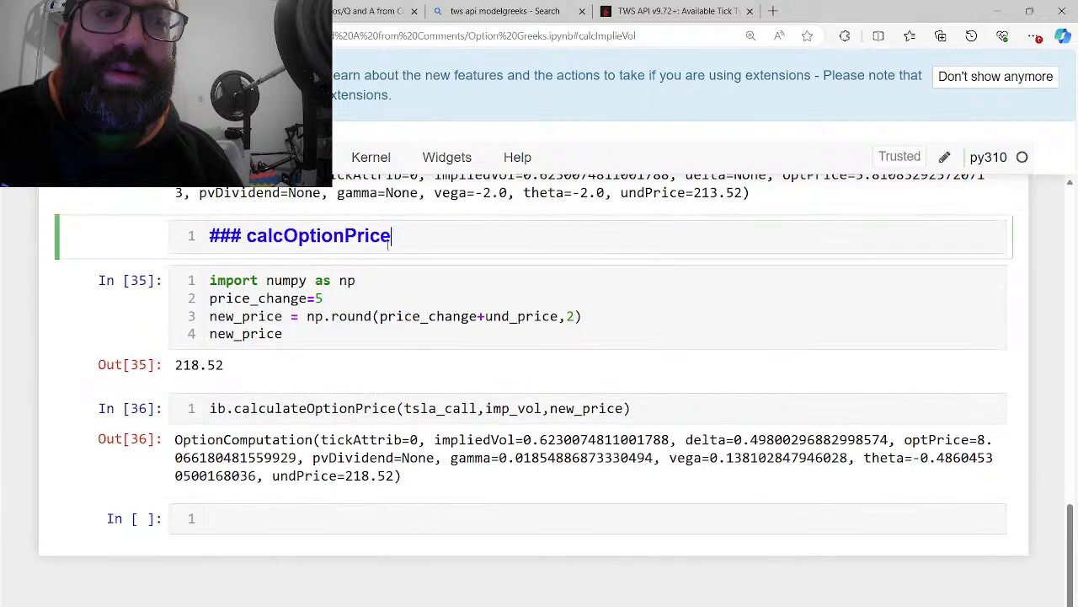
Note under calcOptionPrice that np.round 2 keeps two decimals so things aren't screwed up, and keep opt_price
{"action": "type", "text": "* np.round"}
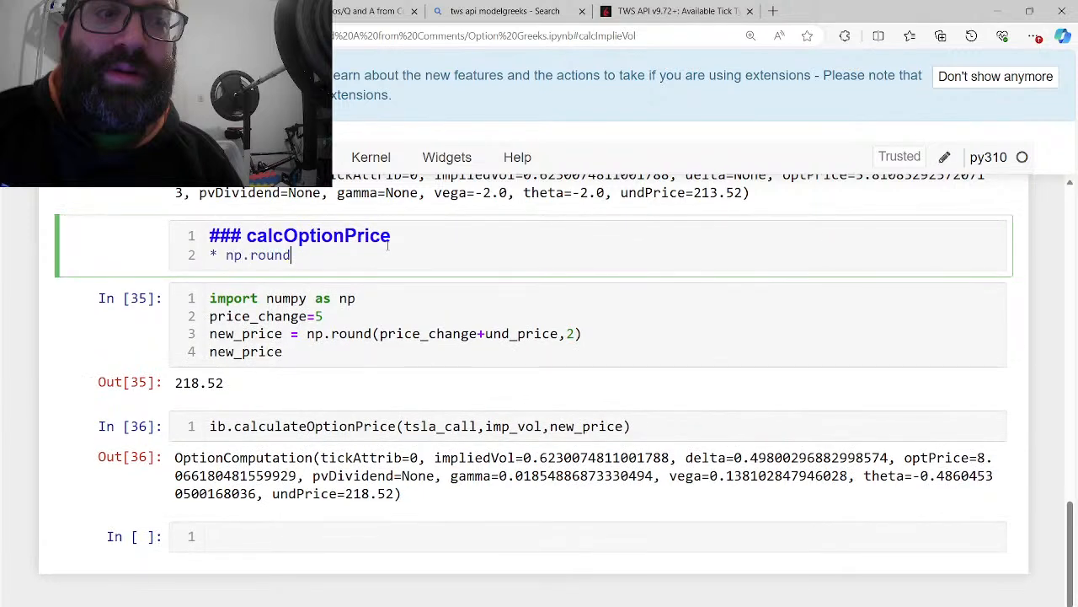
{"action": "type", "text": "2"}
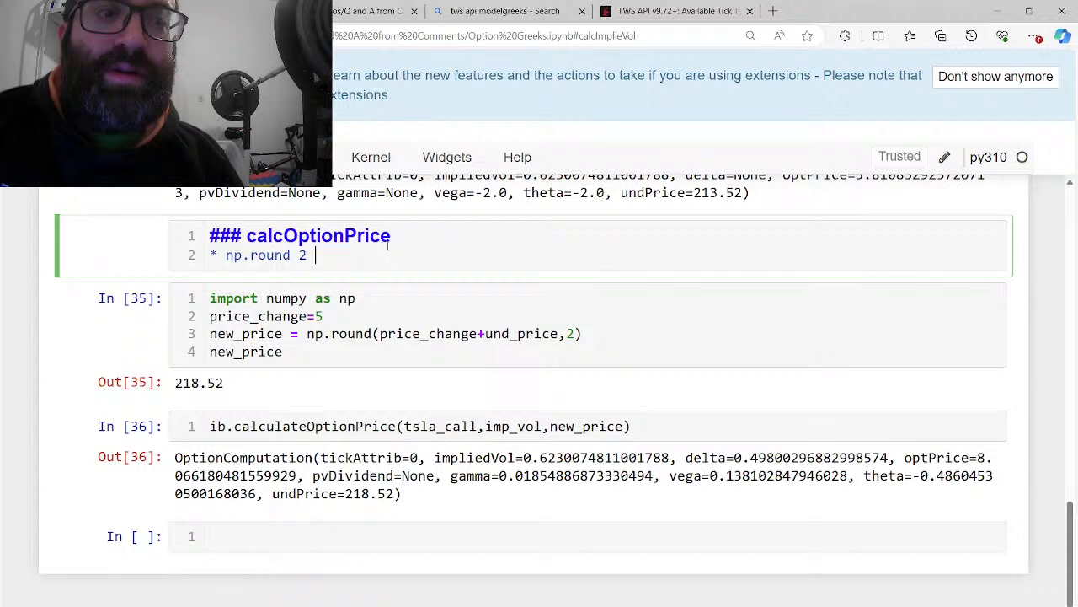
{"action": "type", "text": "to make 2 decimal poonts to"}
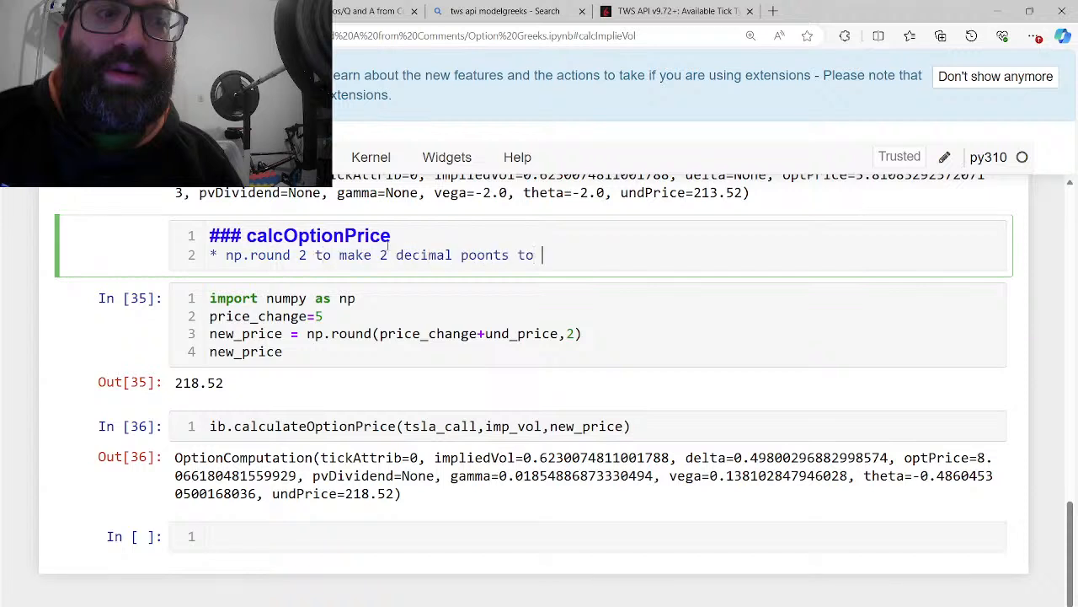
{"action": "type", "text": "not screw things up!"}
{"action": "left_click", "coordinate": [588, 426]}
{"action": "type", "text": "opt_price,"}
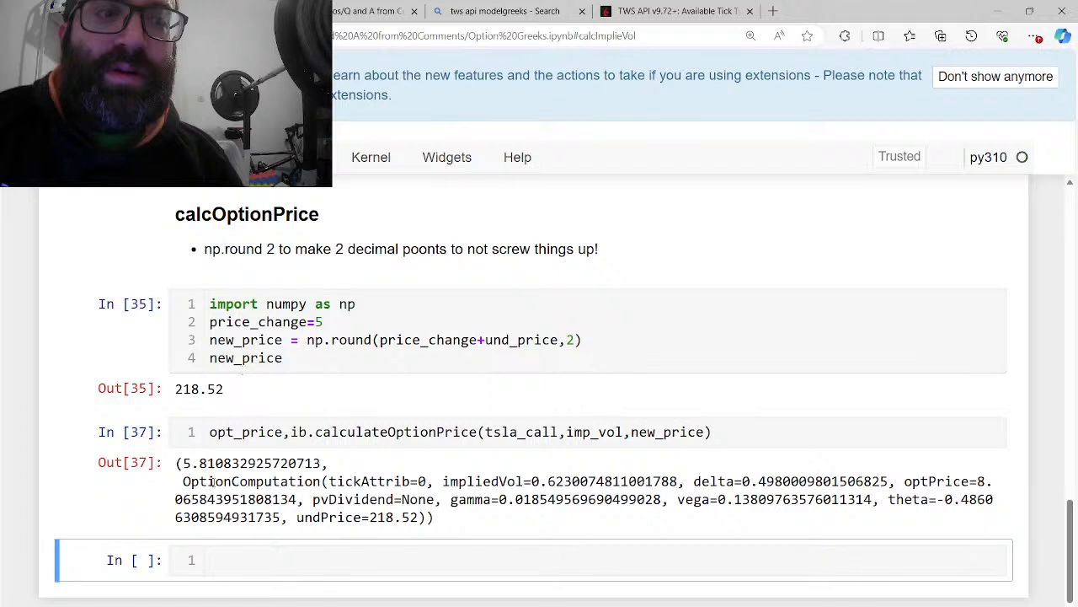
{"action": "double_click", "coordinate": [249, 462]}
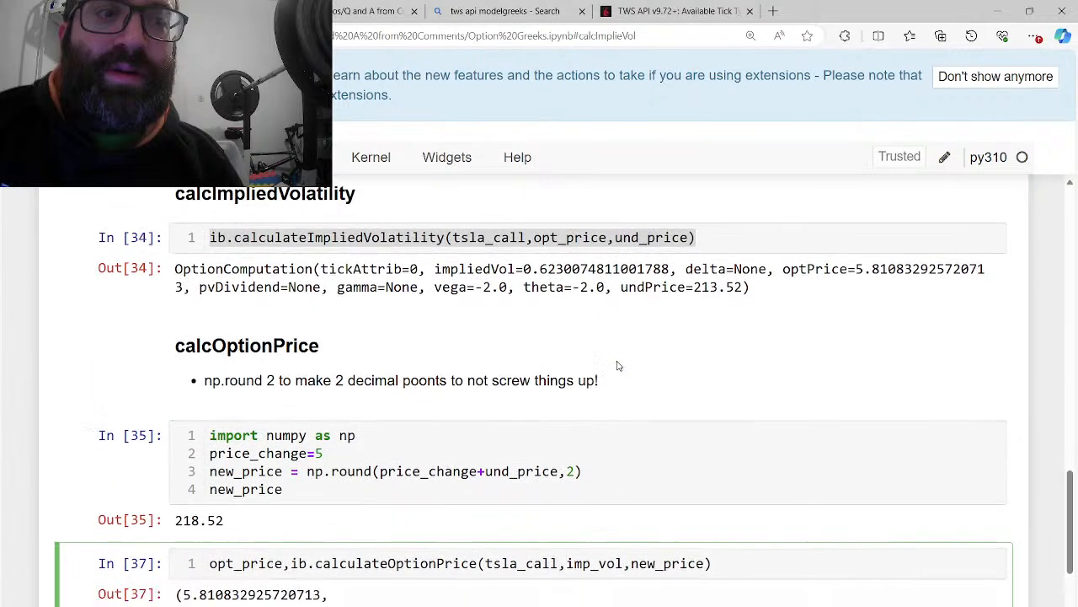
{"action": "scroll", "scroll_direction": "down", "scroll_amount": 3}
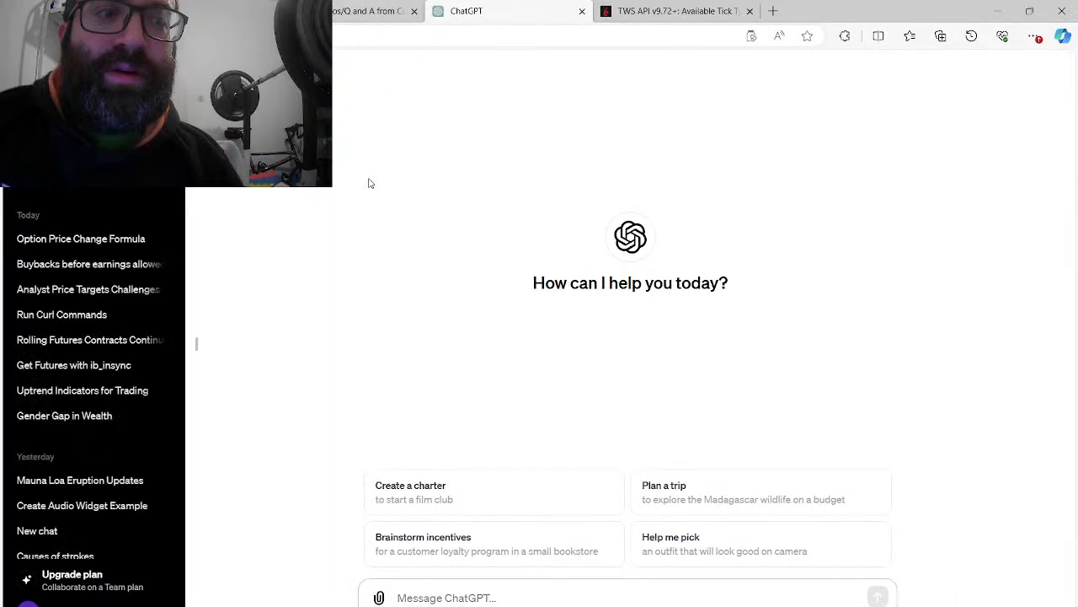
Open the 'Option Price Change Formula' ChatGPT conversation on the delta-gamma estimate
{"action": "left_click", "coordinate": [81, 240]}
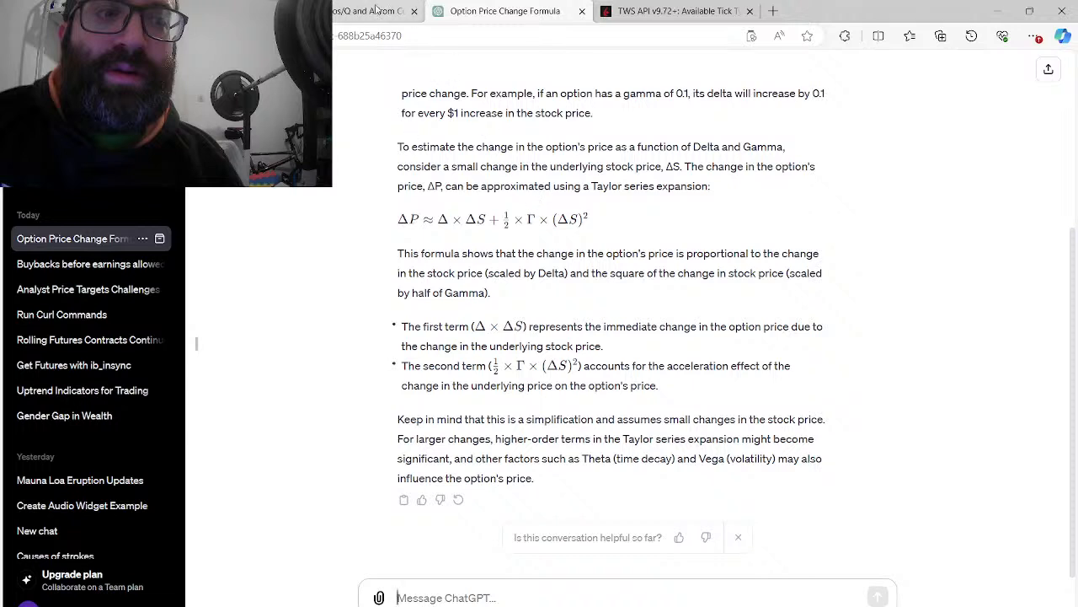
{"action": "mouse_move", "coordinate": [519, 216]}
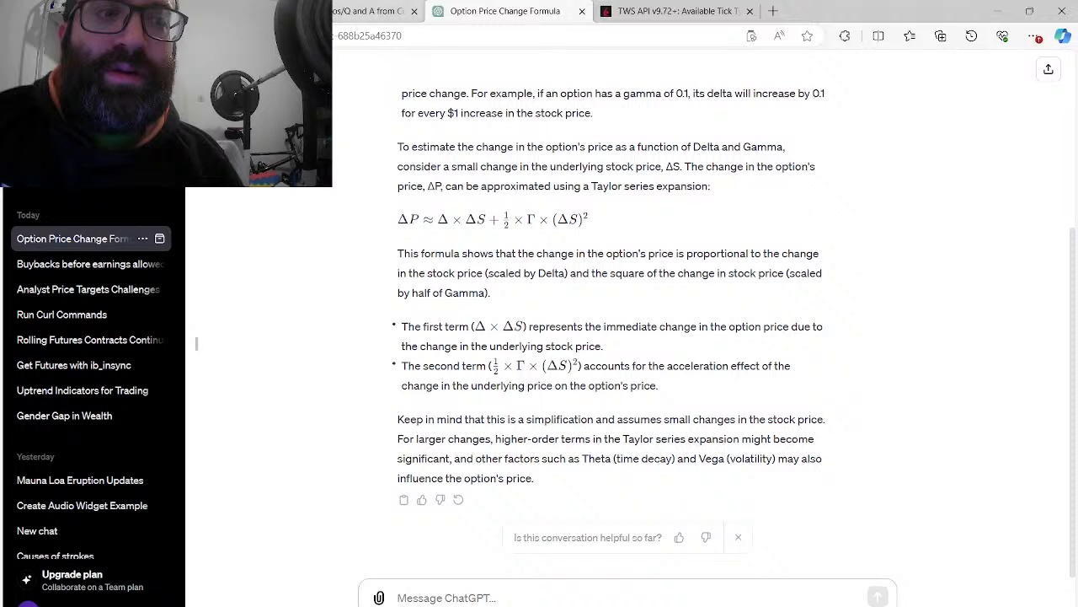
Back in the Option Greeks notebook, define new_option_price_estimate(old_price, delta, gamma, change_in_stock_price)
{"action": "left_click", "coordinate": [363, 10]}
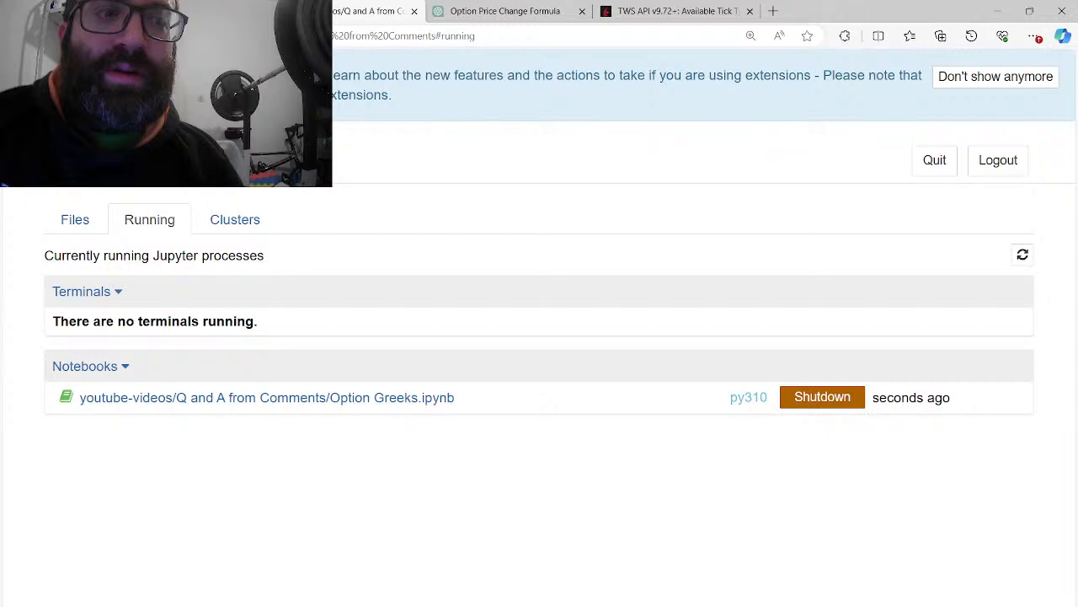
{"action": "left_click", "coordinate": [267, 397]}
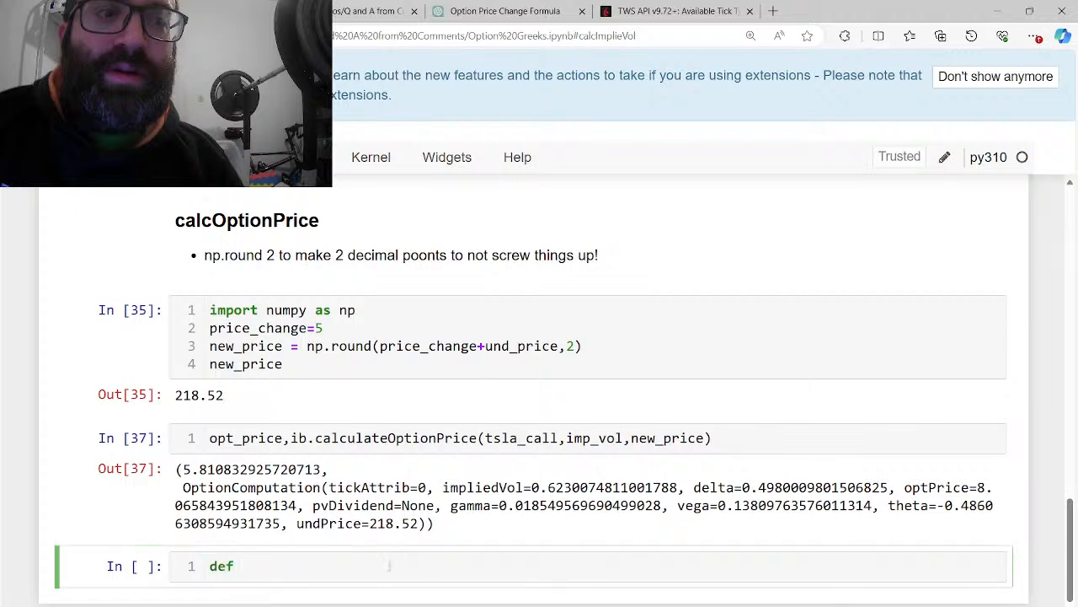
{"action": "type", "text": "opt"}
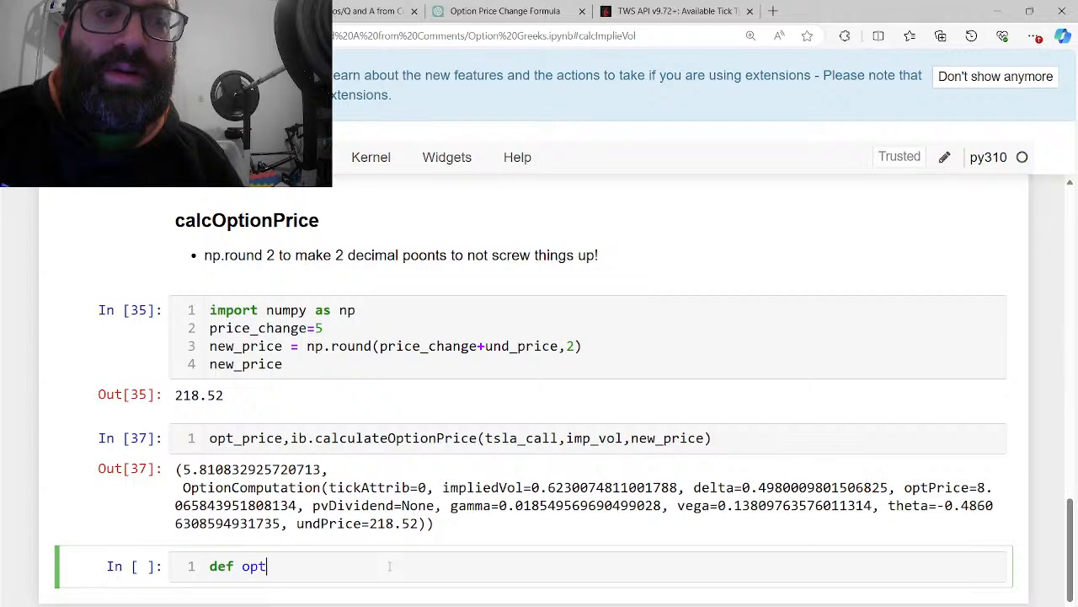
{"action": "type", "text": "new_optio"}
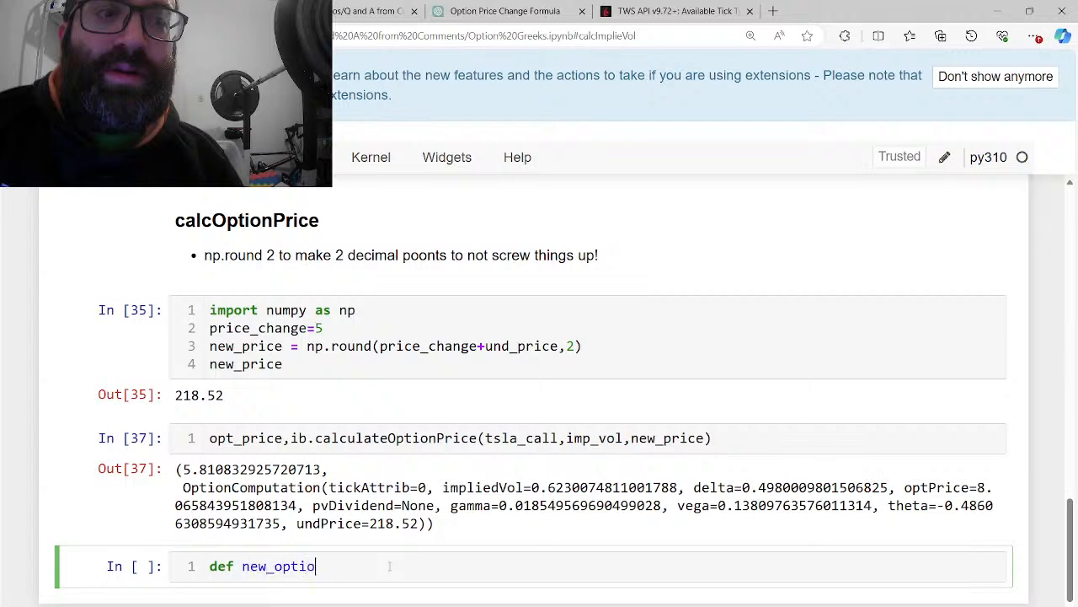
{"action": "type", "text": "n_price_estimate"}
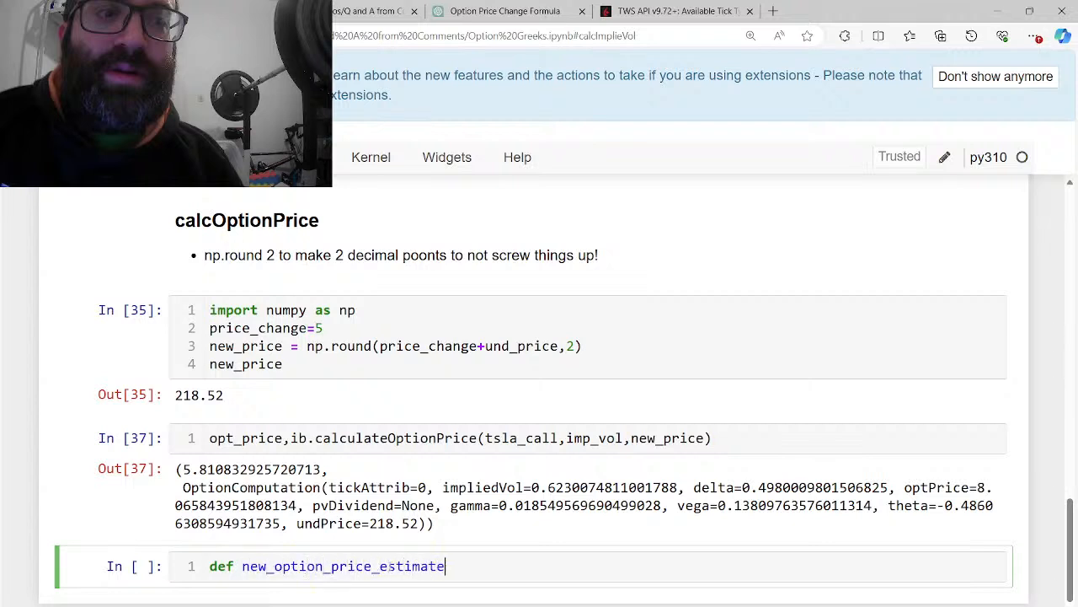
{"action": "type", "text": "()"}
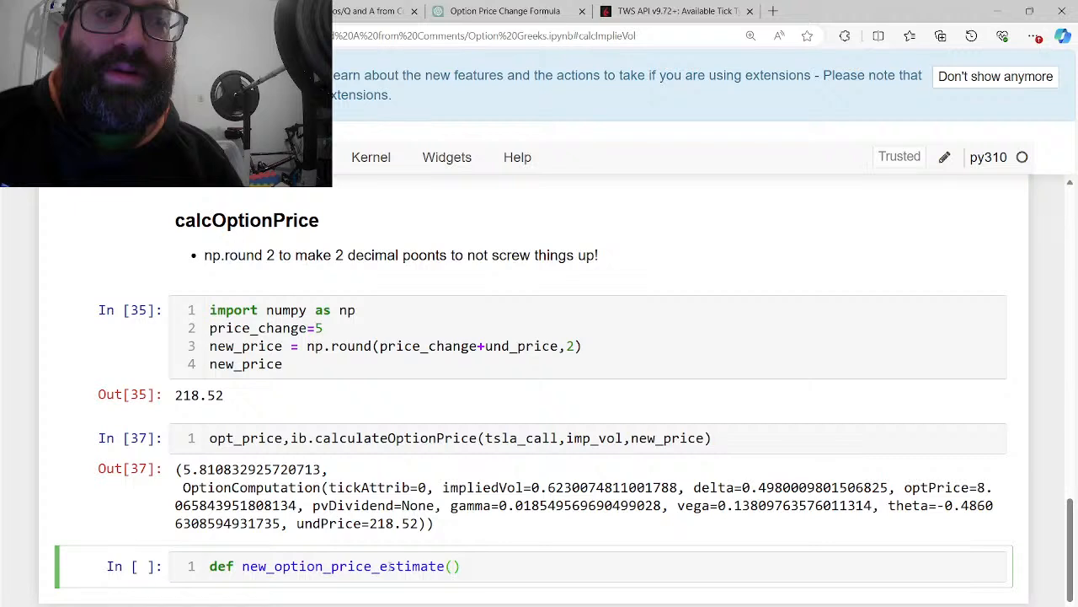
{"action": "type", "text": "ne"}
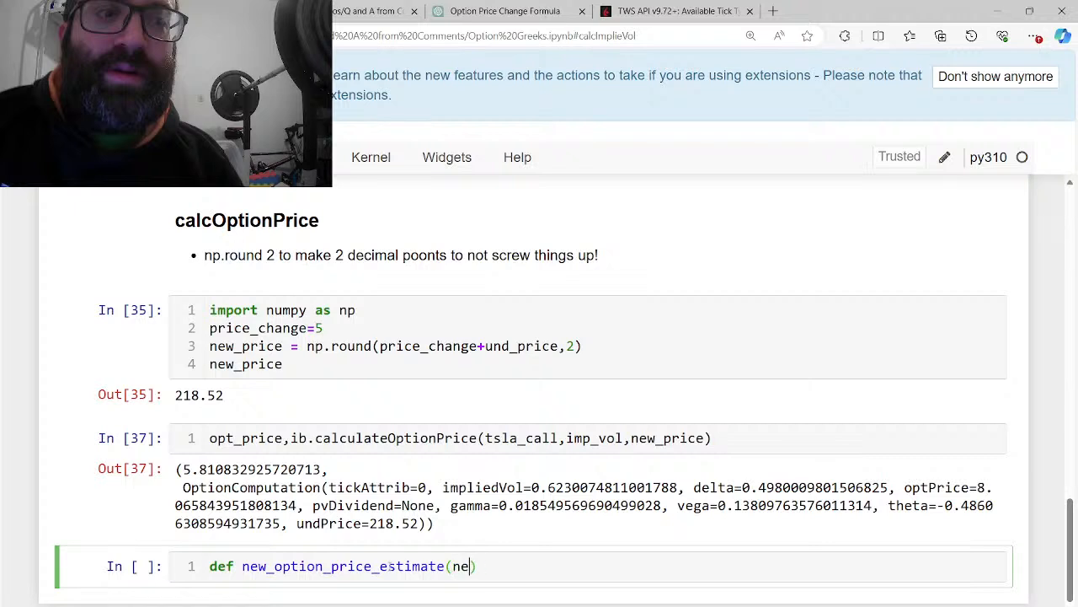
{"action": "key", "text": "Backspace"}
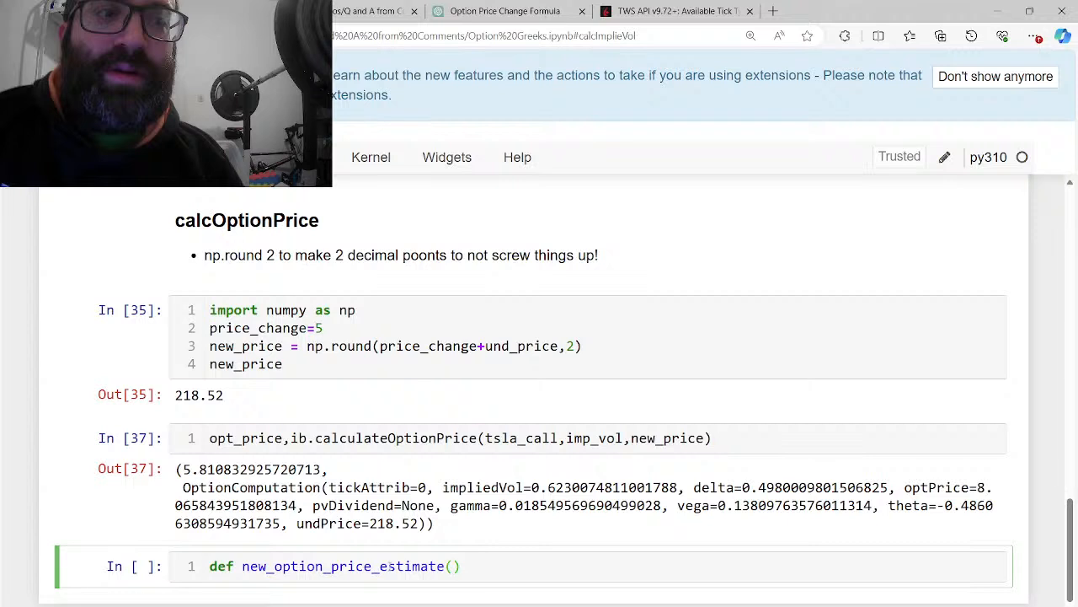
{"action": "type", "text": "old_p"}
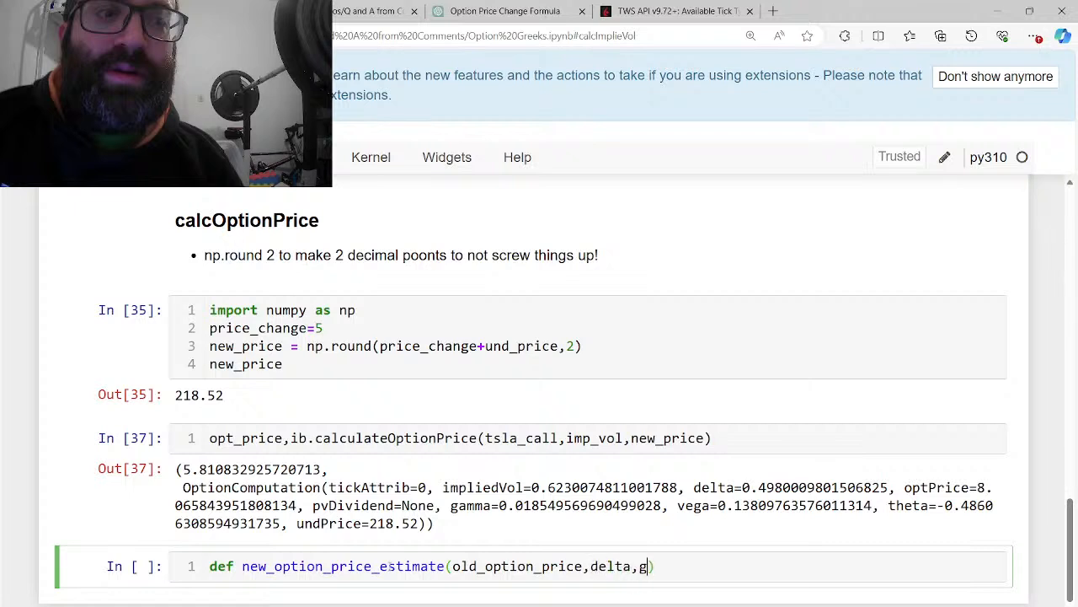
{"action": "type", "text": "amma,"}
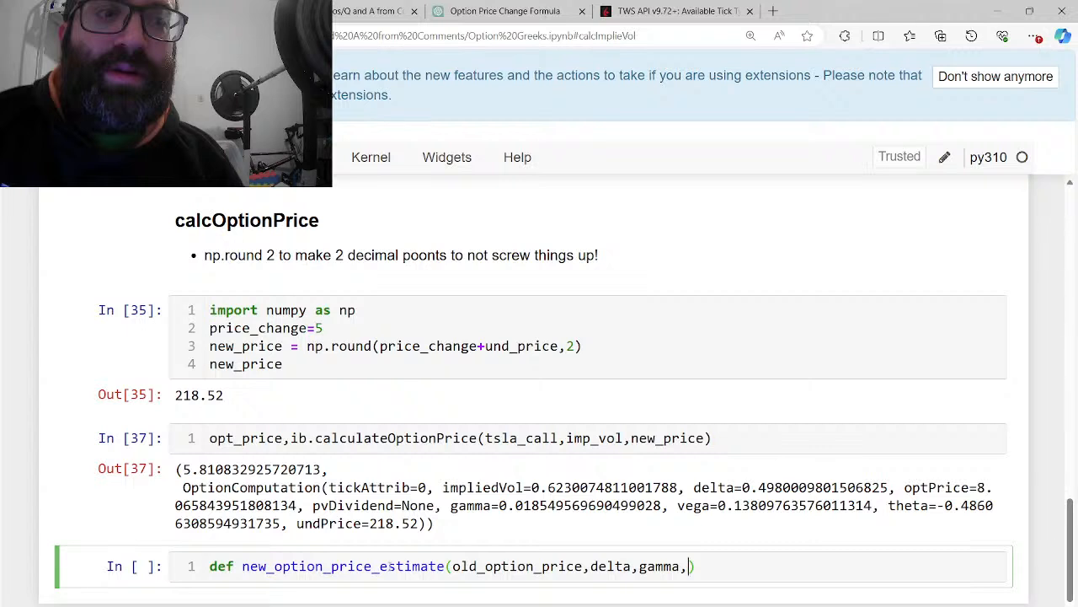
{"action": "type", "text": "change_in"}
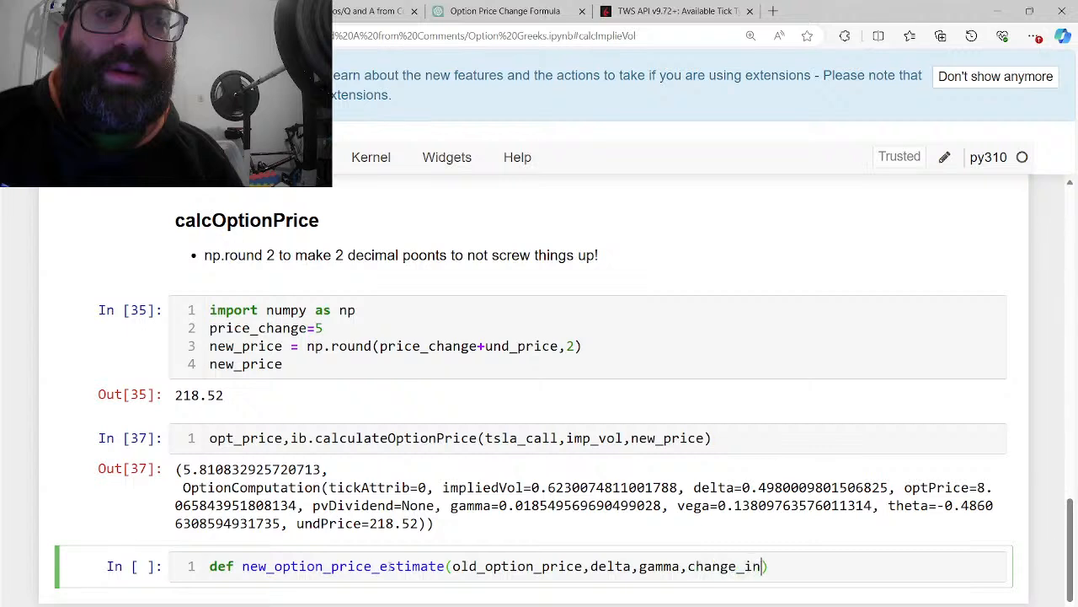
{"action": "type", "text": "stock_"}
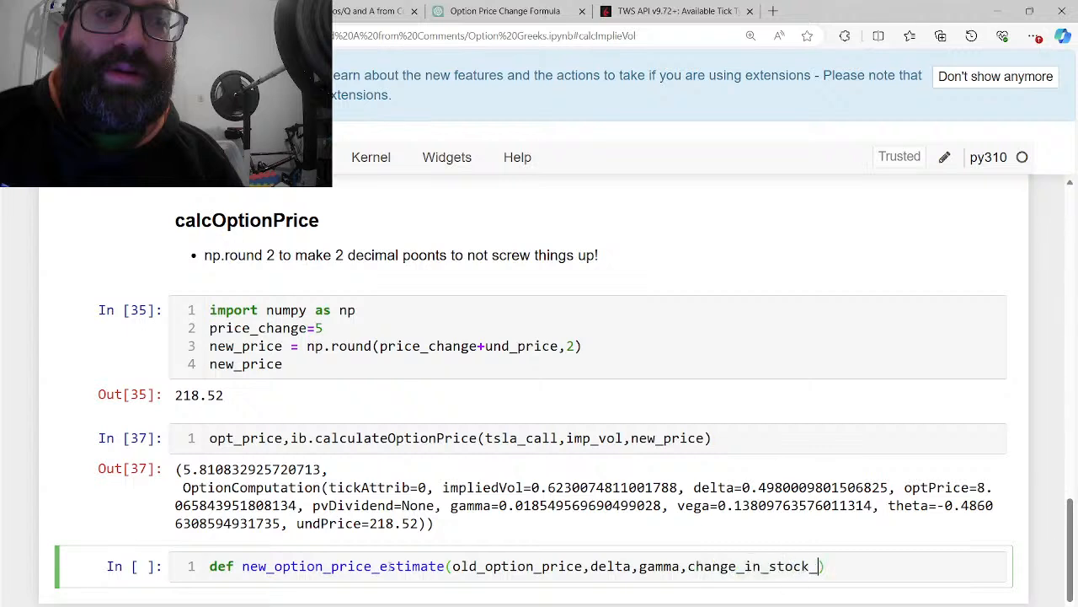
{"action": "type", "text": "price"}
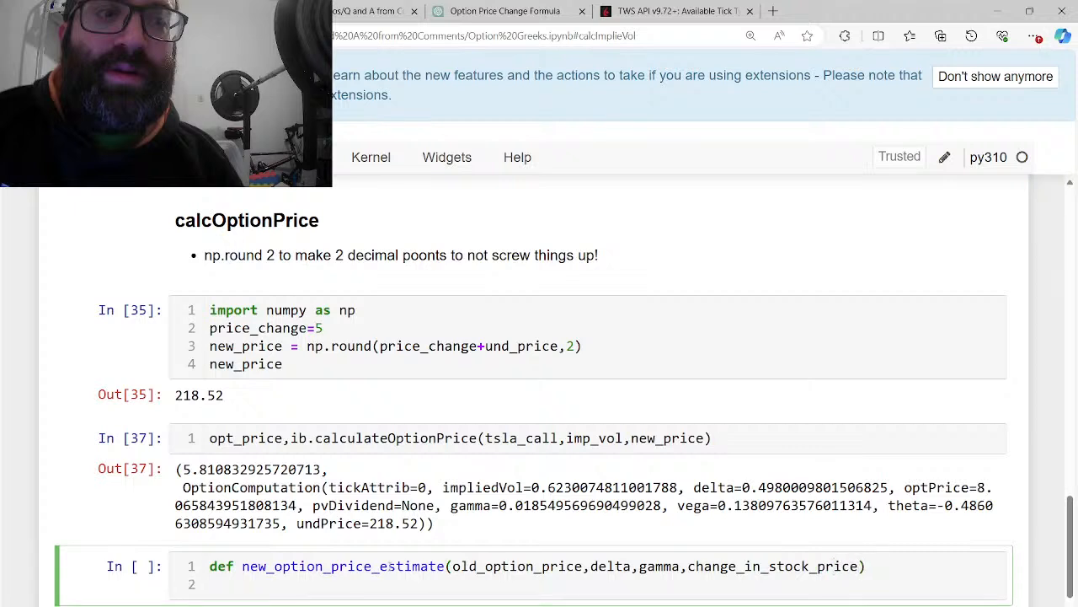
Return old_option_price + delta*change_in_stock_price + 1/2*gamma*change_in_stock_price**2
{"action": "type", "text": "return o"}
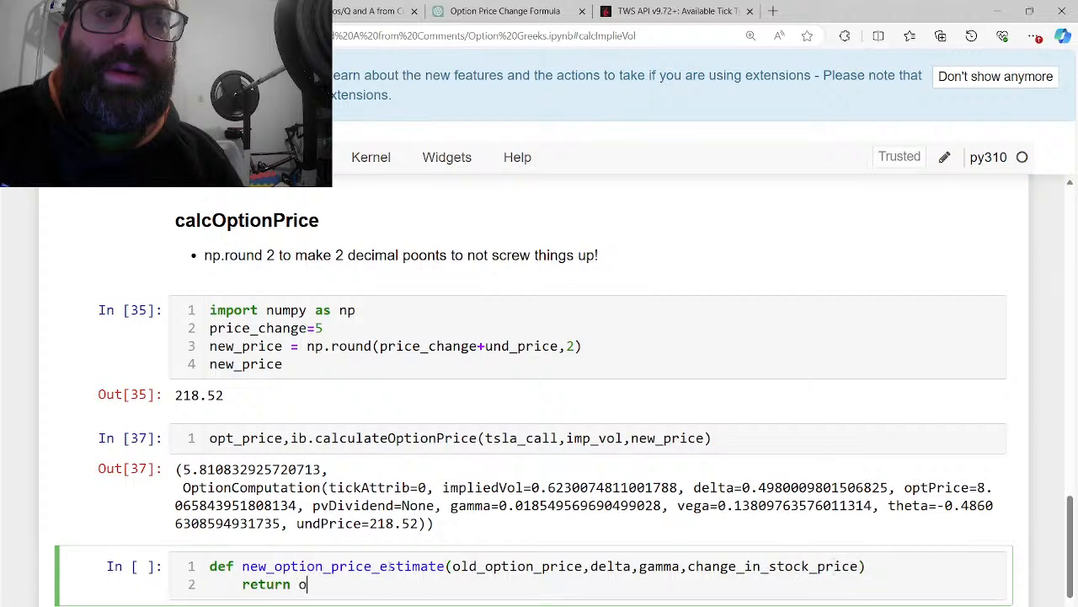
{"action": "type", "text": "ld_option_price+"}
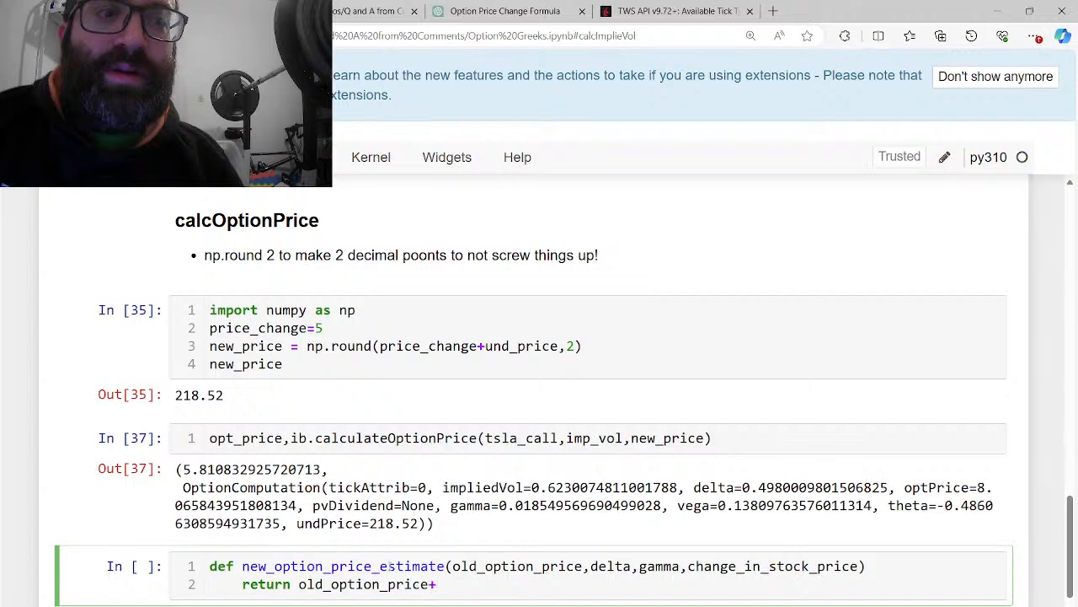
{"action": "type", "text": "delta*ch"}
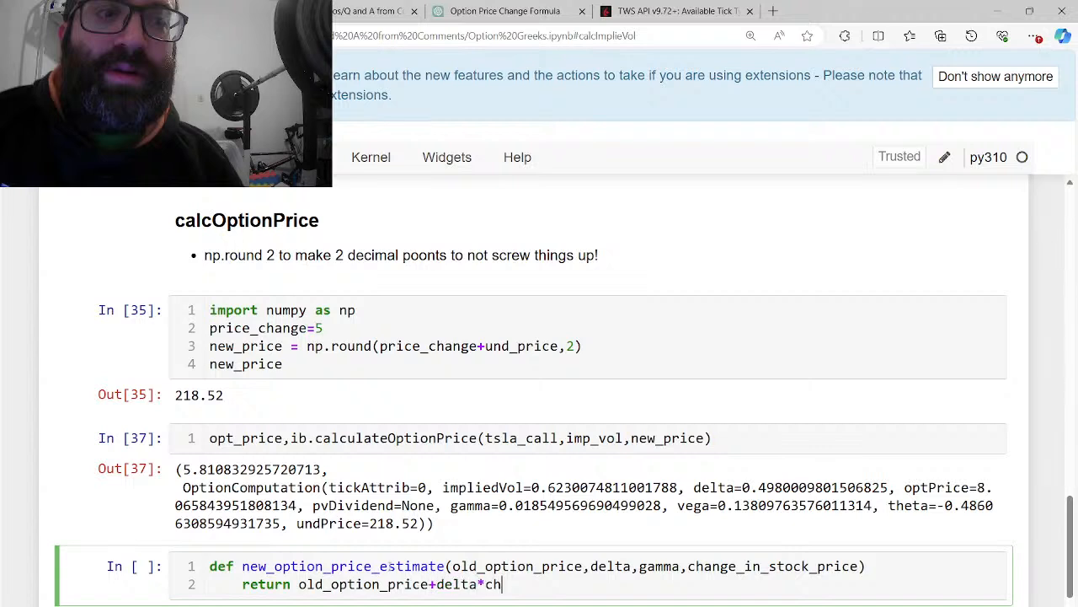
{"action": "type", "text": "ange_in_stock_price+"}
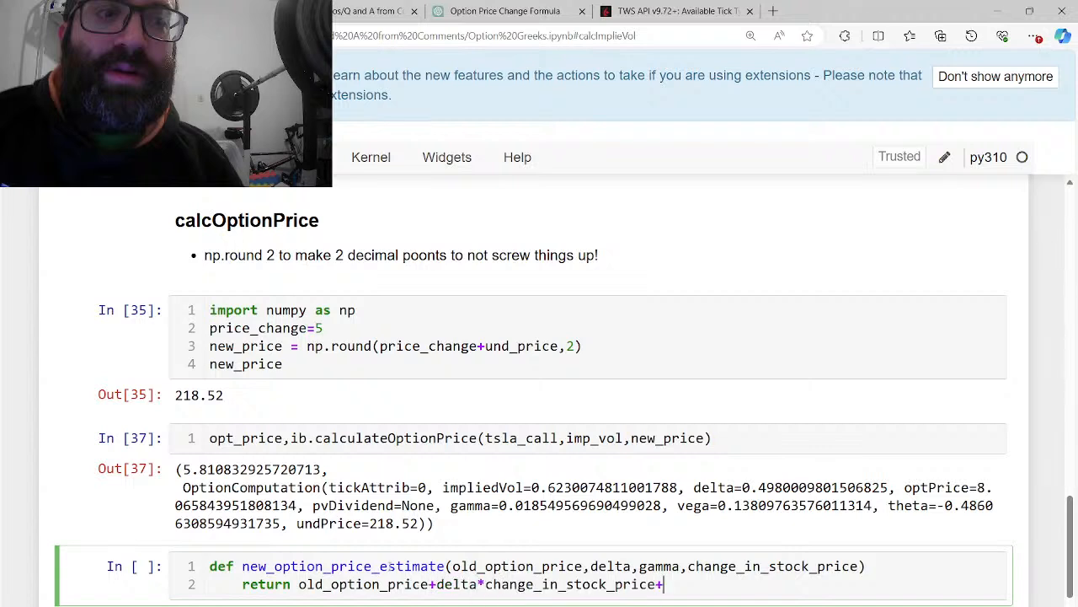
{"action": "type", "text": "1/2()"}
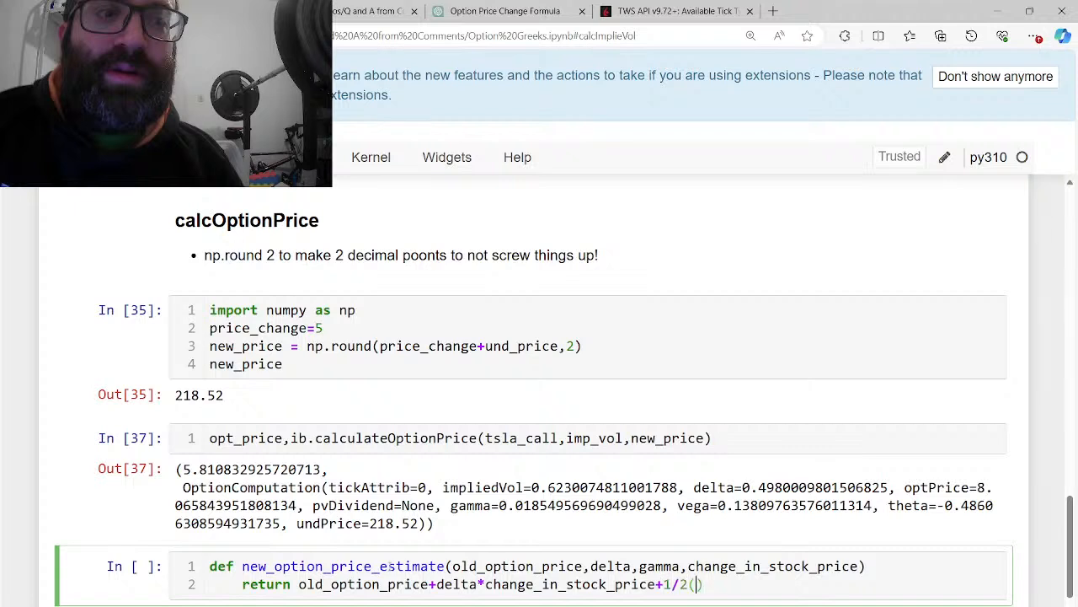
{"action": "type", "text": "*"}
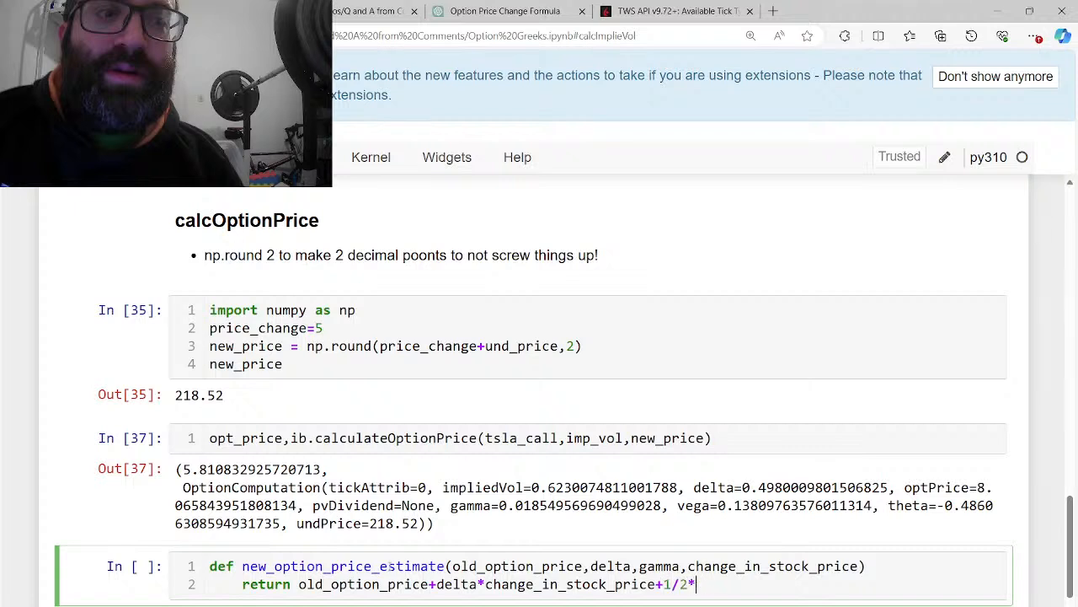
{"action": "type", "text": "gamma"}
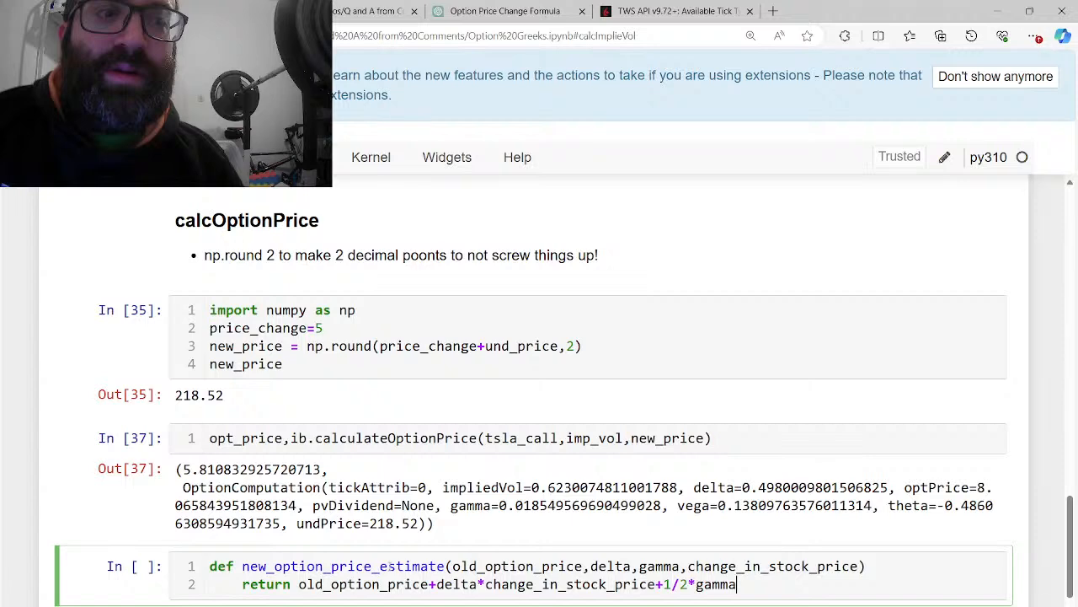
{"action": "type", "text": "ch"}
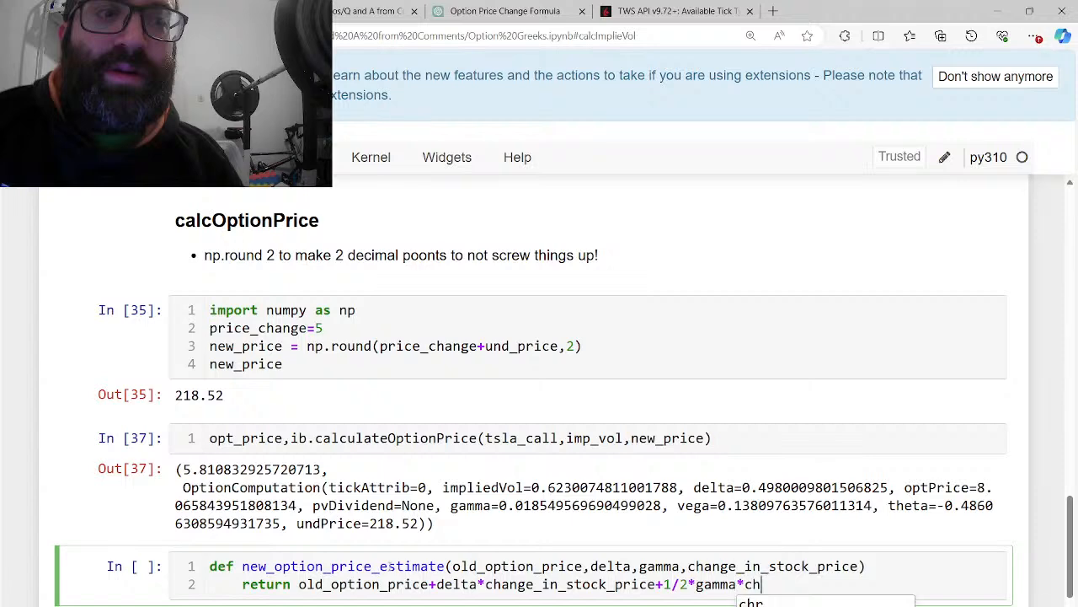
{"action": "type", "text": "ange_in_stock_price**2"}
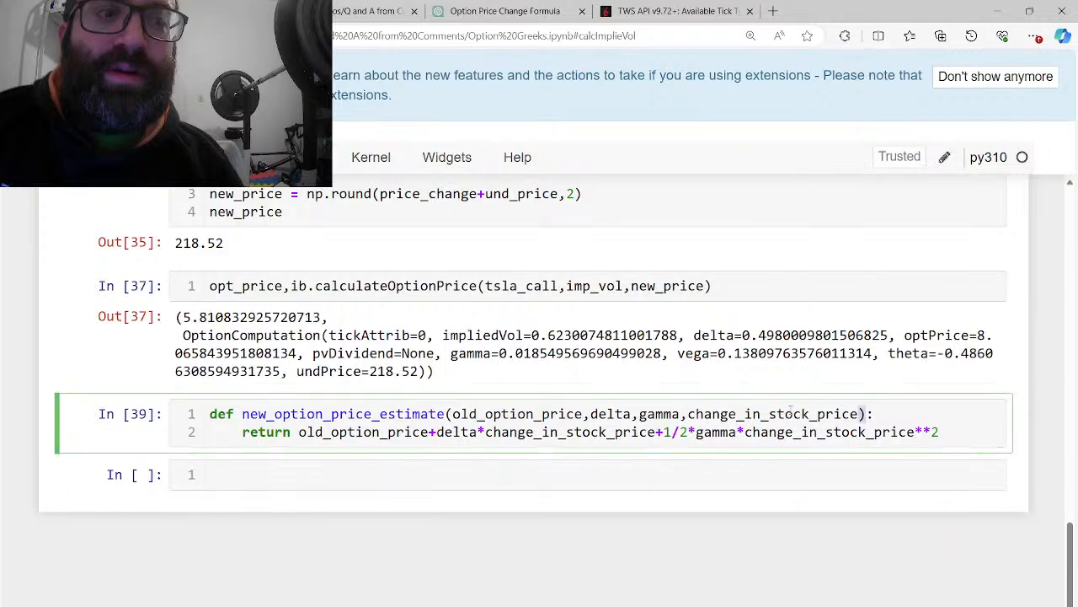
Call new_option_price_estimate with opt_price, delta, gamma and price_change, returning about 8.0683
{"action": "double_click", "coordinate": [342, 415]}
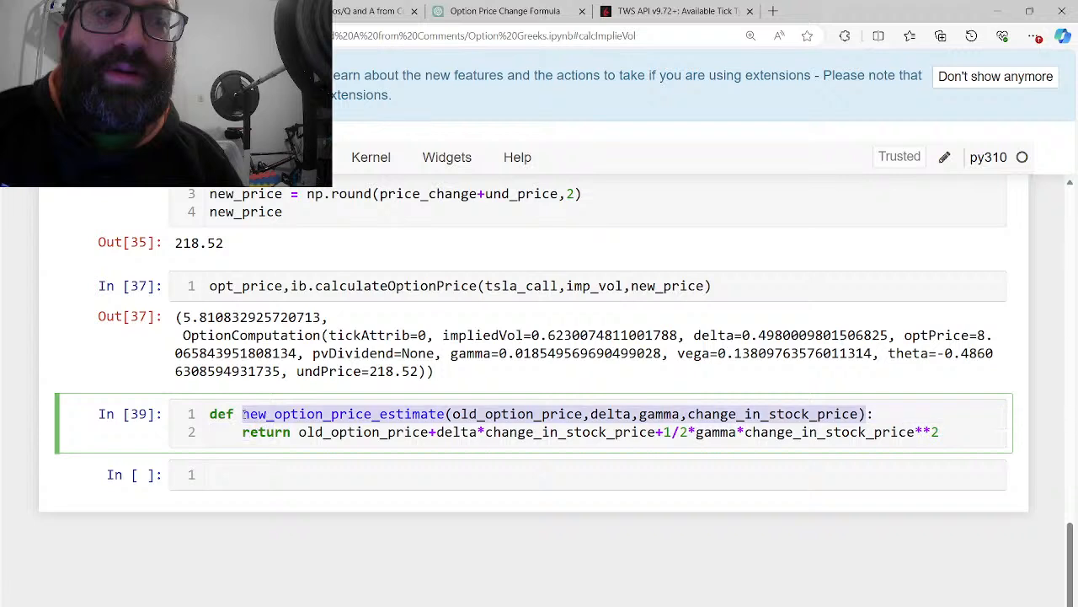
{"action": "type", "text": "new_option_price_estimate(old_option_price,delta,gamma,change_in_stock_price)"}
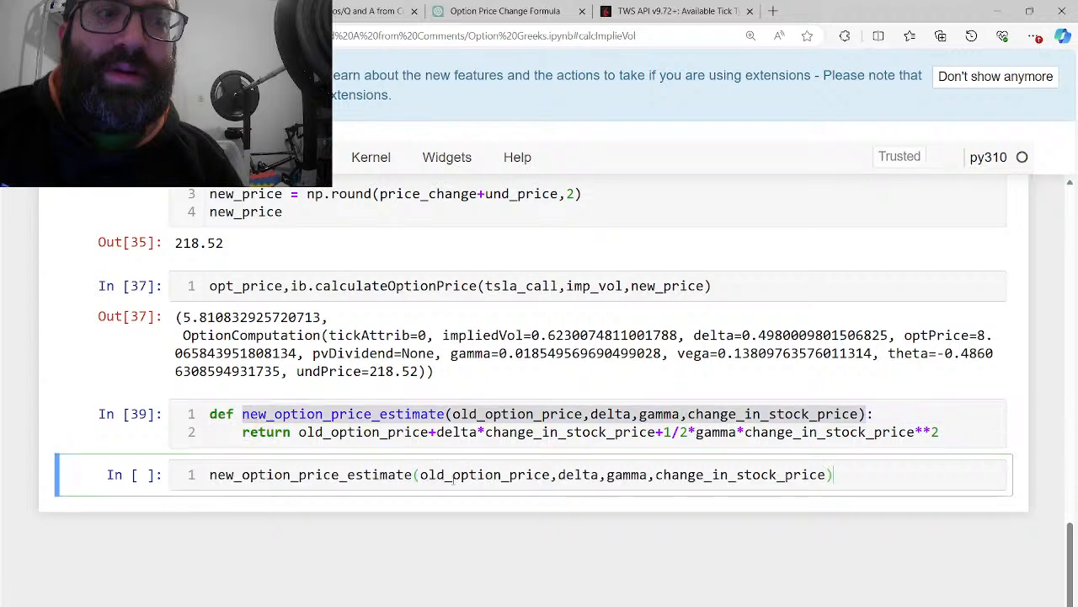
{"action": "double_click", "coordinate": [485, 475]}
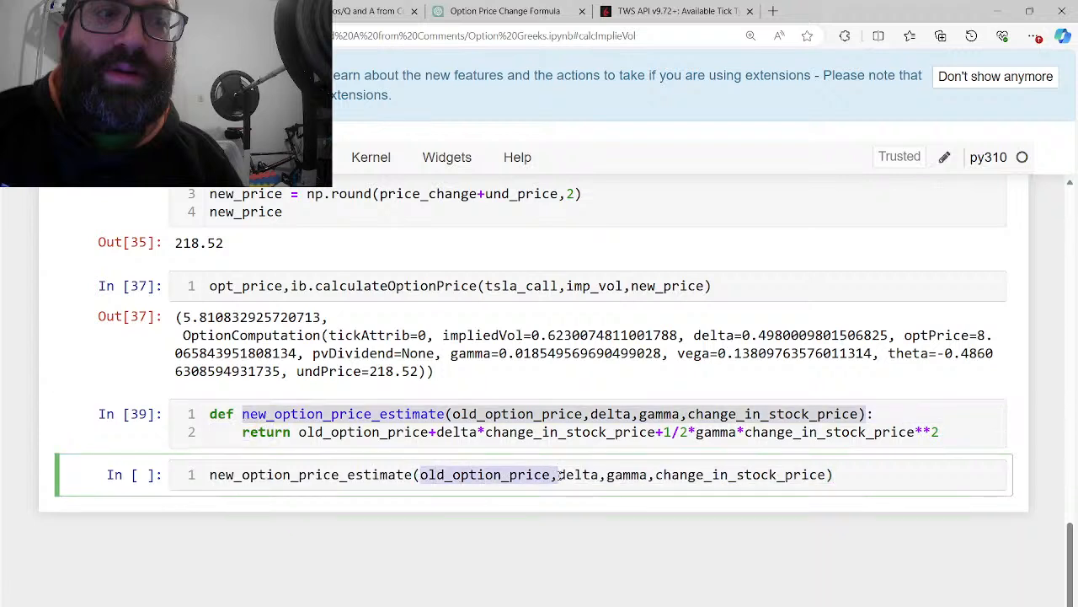
{"action": "type", "text": "op"}
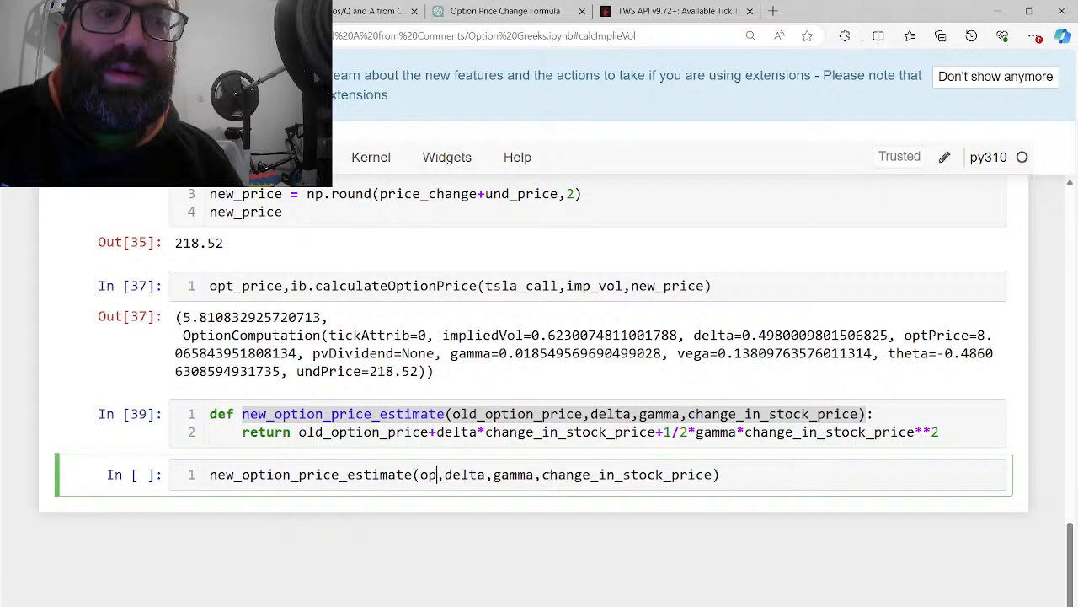
{"action": "type", "text": "_price"}
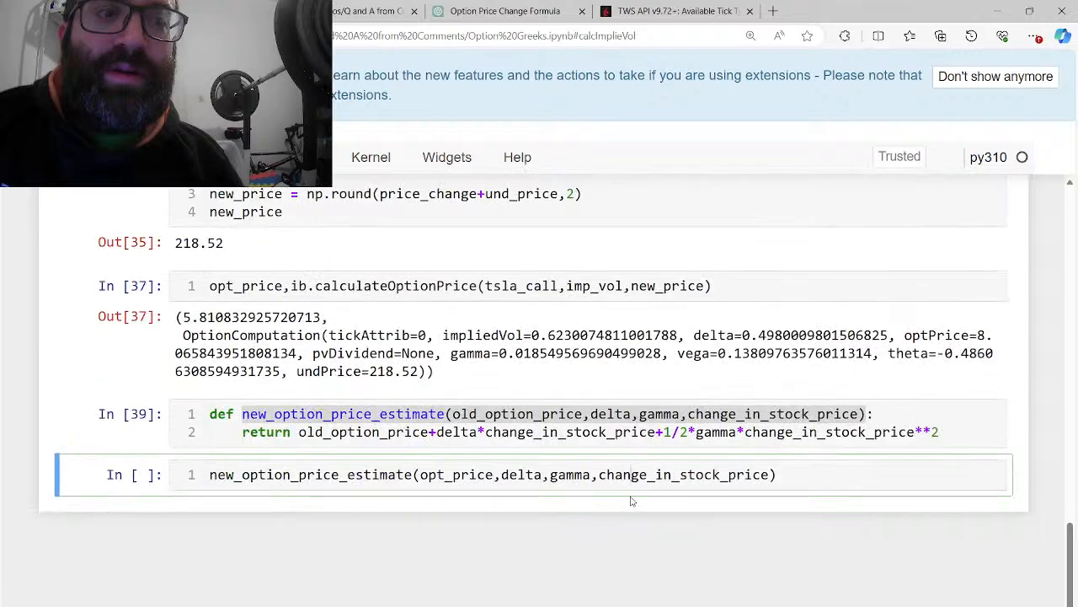
{"action": "double_click", "coordinate": [683, 475]}
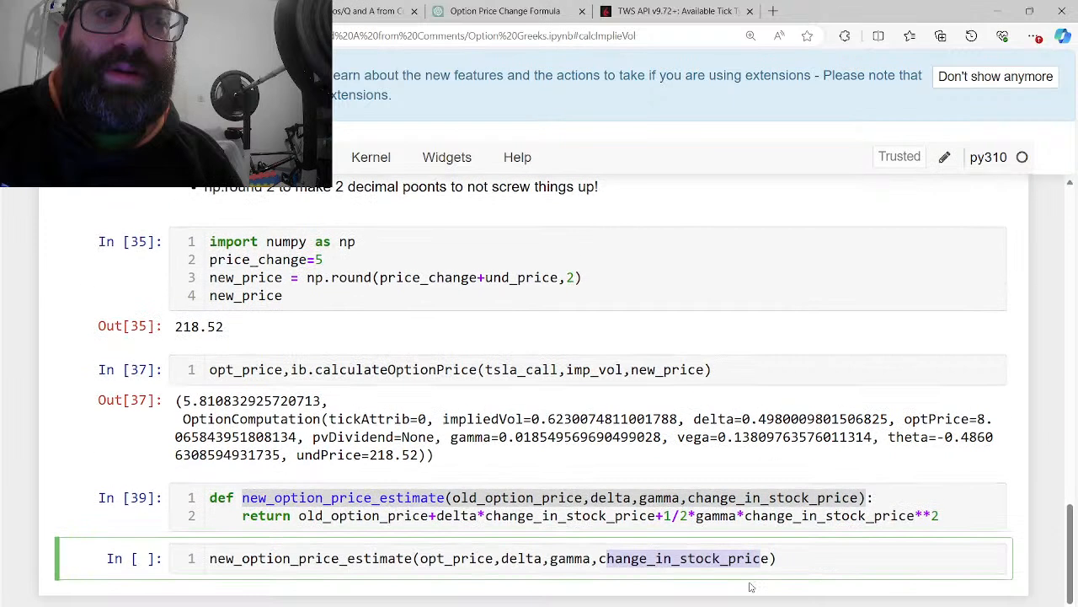
{"action": "type", "text": "p"}
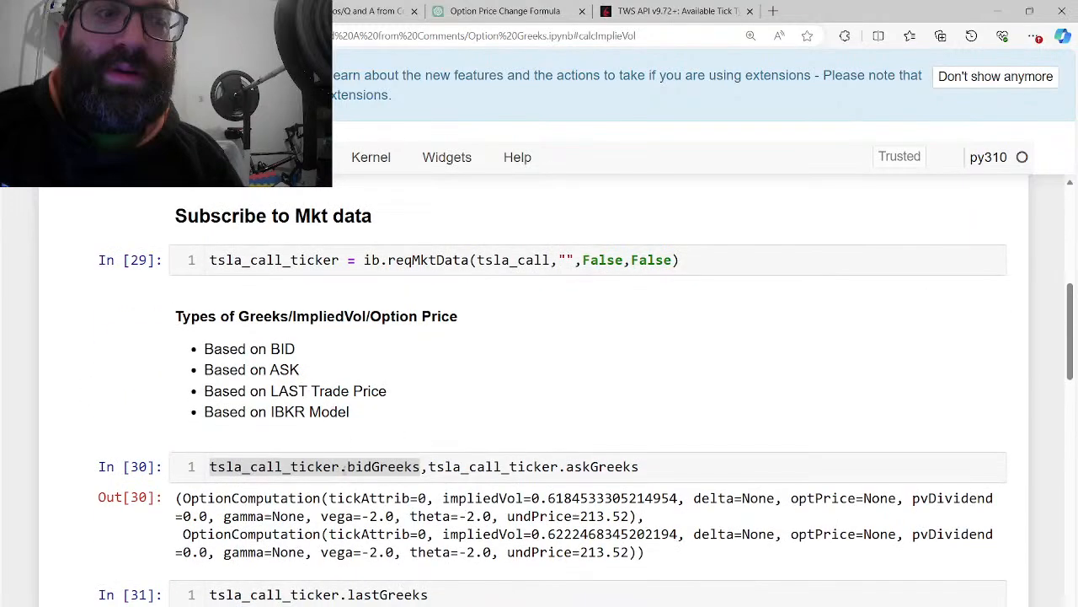
{"action": "scroll", "scroll_direction": "down", "scroll_amount": 3}
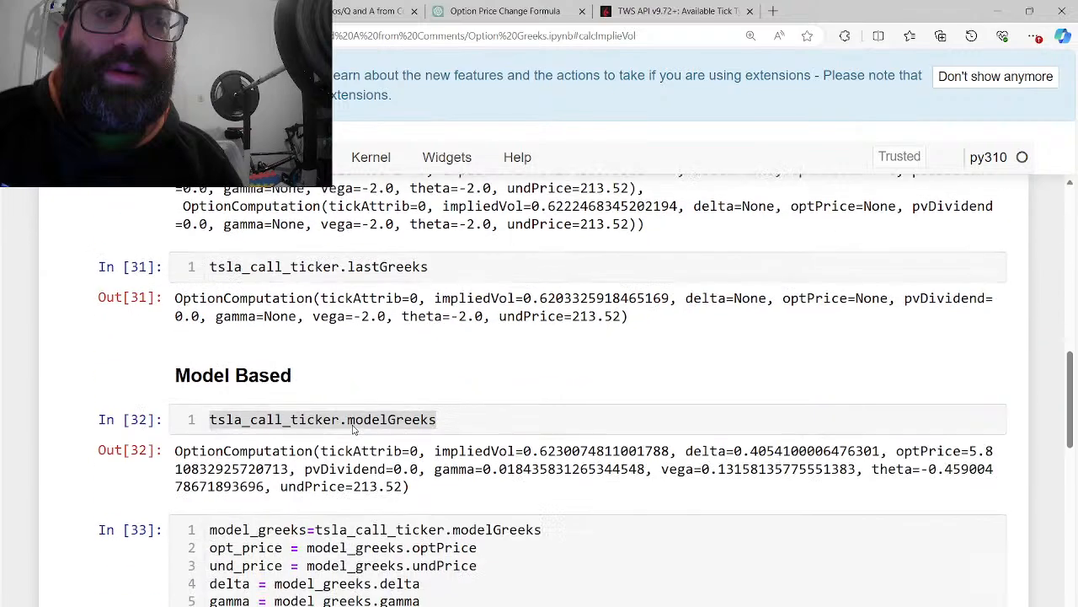
{"action": "scroll", "scroll_direction": "down", "scroll_amount": 3}
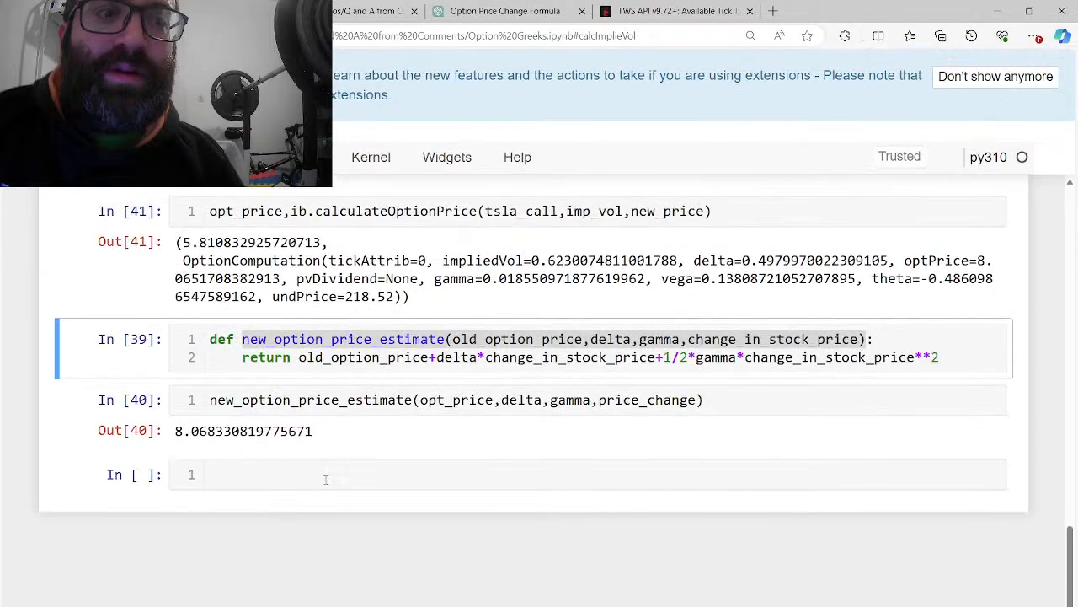
Cancel the TSLA call market data with ib.cancelMktData(tsla_call) under a 'CancelMarket Data' heading
{"action": "type", "text": "ib"}
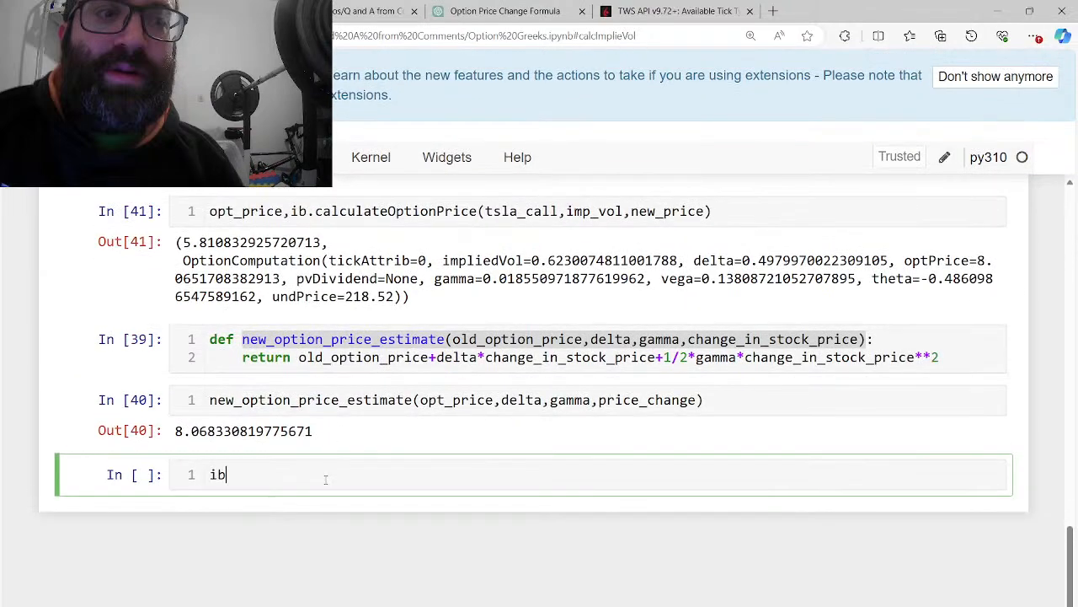
{"action": "type", "text": "can"}
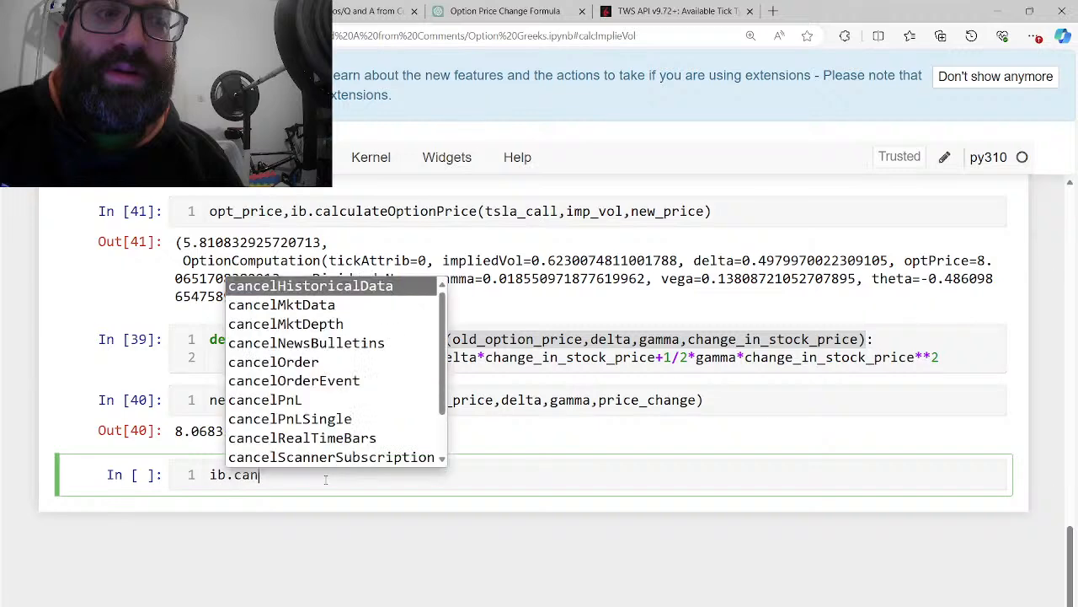
{"action": "type", "text": "c"}
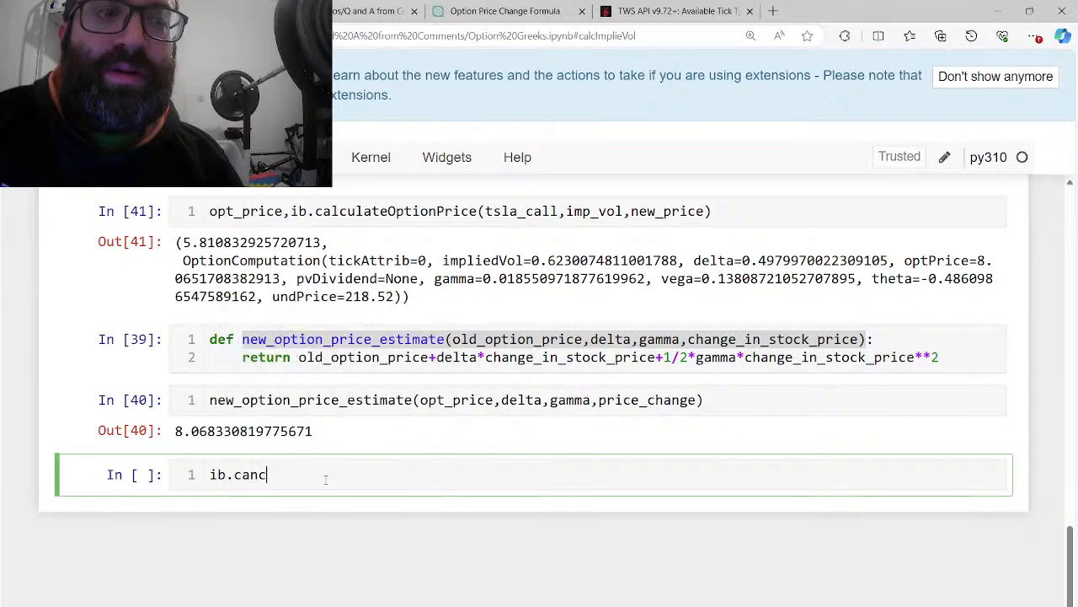
{"action": "type", "text": "elMktData("}
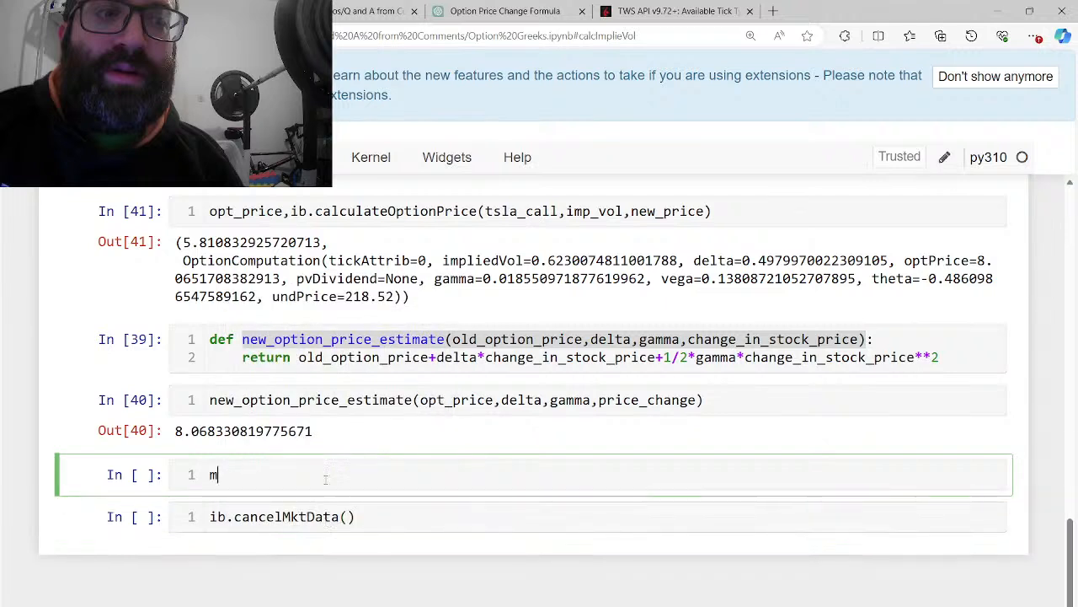
{"action": "type", "text": "## CancelMa"}
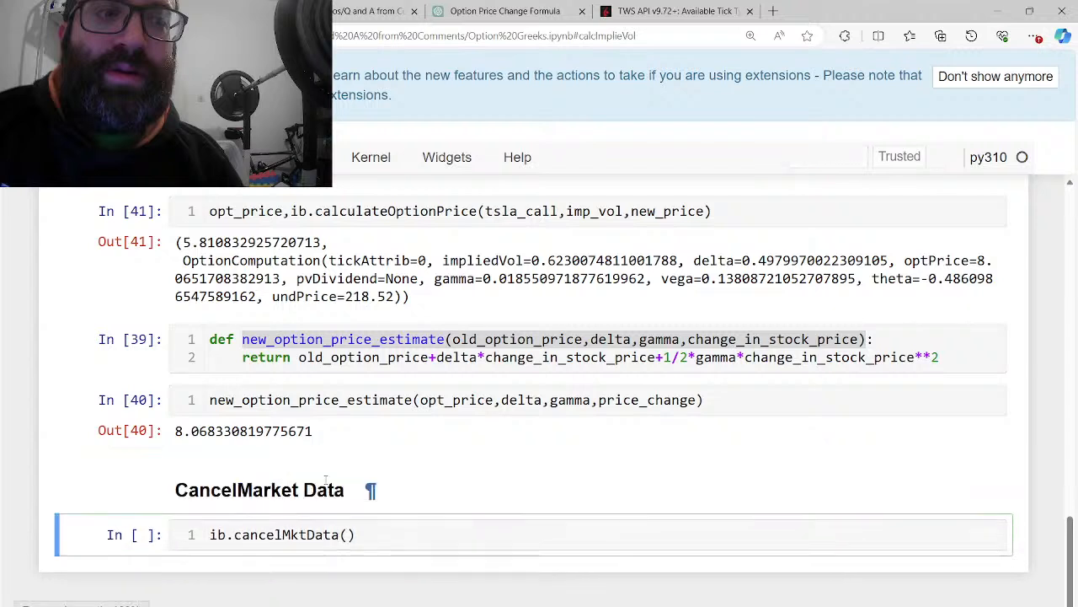
{"action": "left_click", "coordinate": [351, 535]}
{"action": "type", "text": "tsla_call"}
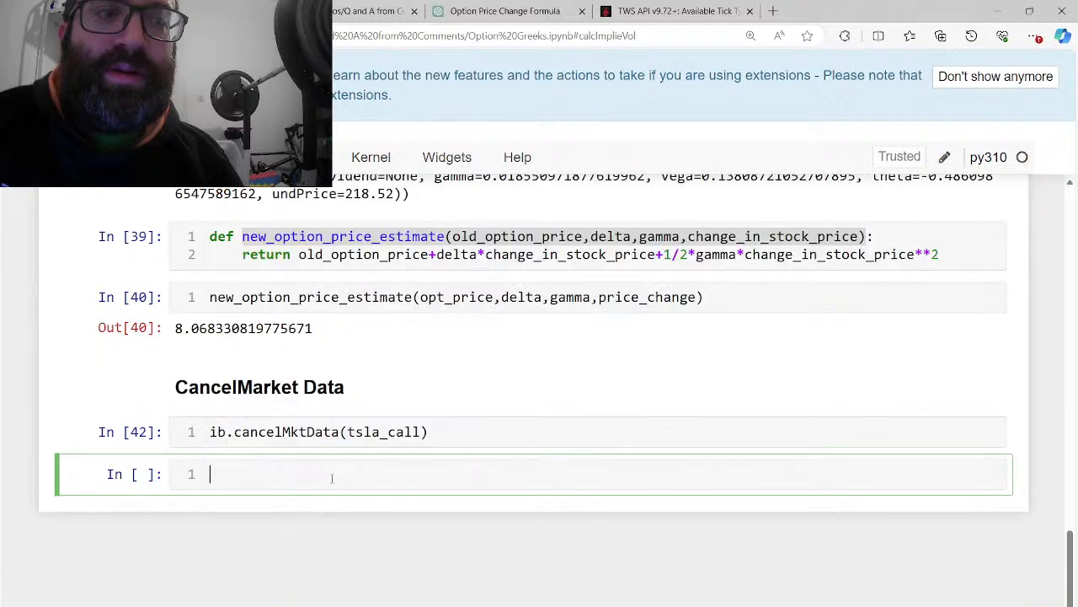
Add a 'Disconnect from IB' heading and begin the ib.disconnect call below it
{"action": "type", "text": "### Disco"}
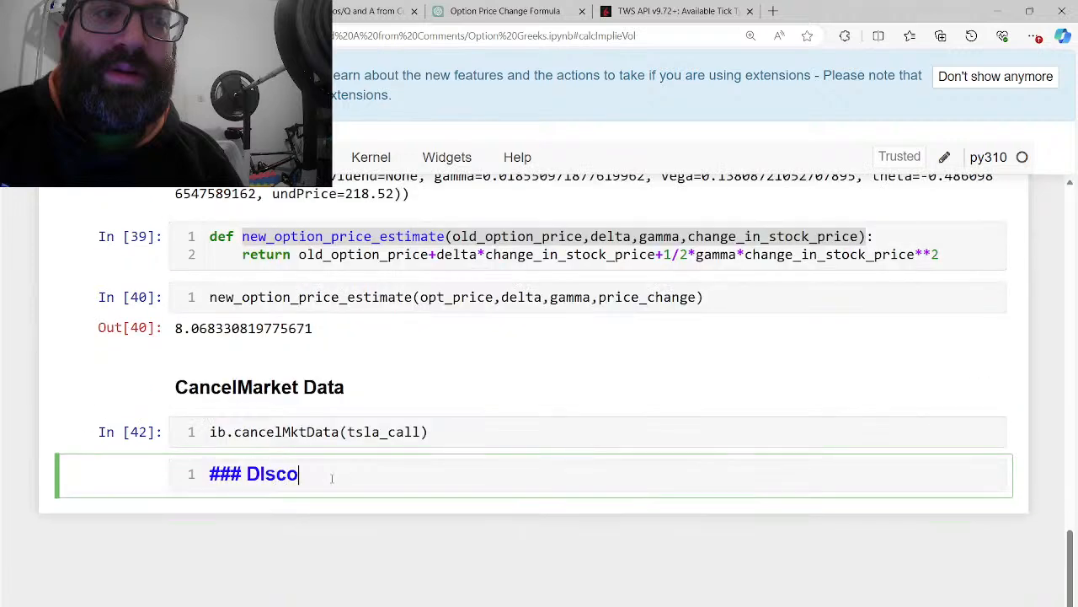
{"action": "type", "text": "nnect from IB"}
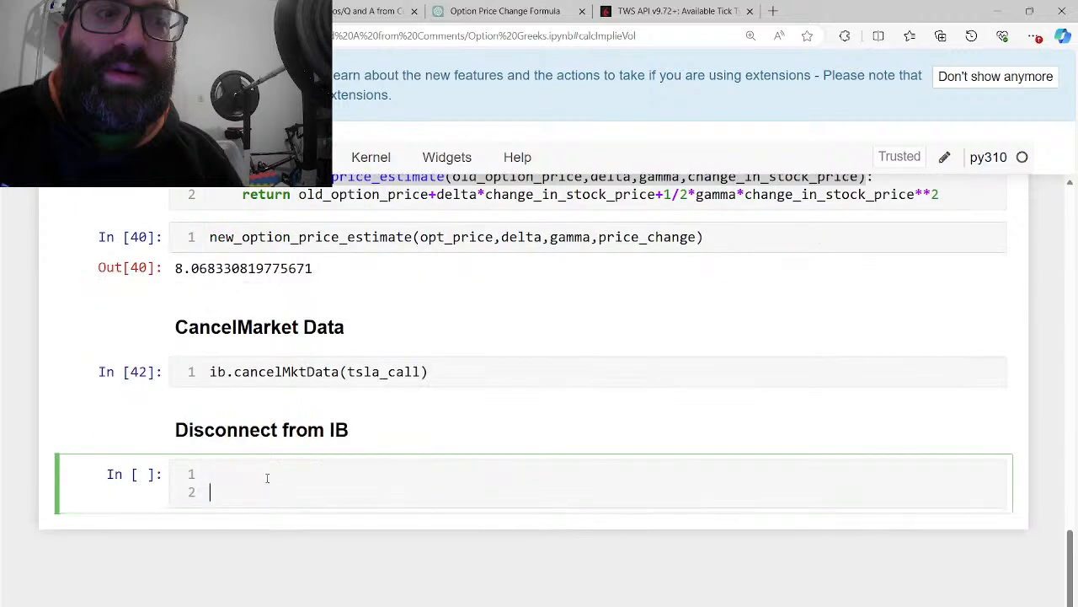
{"action": "type", "text": "ib.di"}
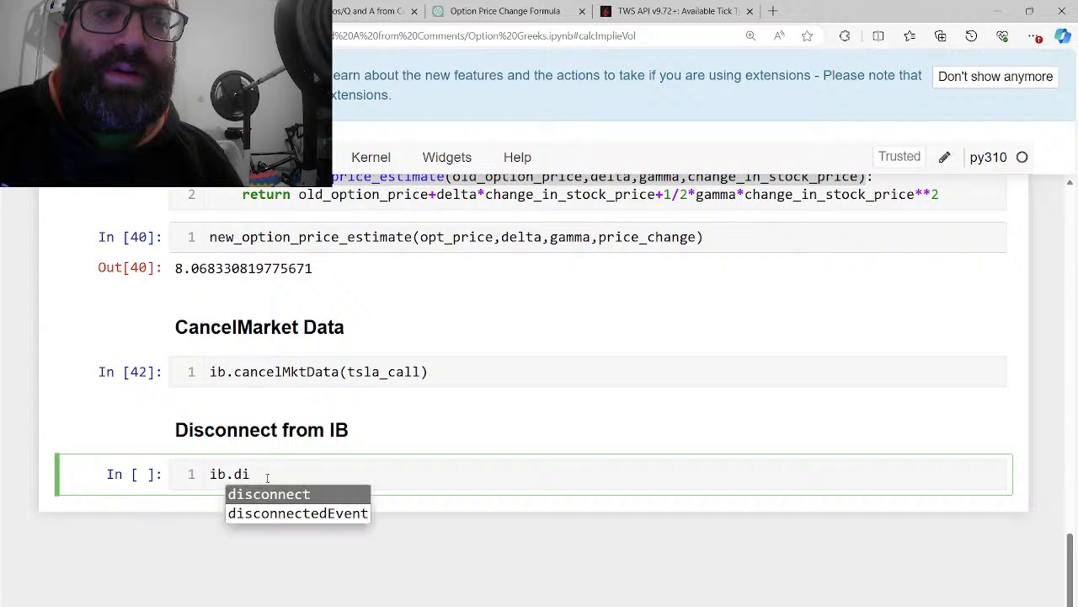